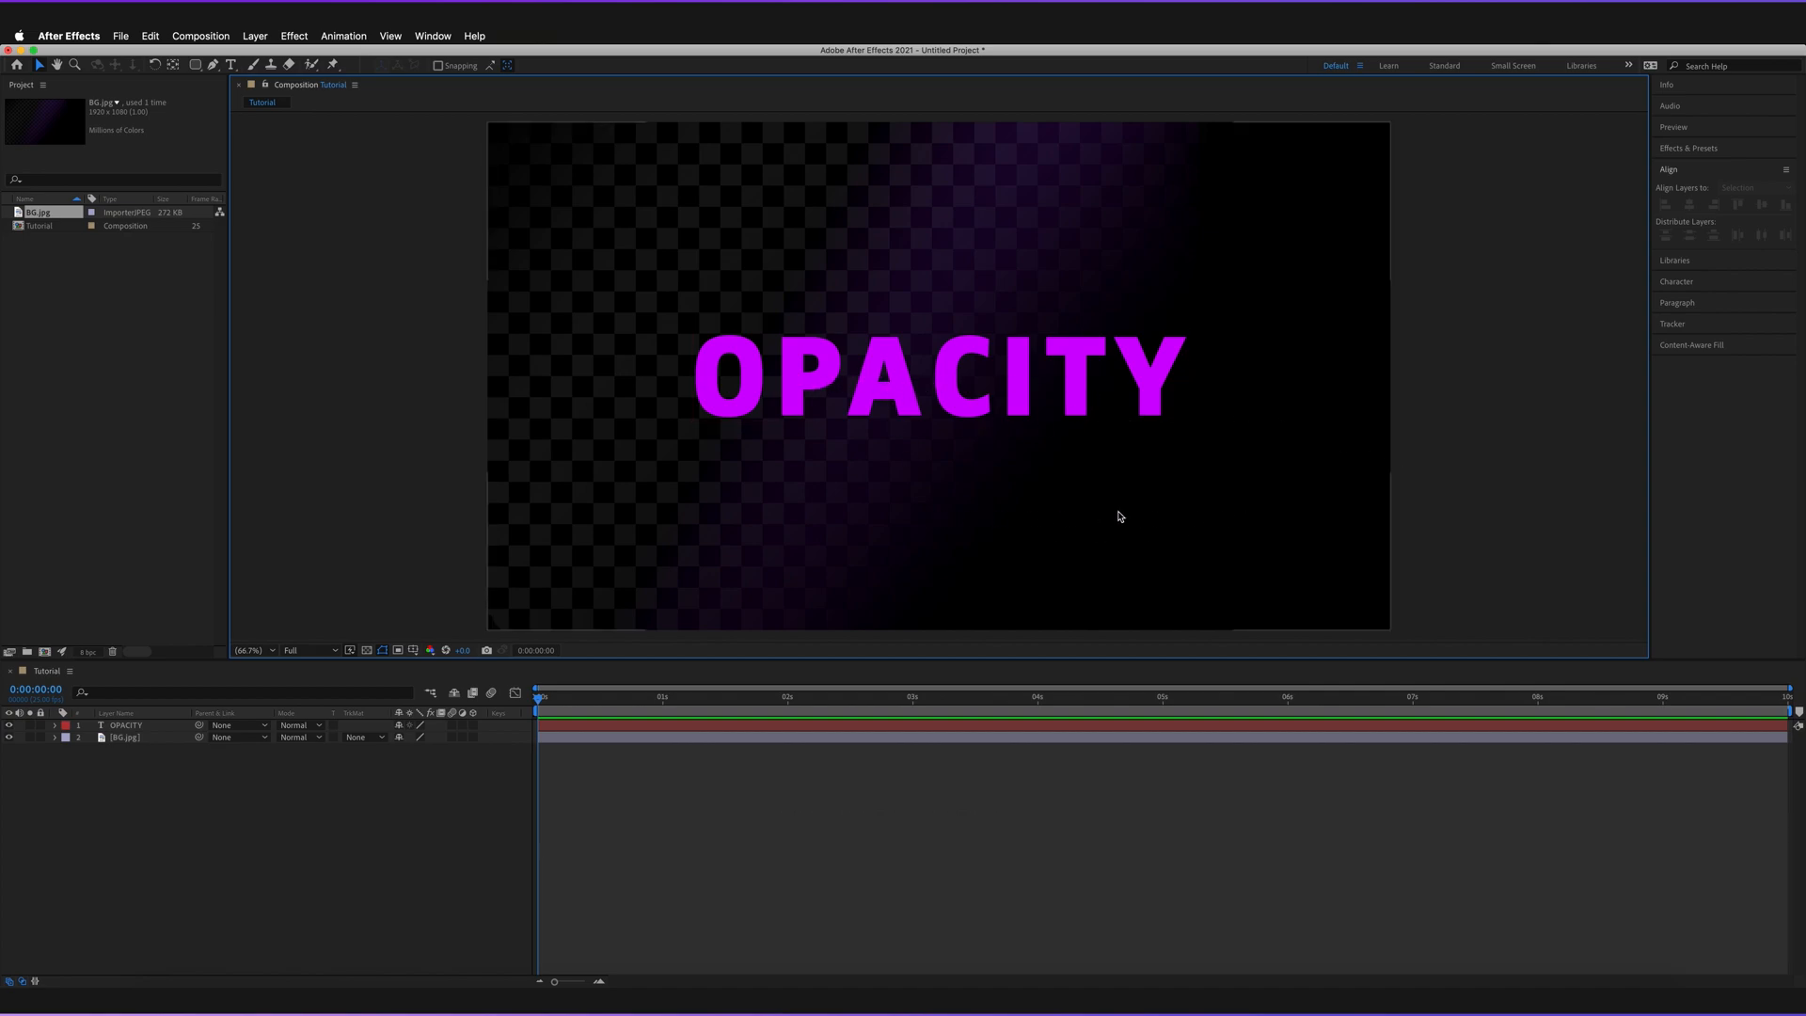
mouse_move(1212, 508)
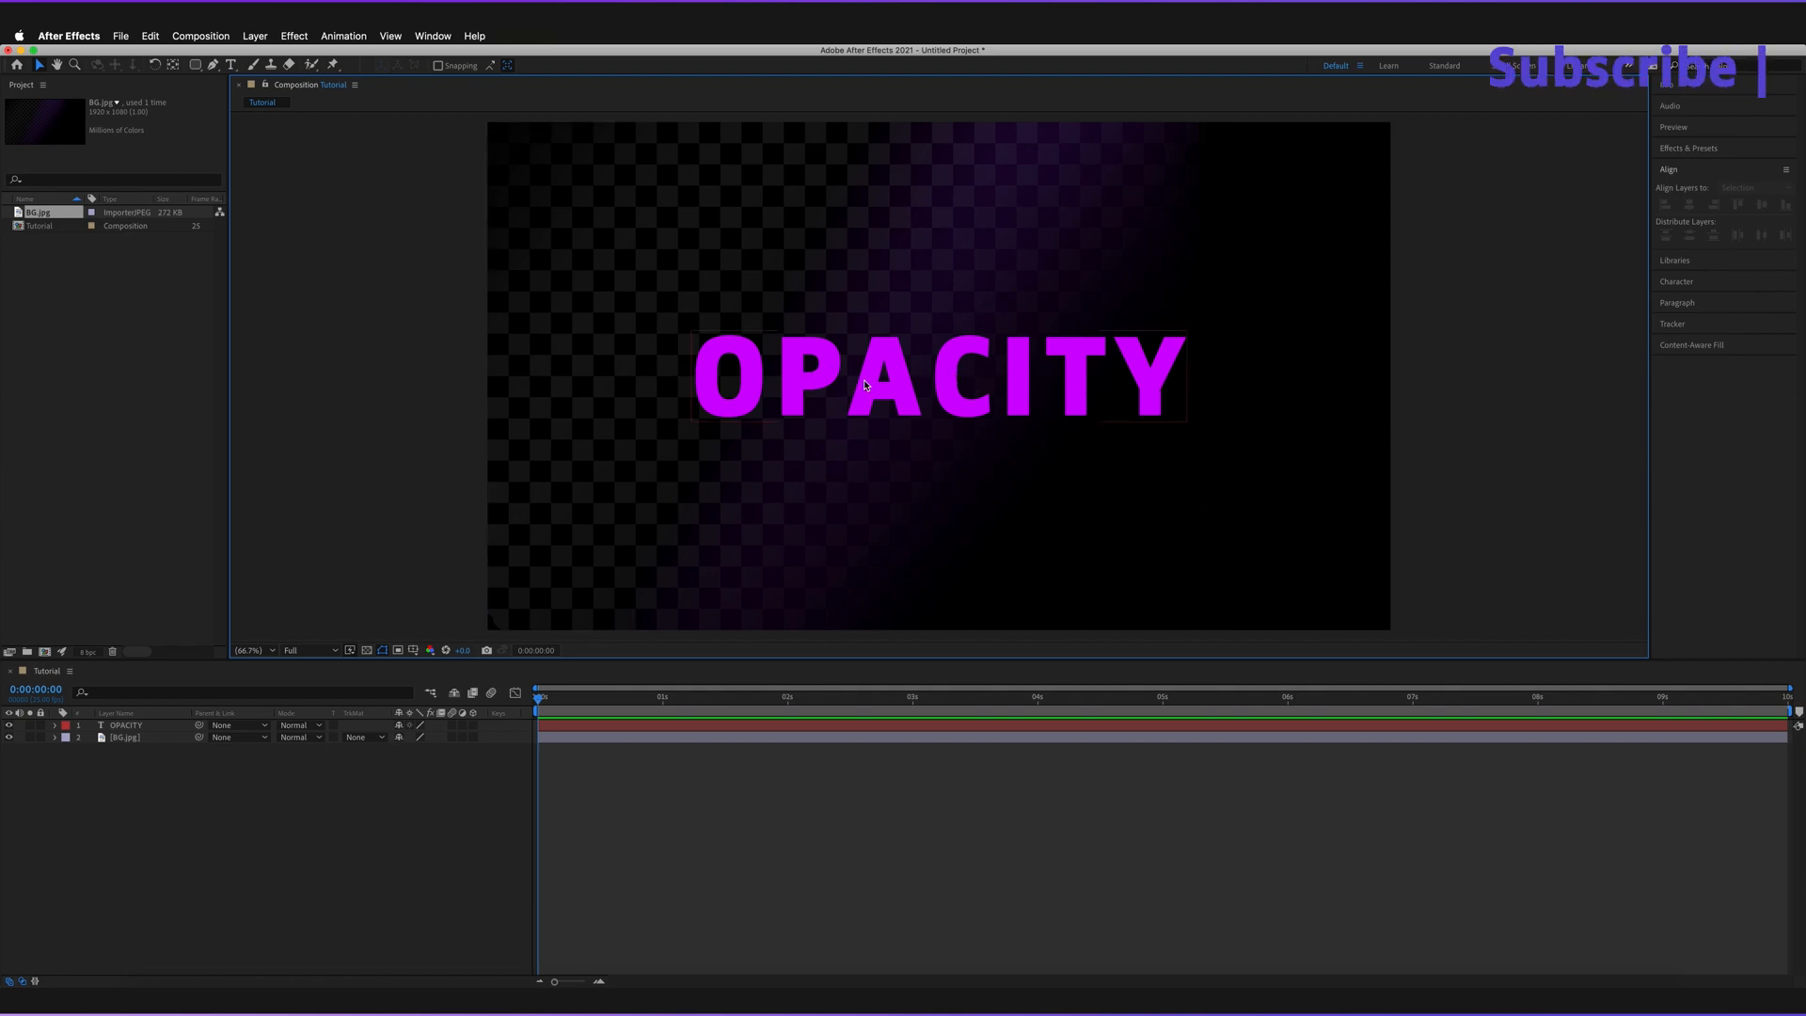
mouse_move(909, 372)
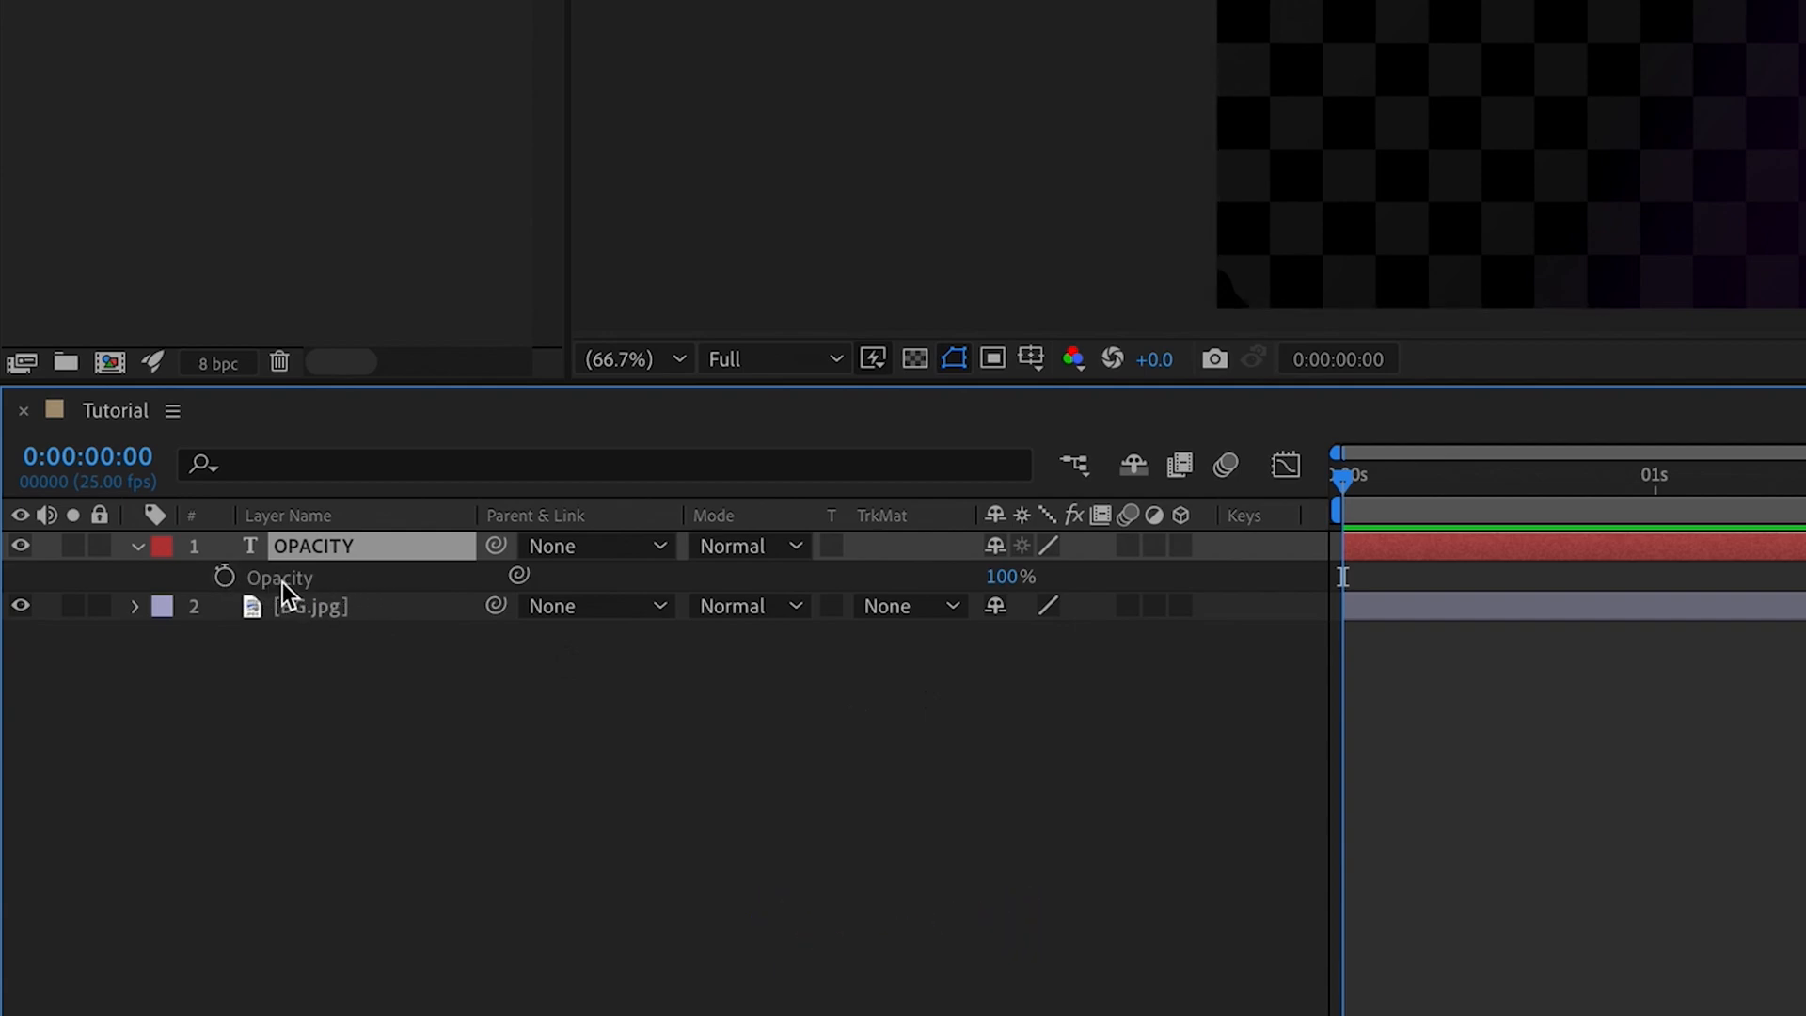
mouse_move(354, 566)
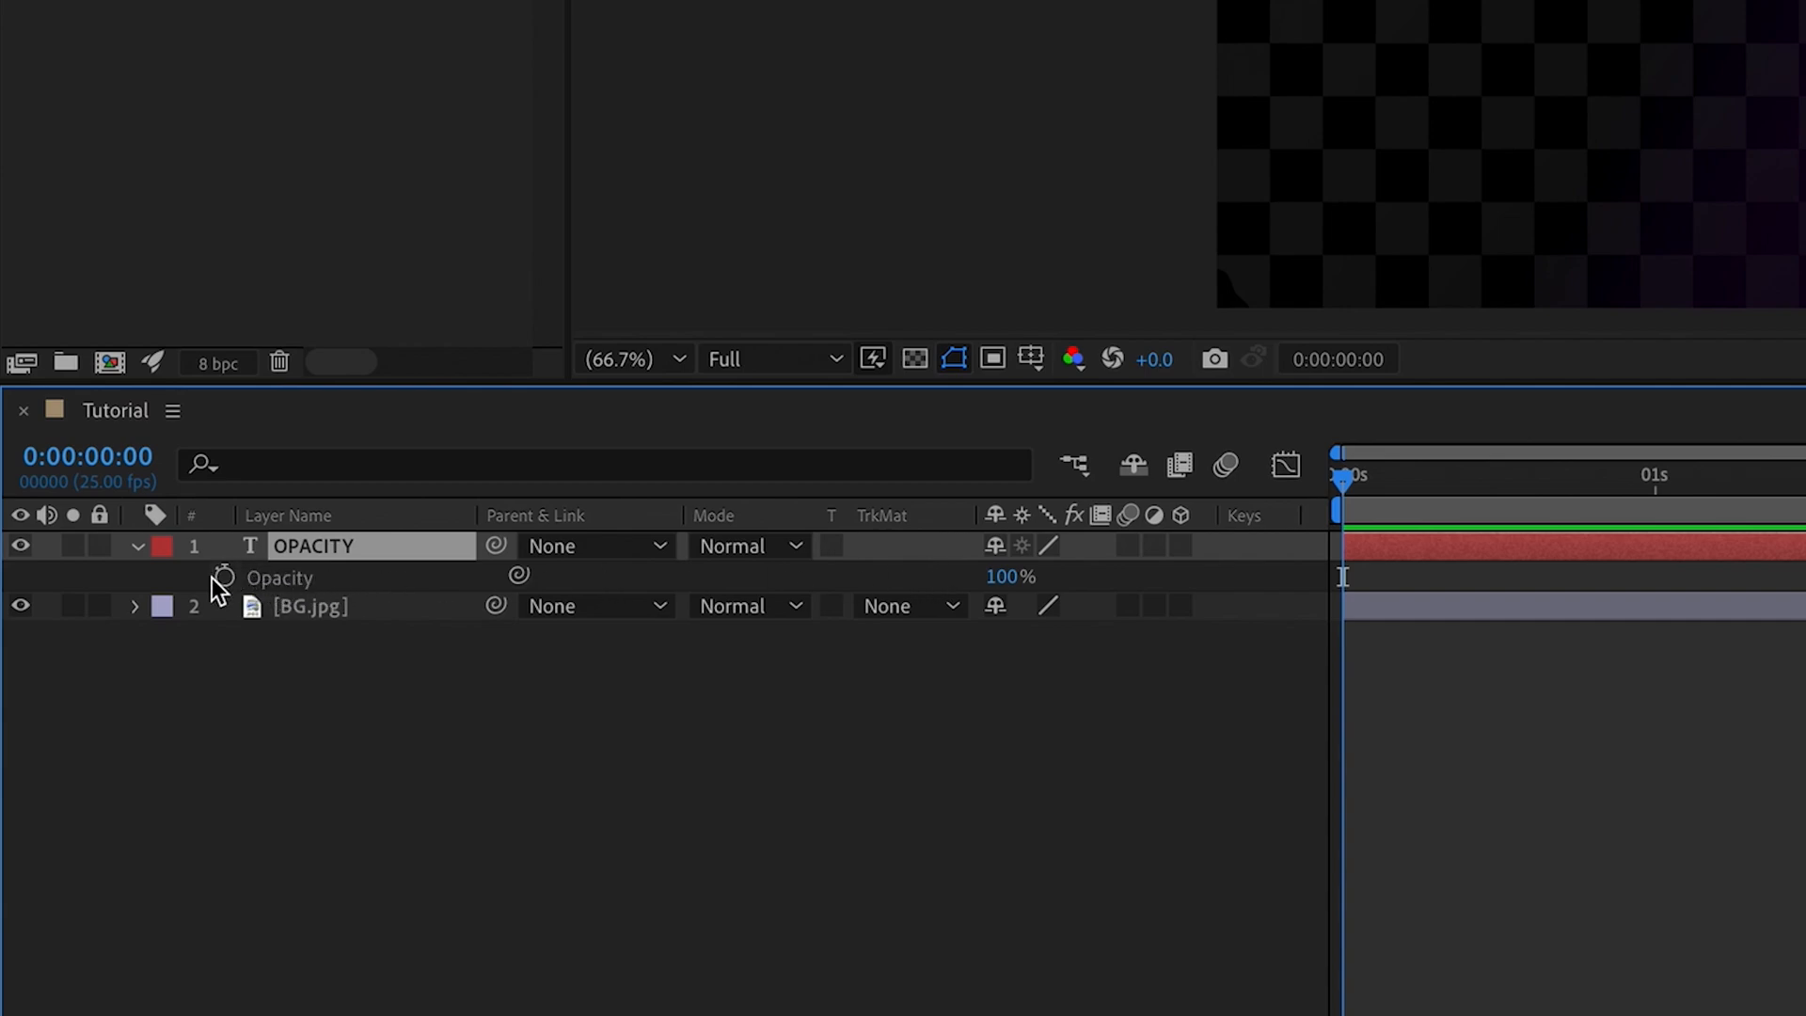
mouse_move(222, 577)
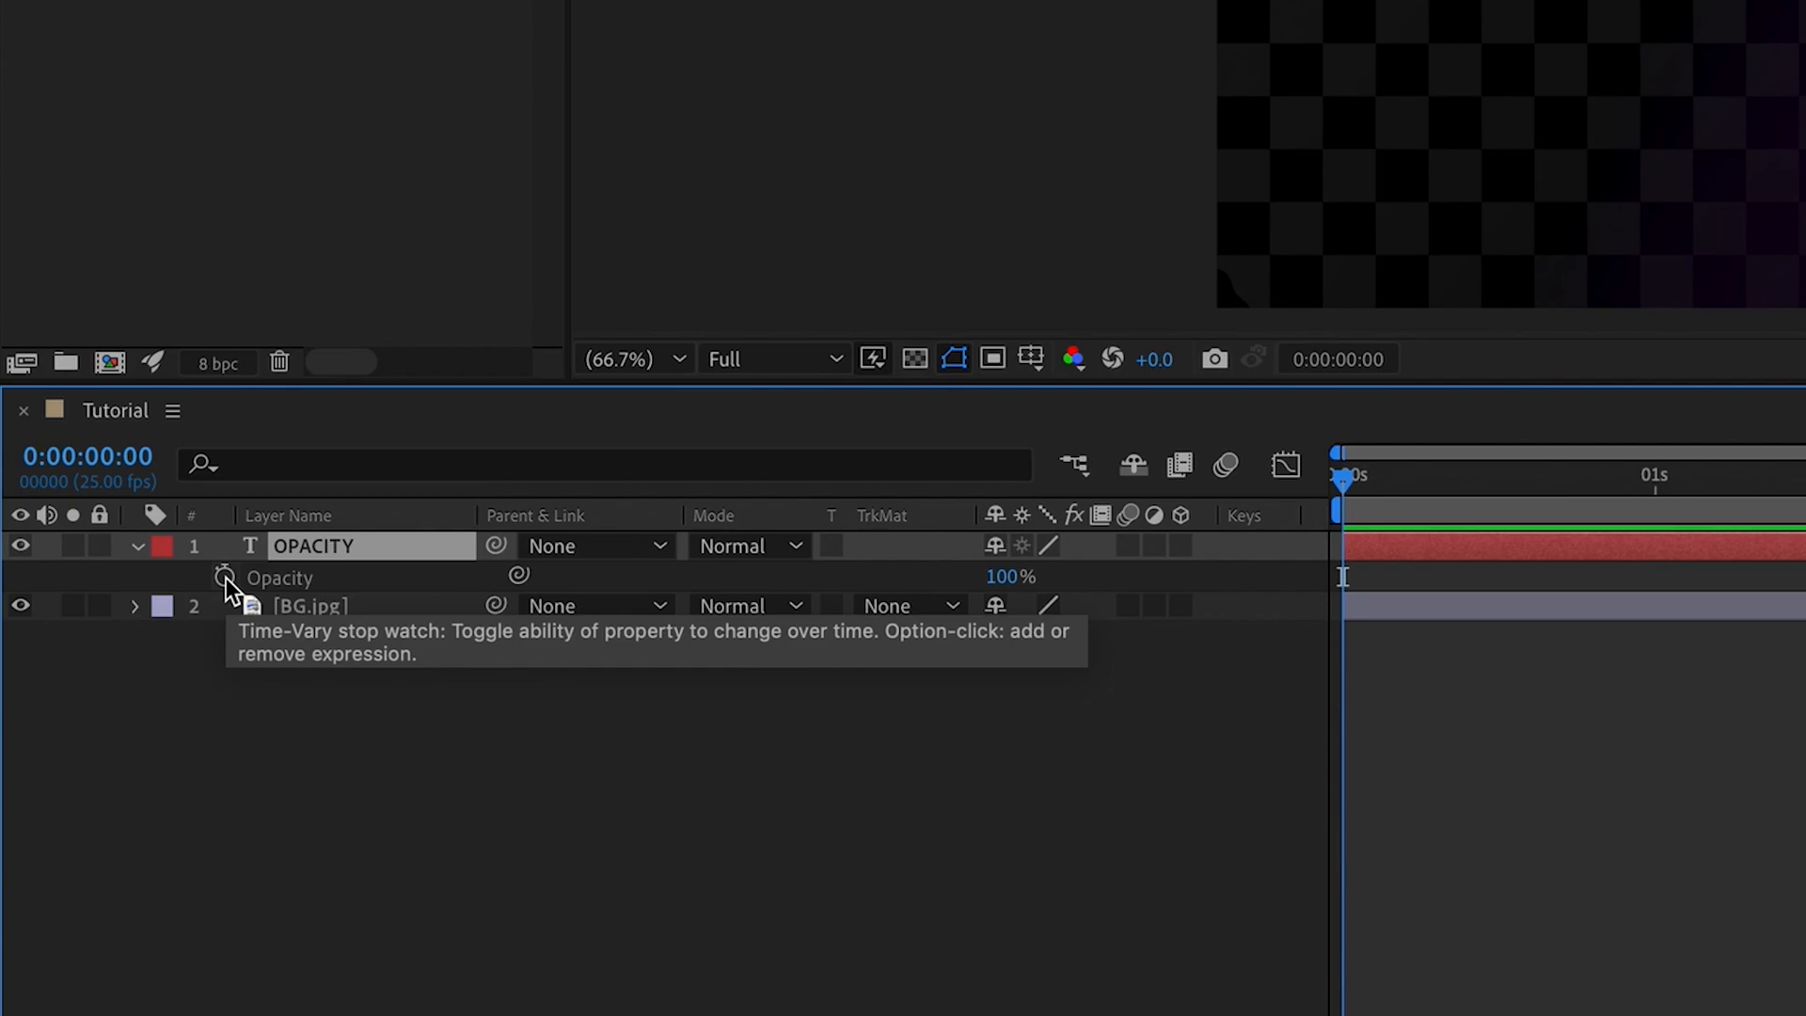
mouse_move(1029, 587)
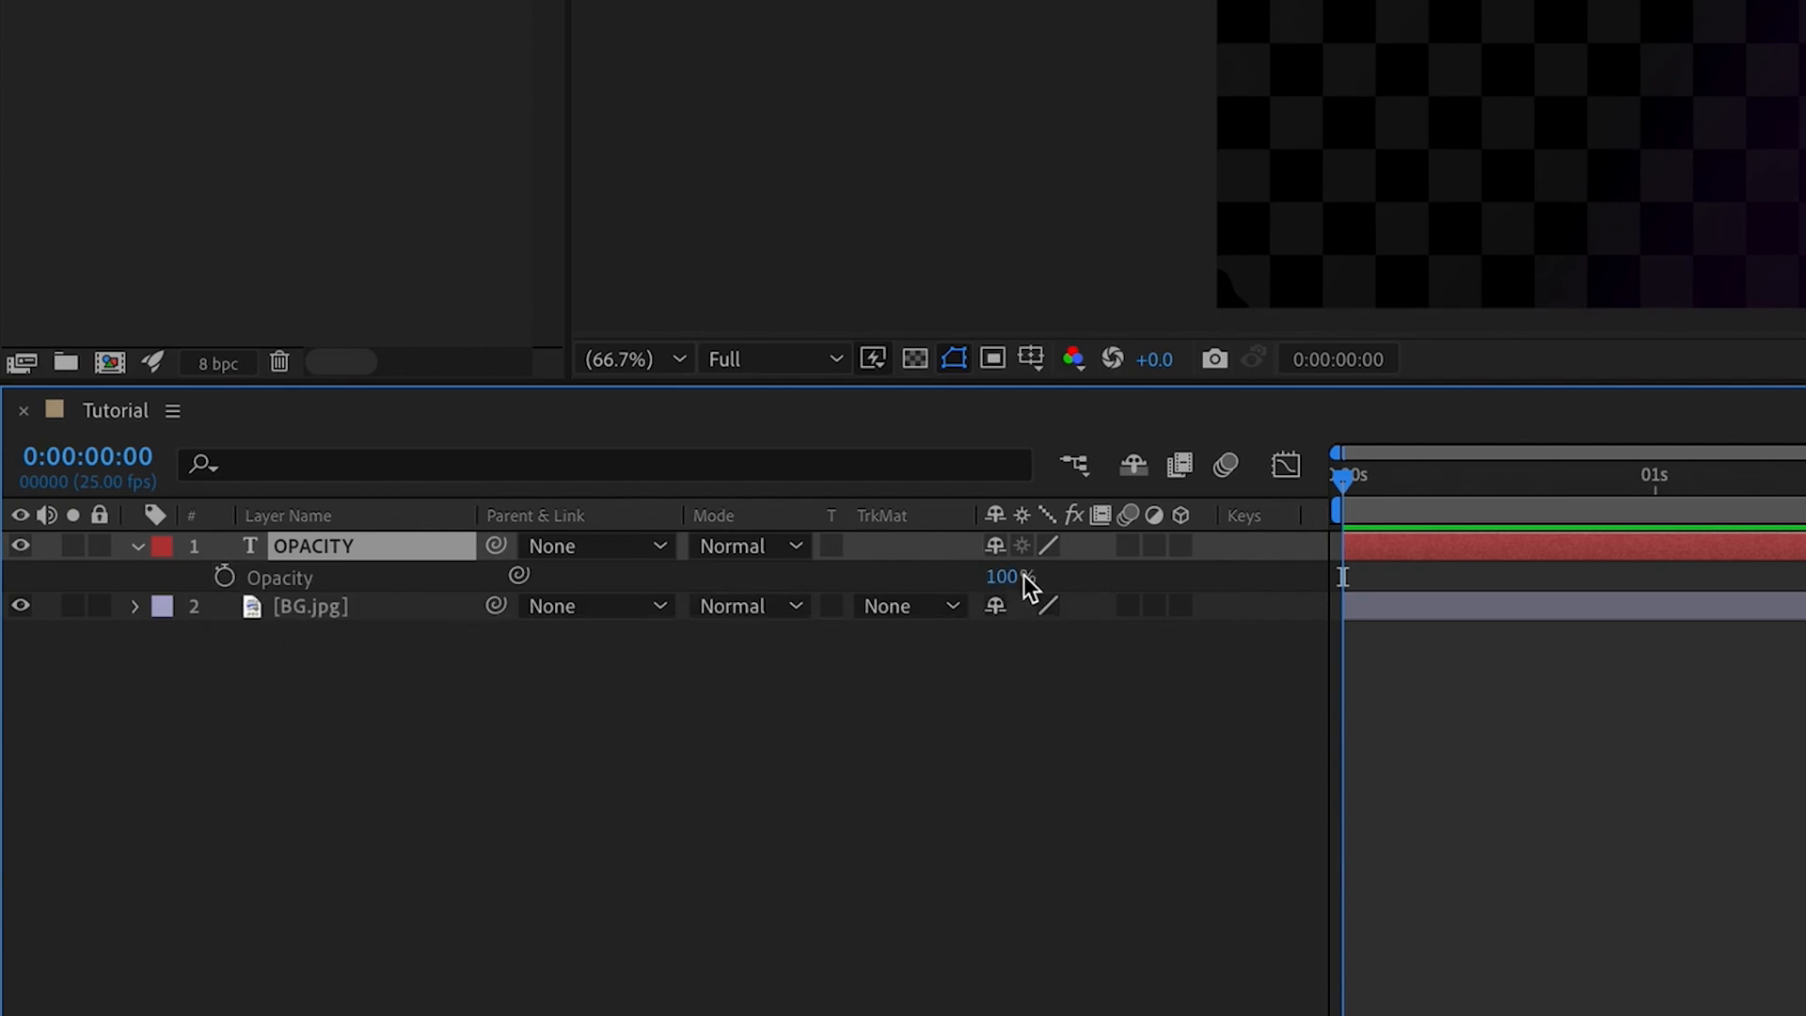
mouse_move(1031, 731)
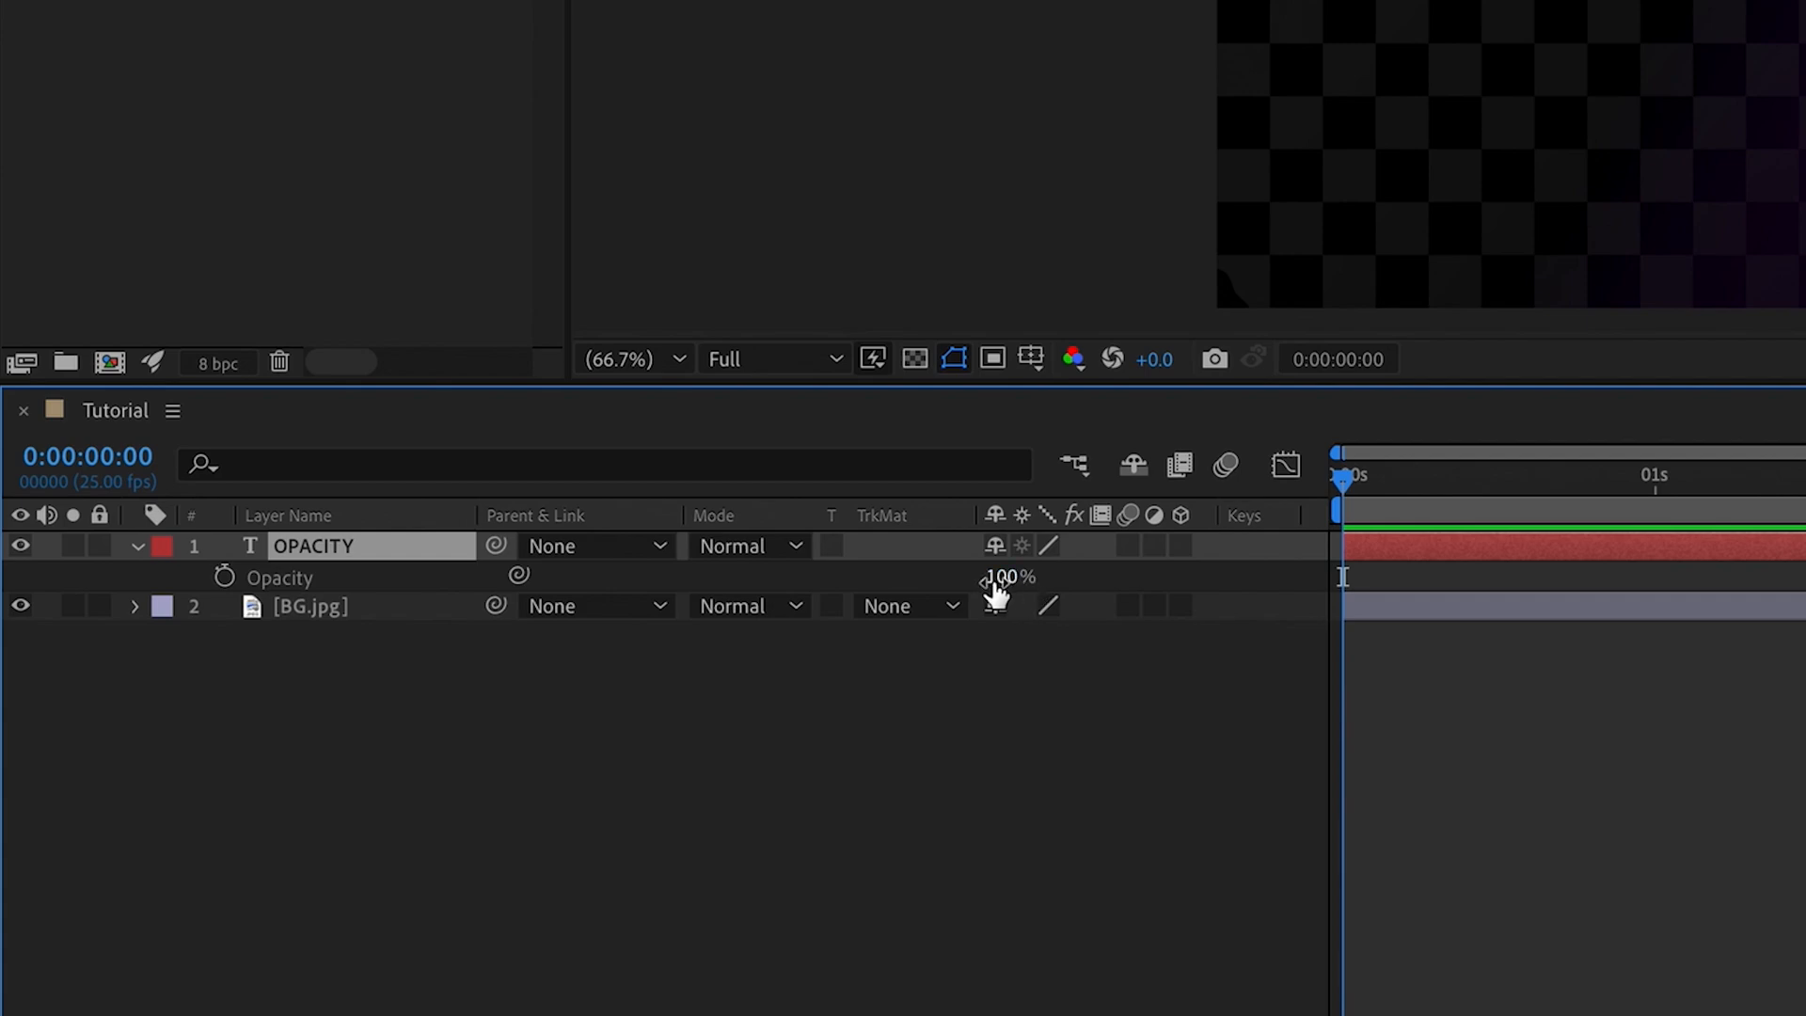
mouse_move(1040, 600)
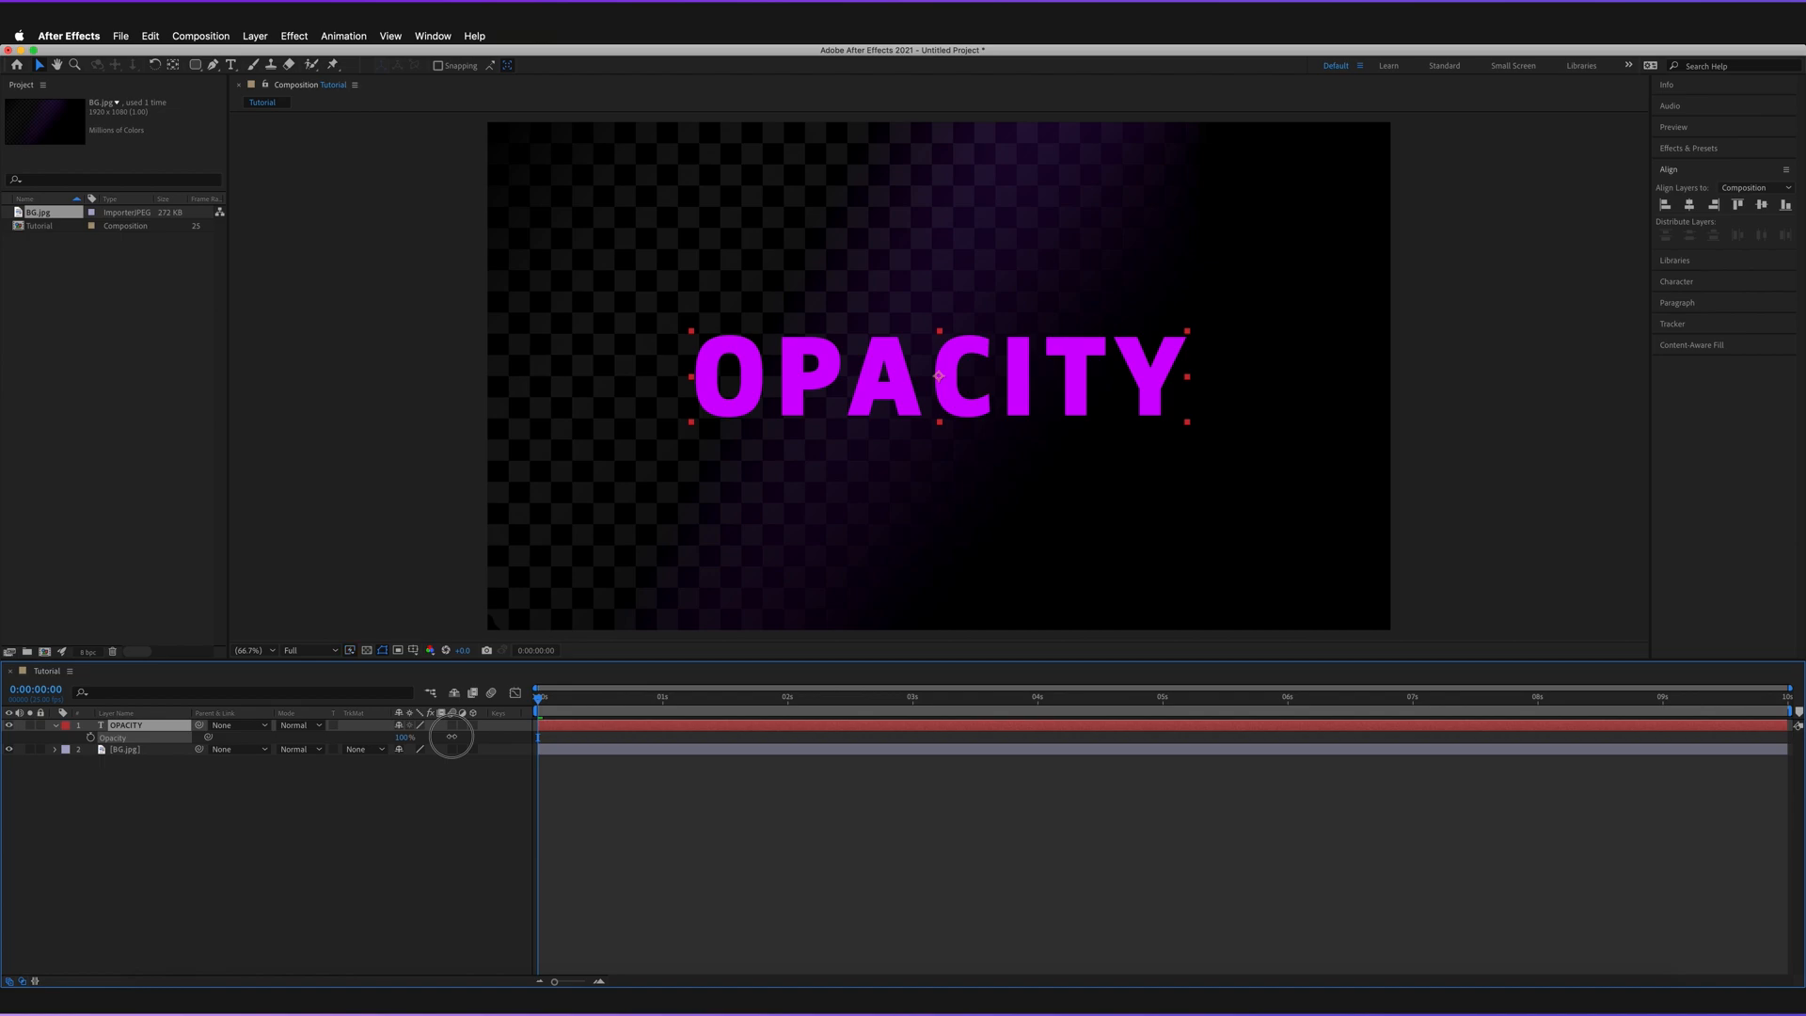
left_click(412, 738)
type("0")
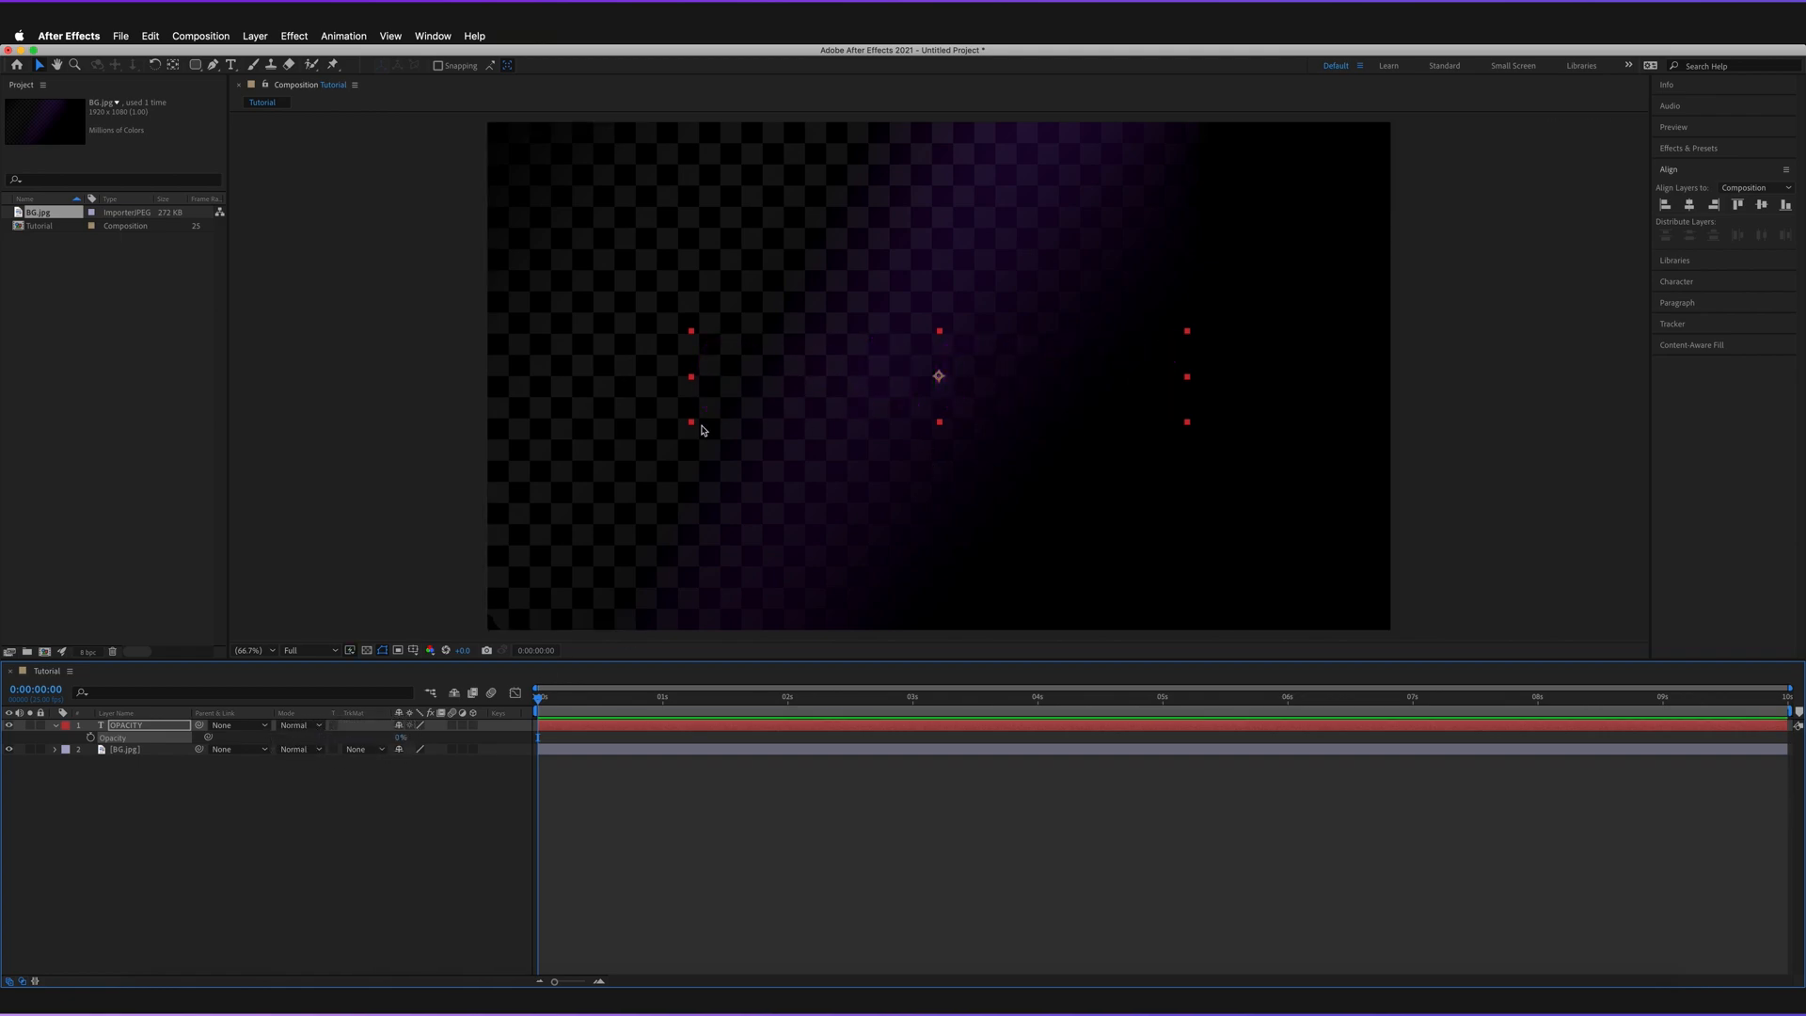
mouse_move(397, 741)
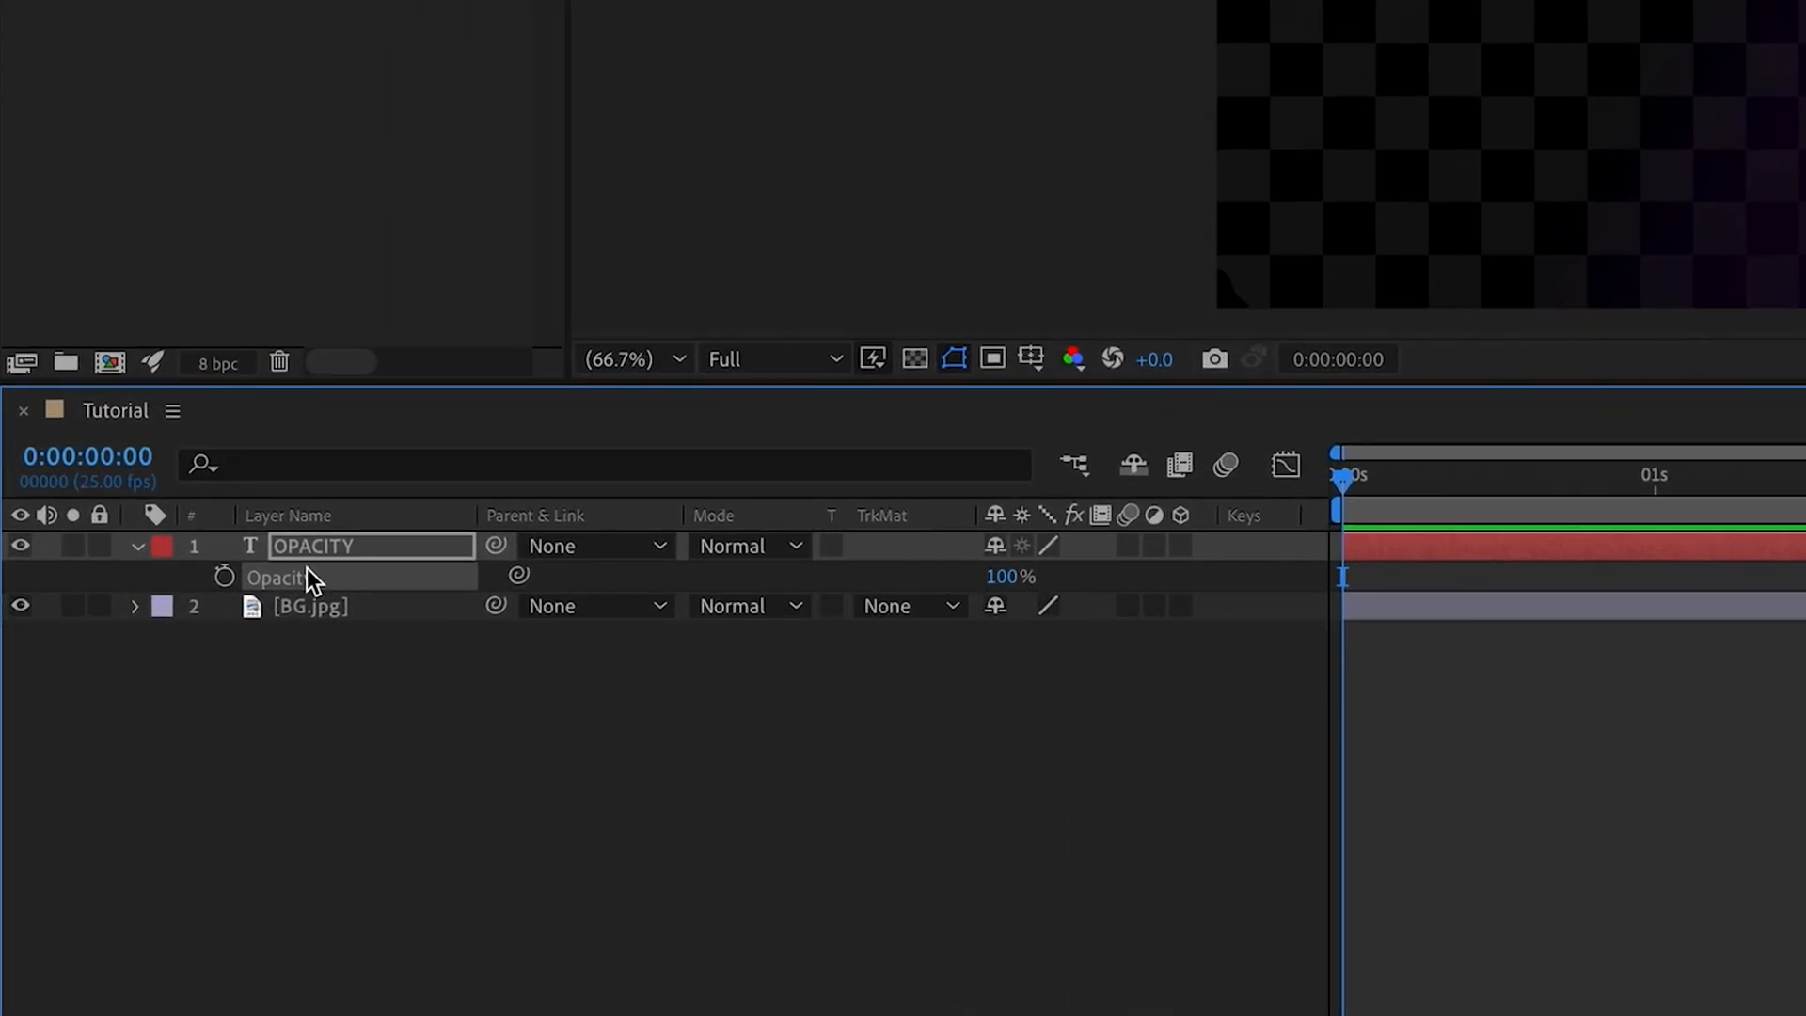
mouse_move(225, 577)
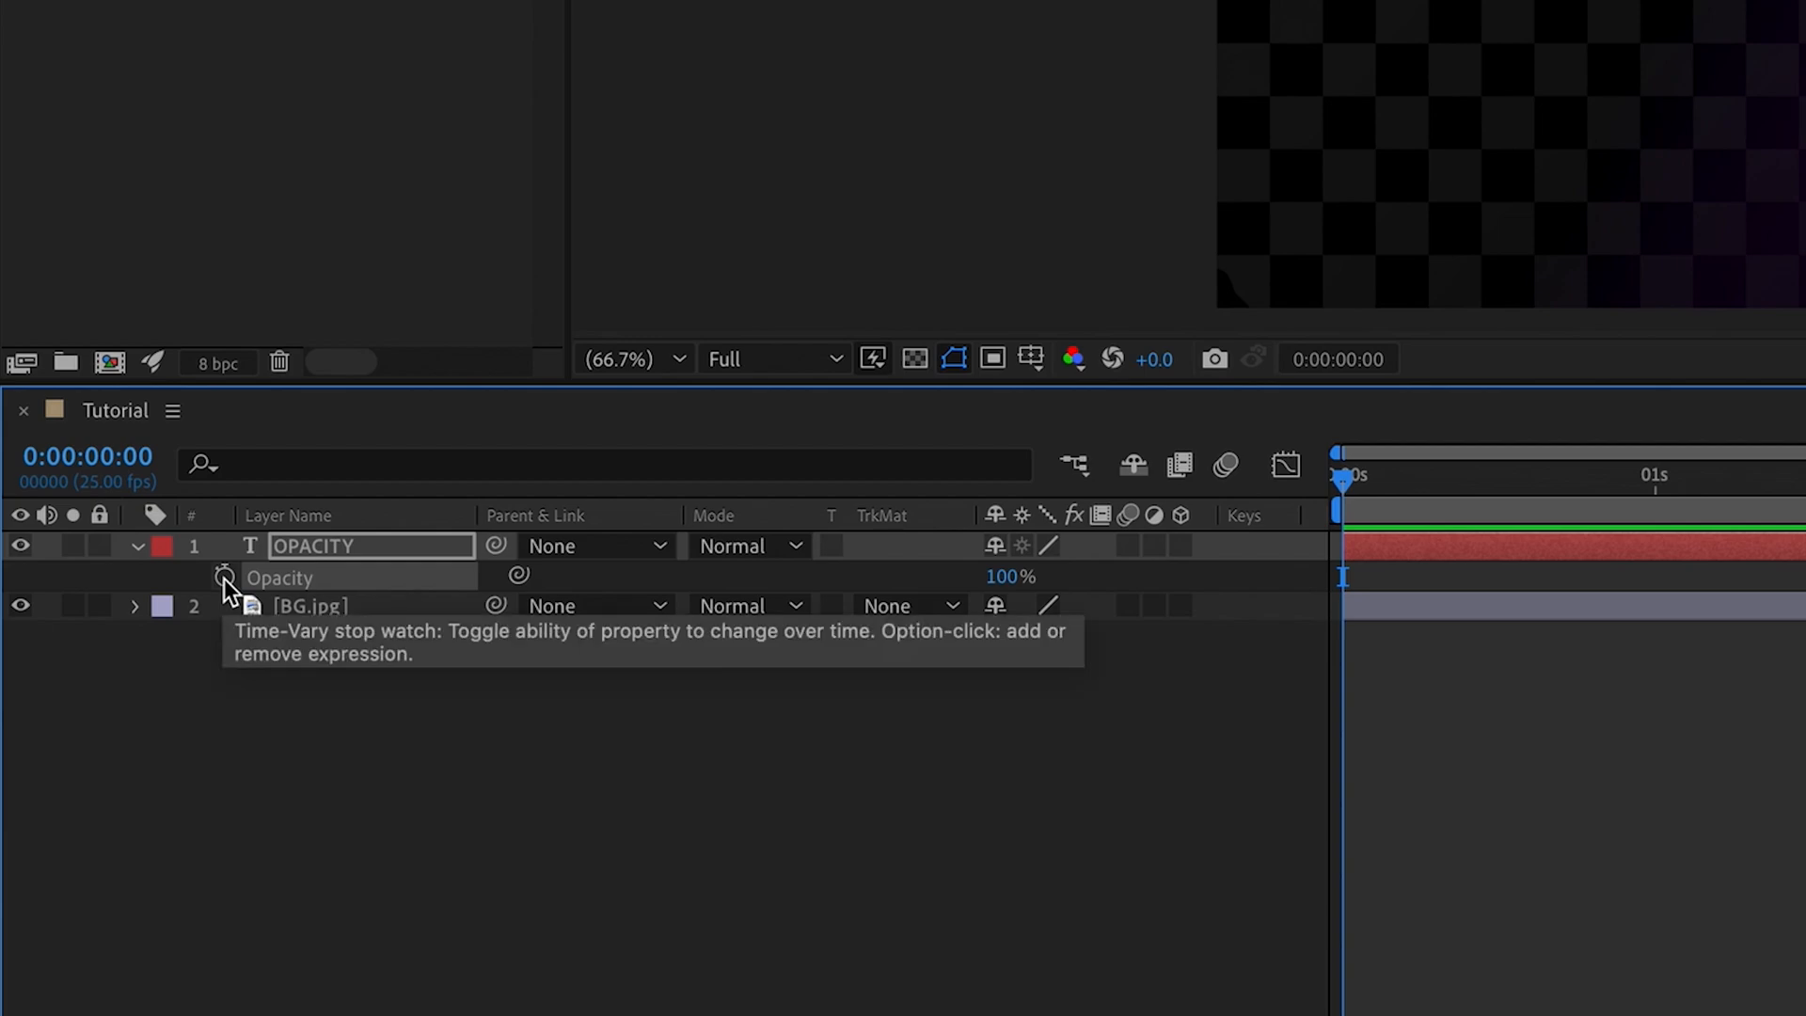
Enable keyframing on the OPACITY layer's Opacity, placing a 100% keyframe at 0:00:00:00
left_click(224, 578)
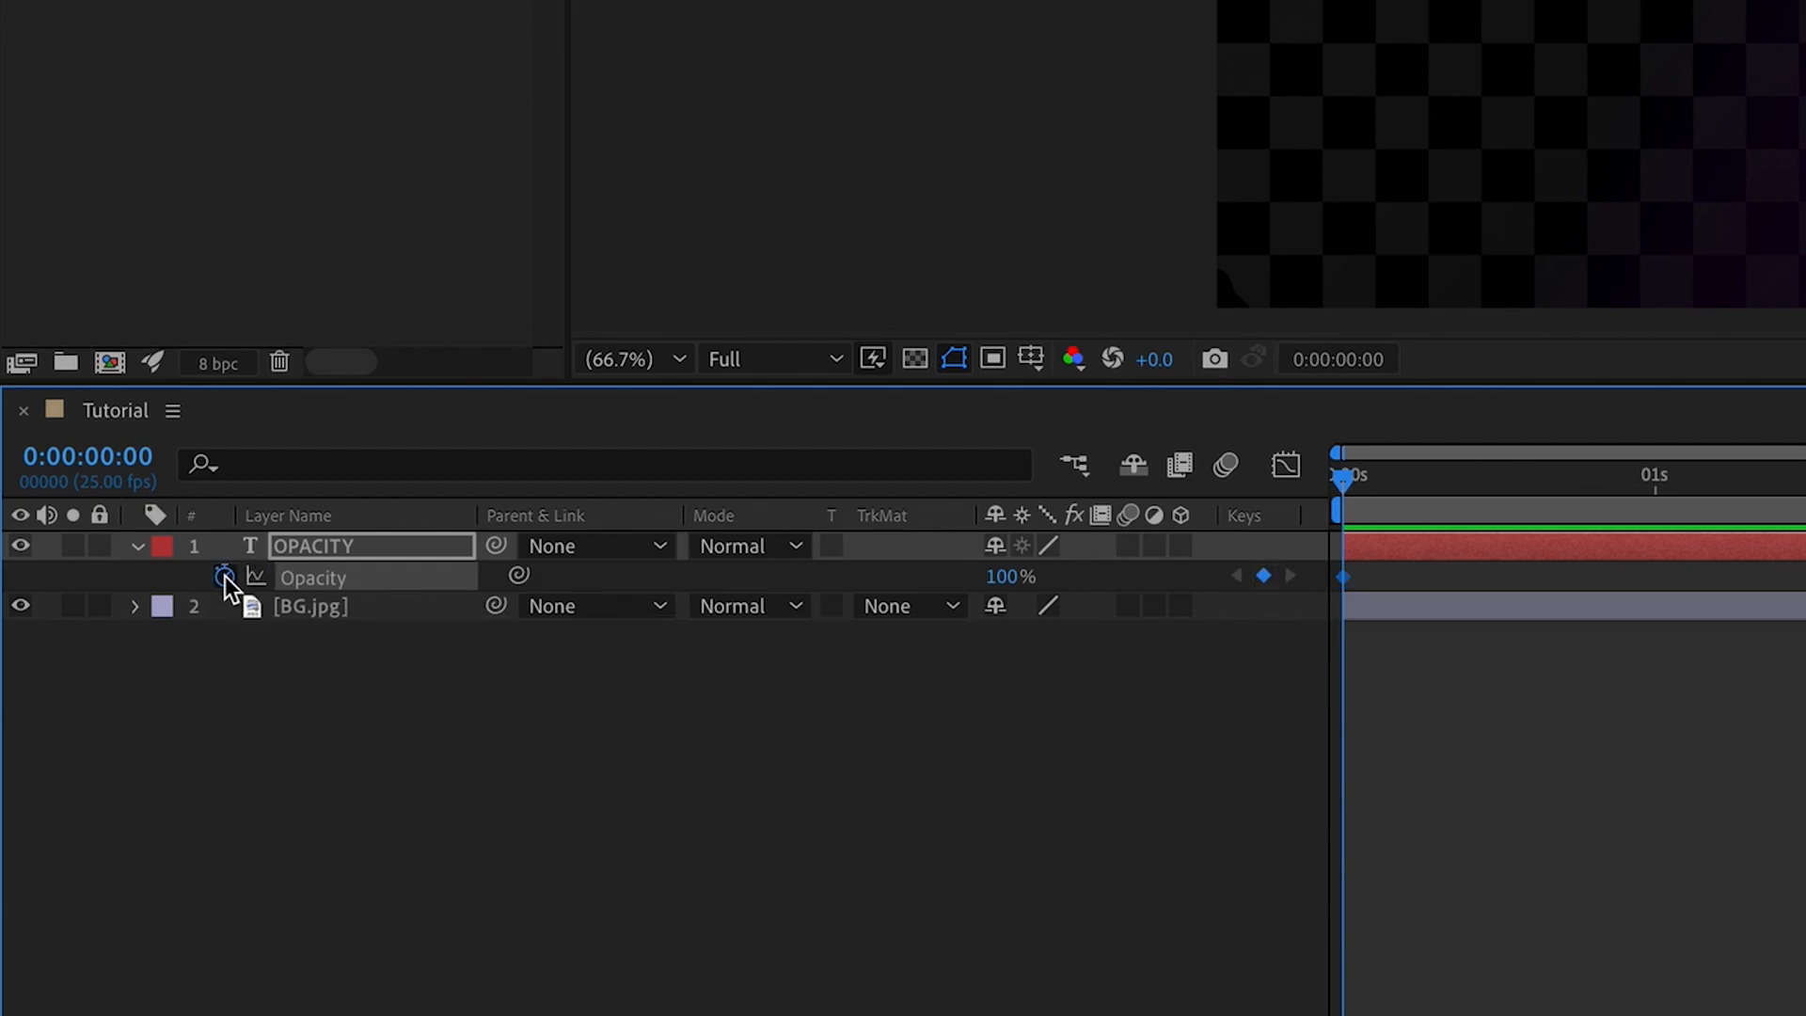
mouse_move(226, 575)
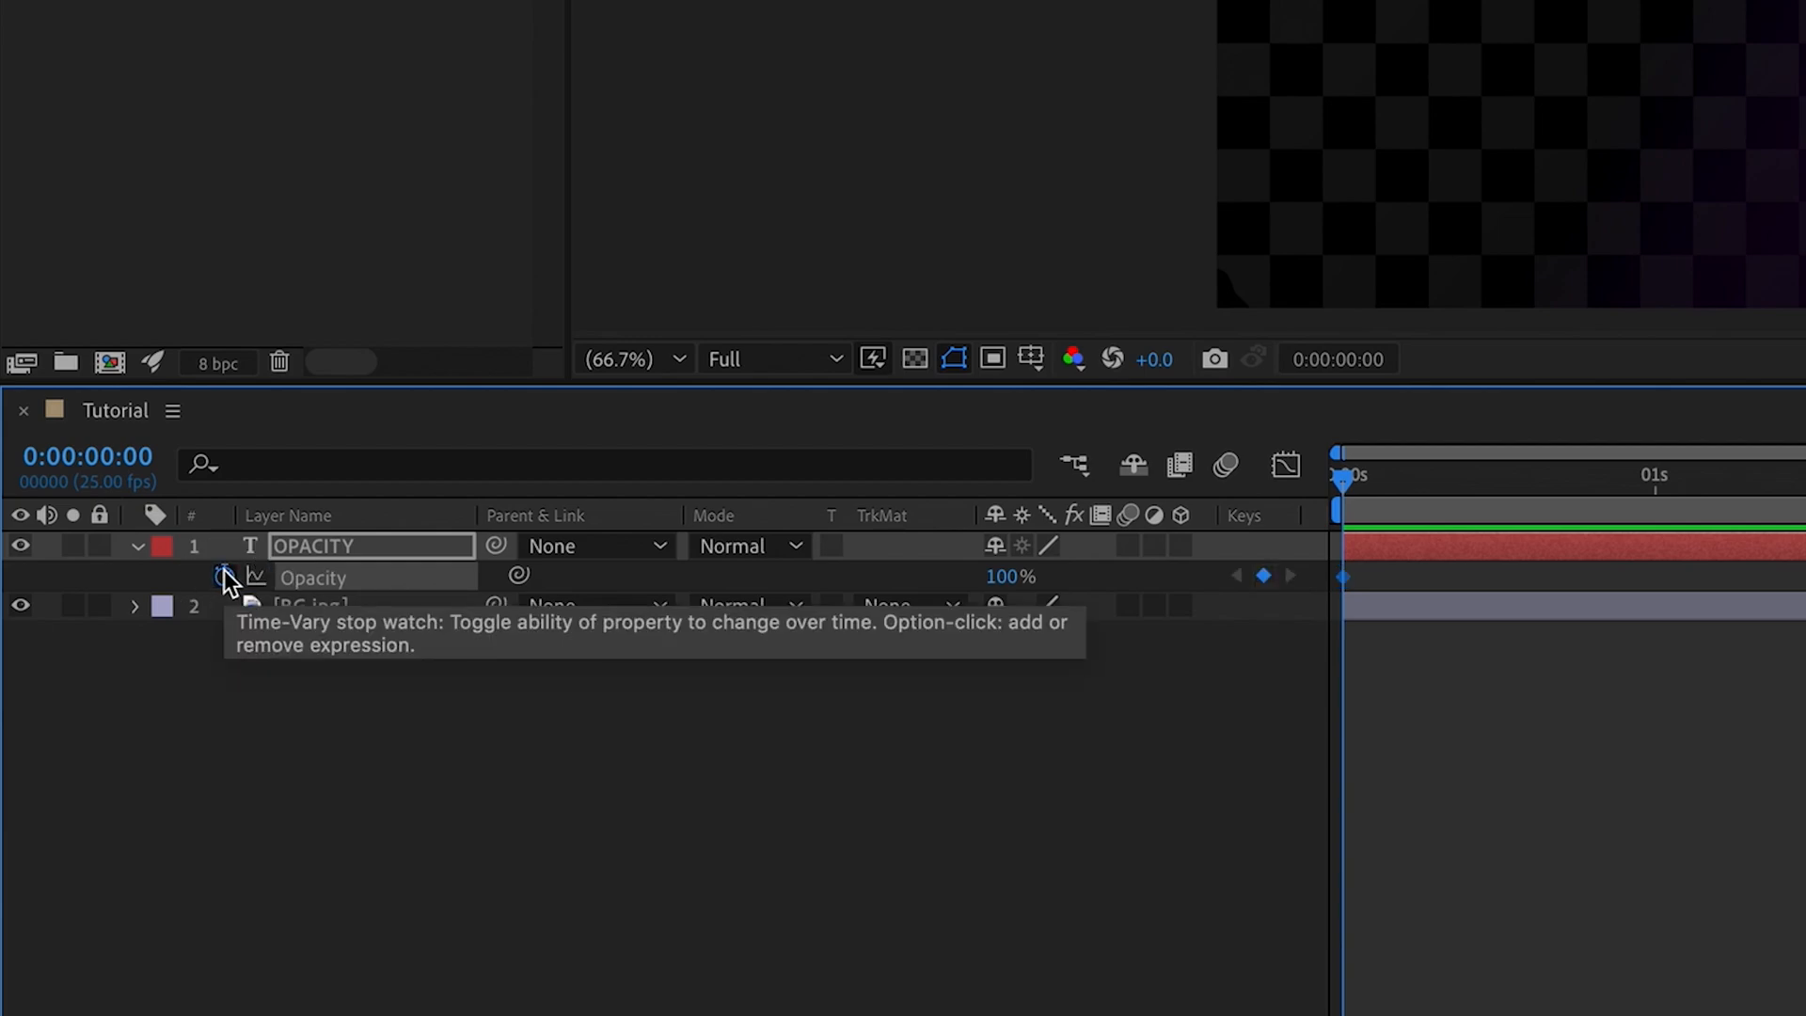
left_click(223, 577)
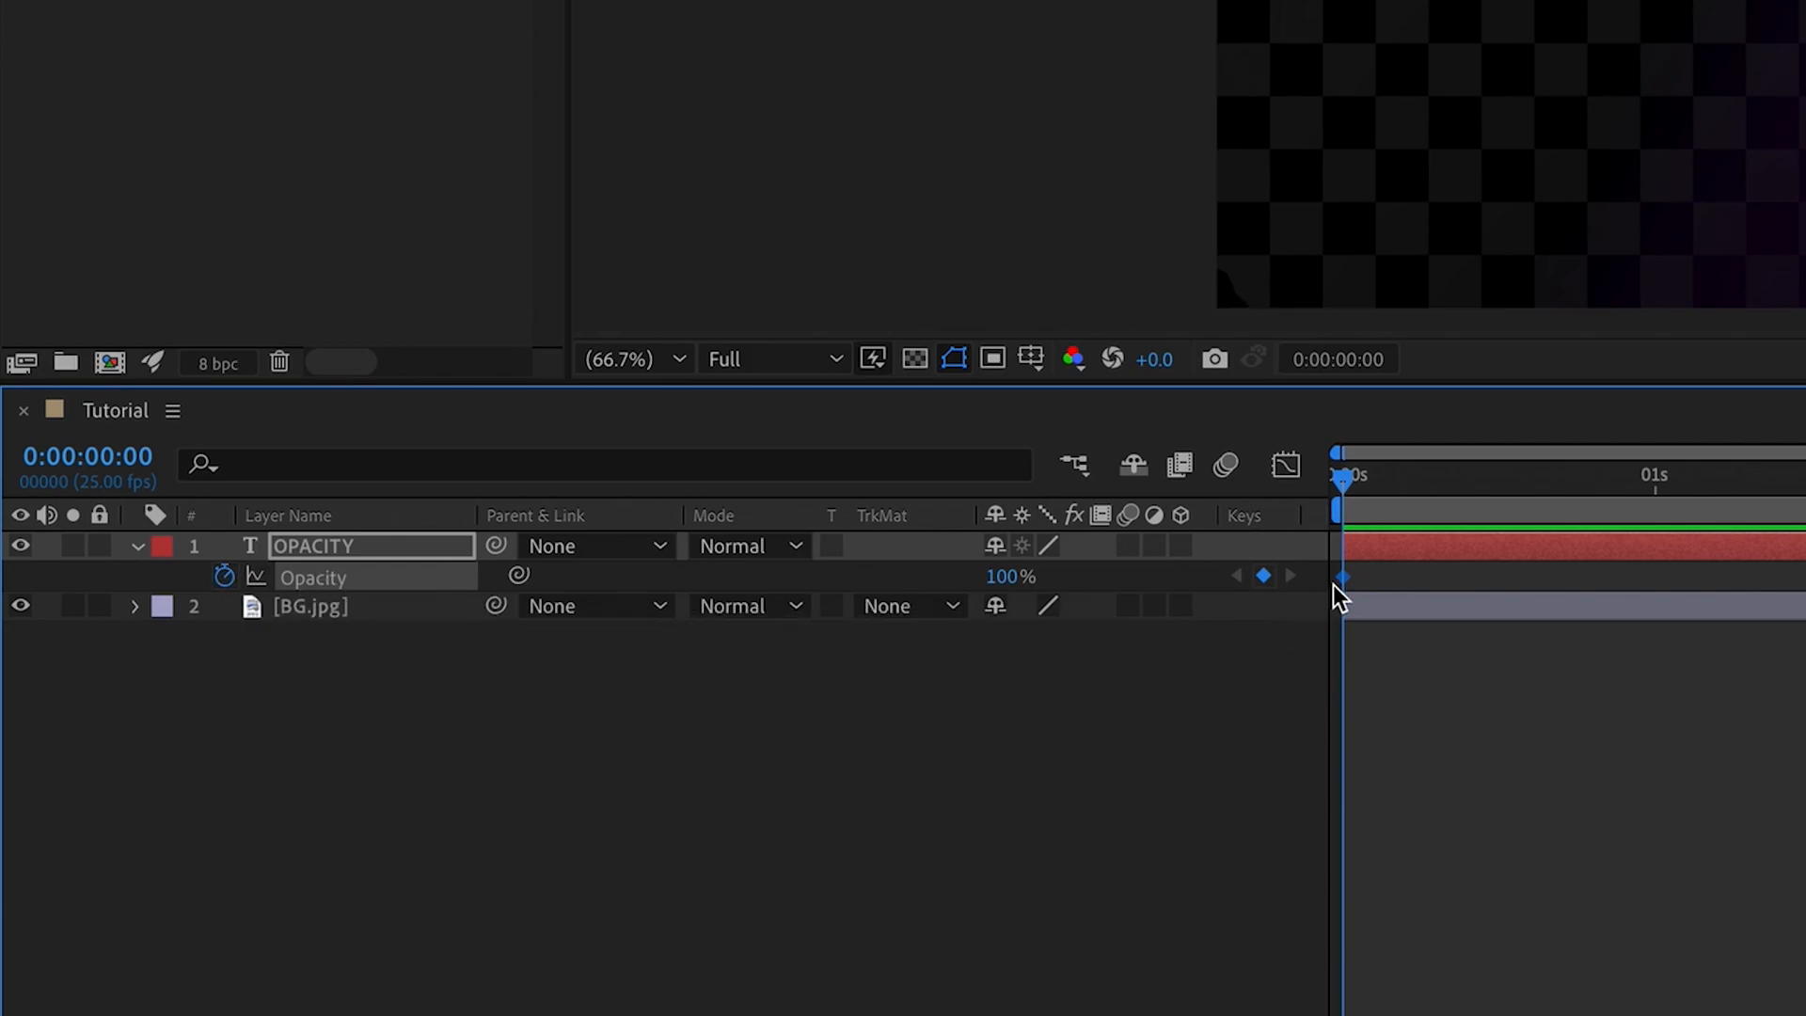
mouse_move(1359, 412)
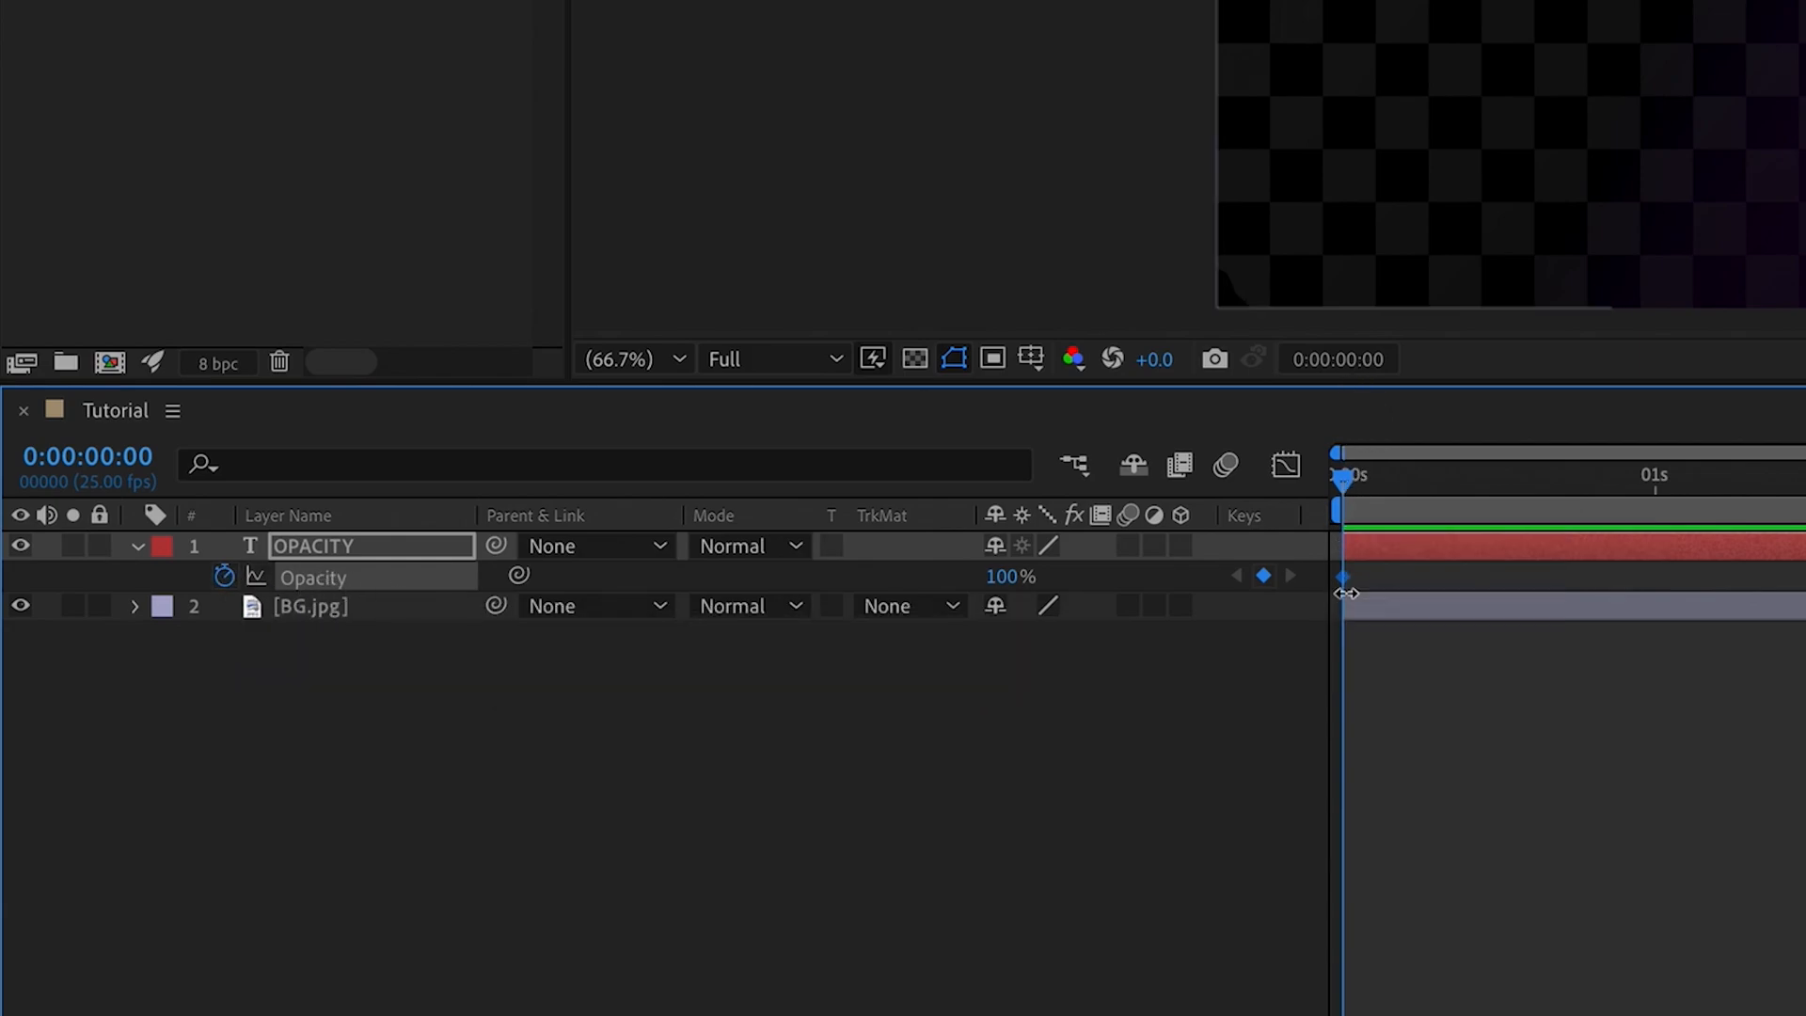
mouse_move(1345, 587)
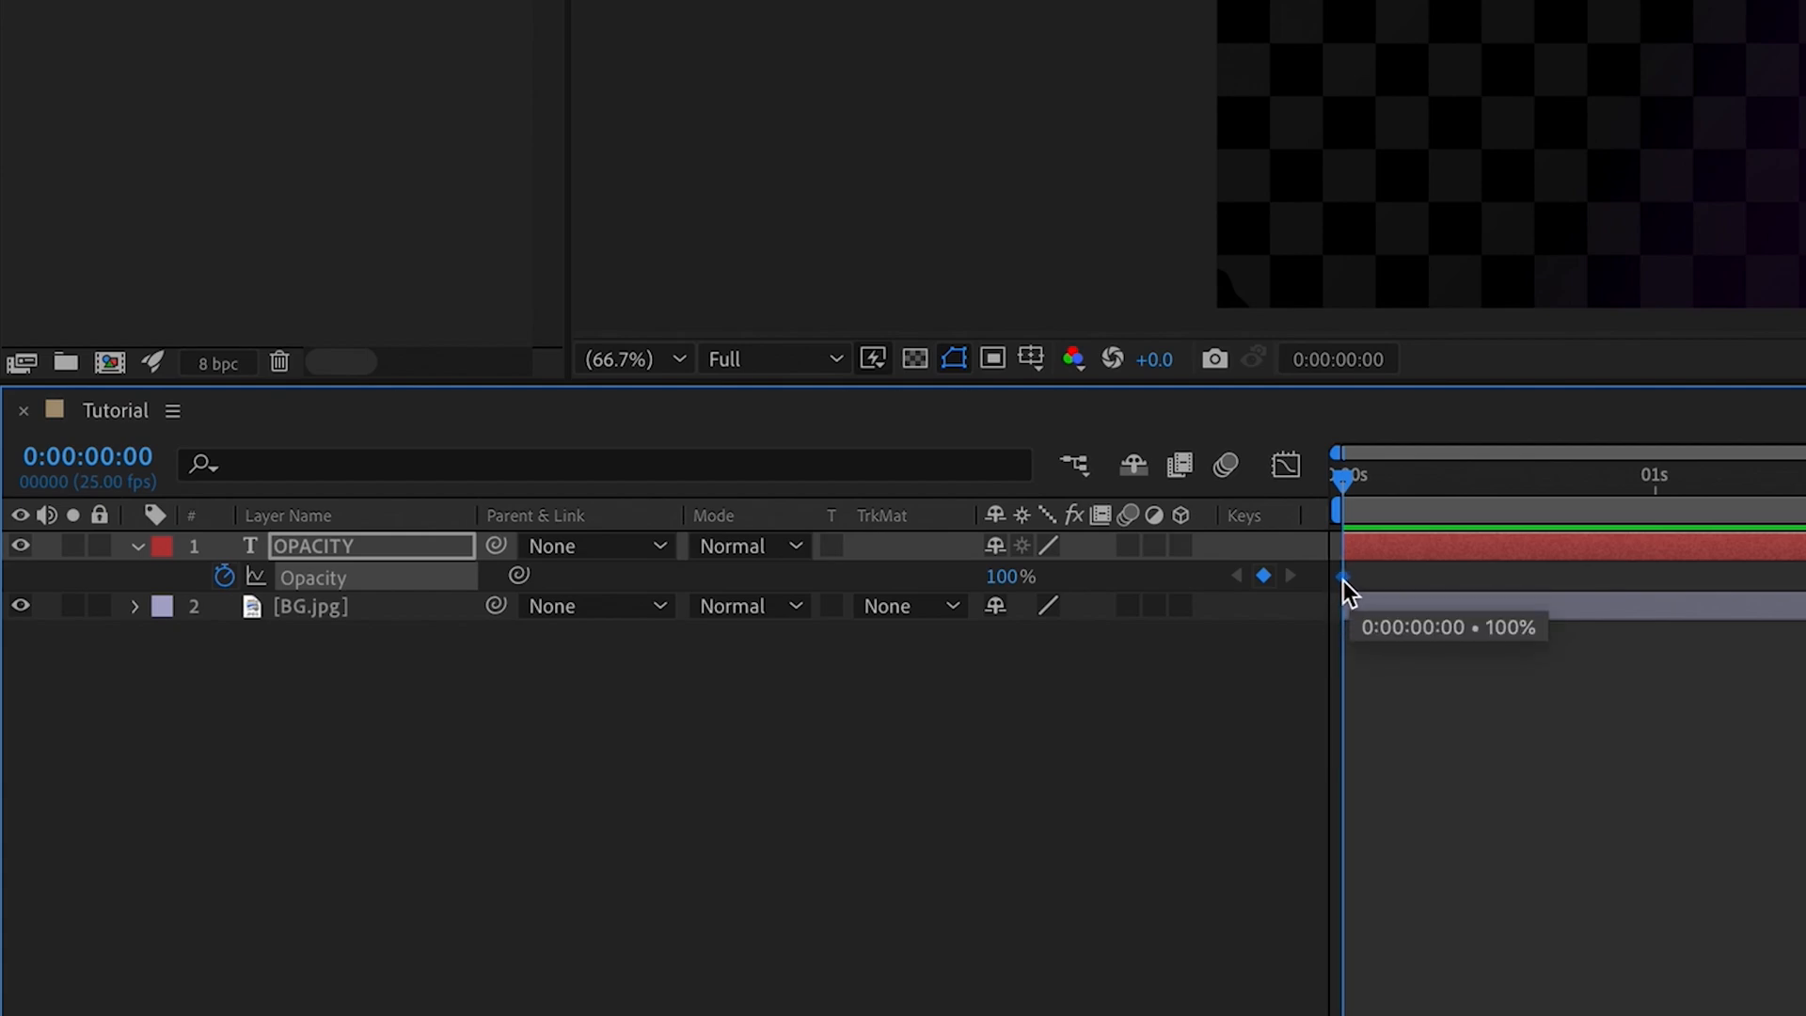
mouse_move(1511, 598)
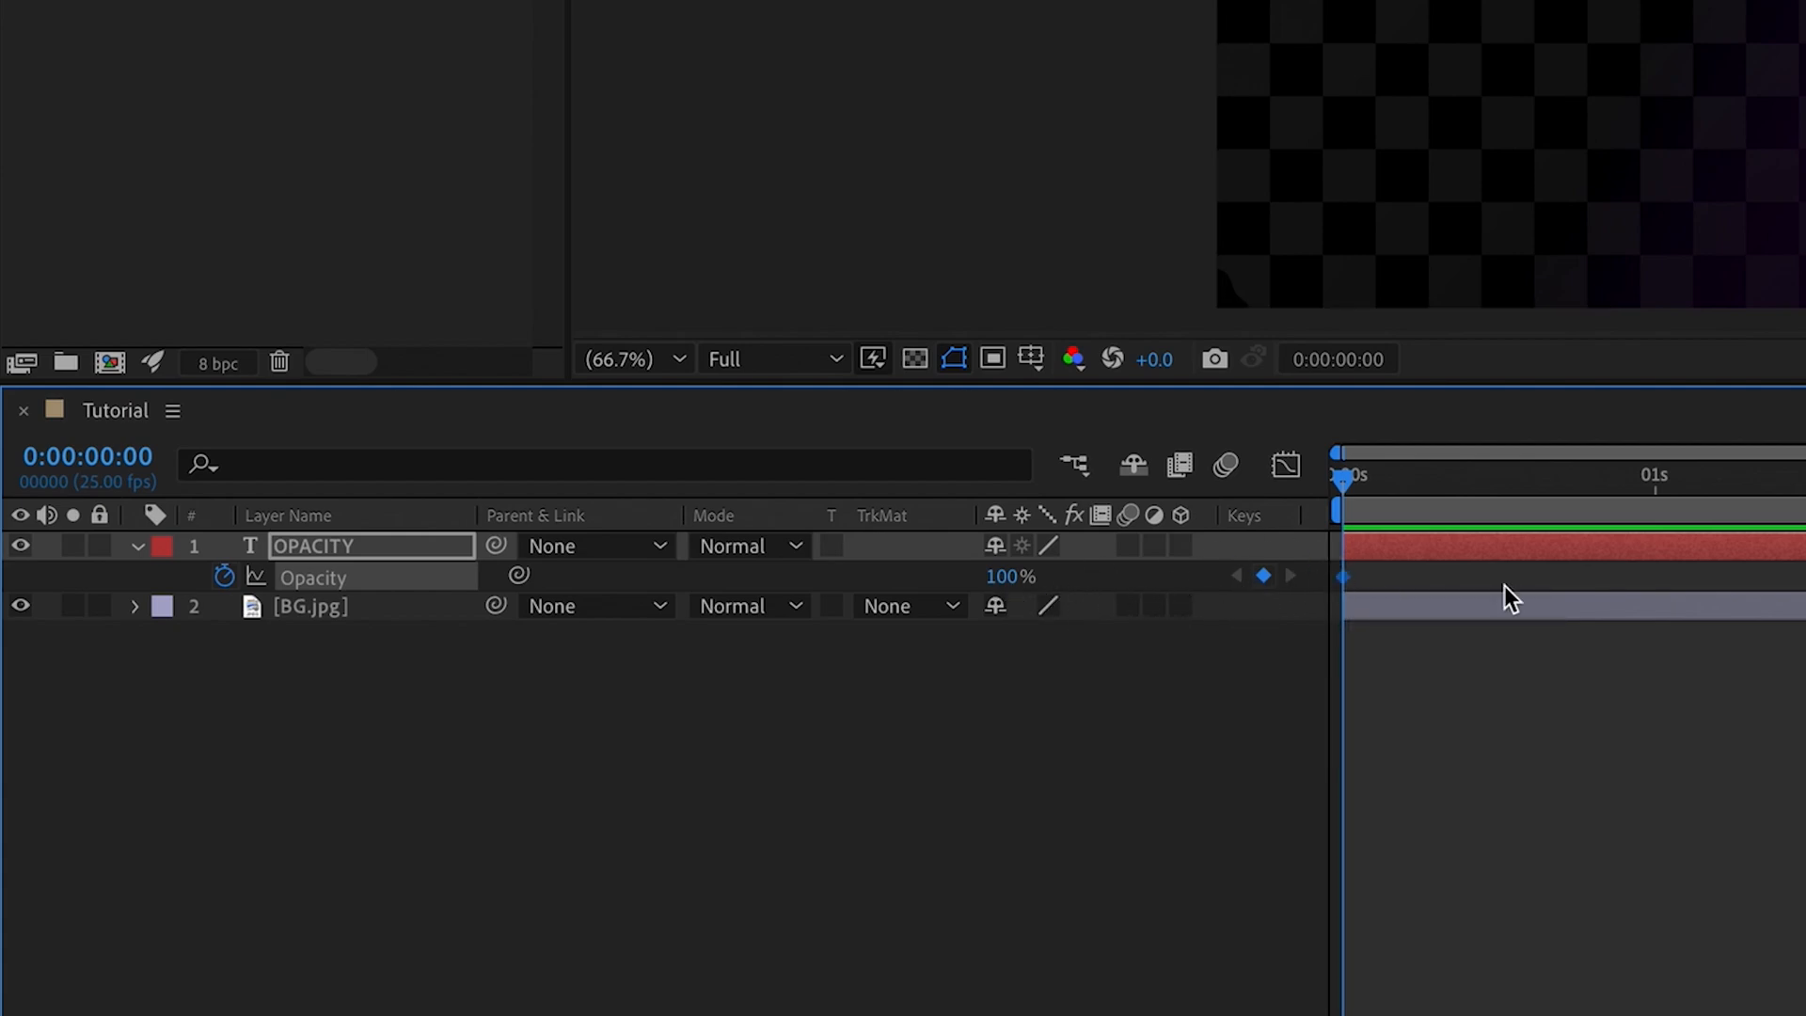
mouse_move(1347, 579)
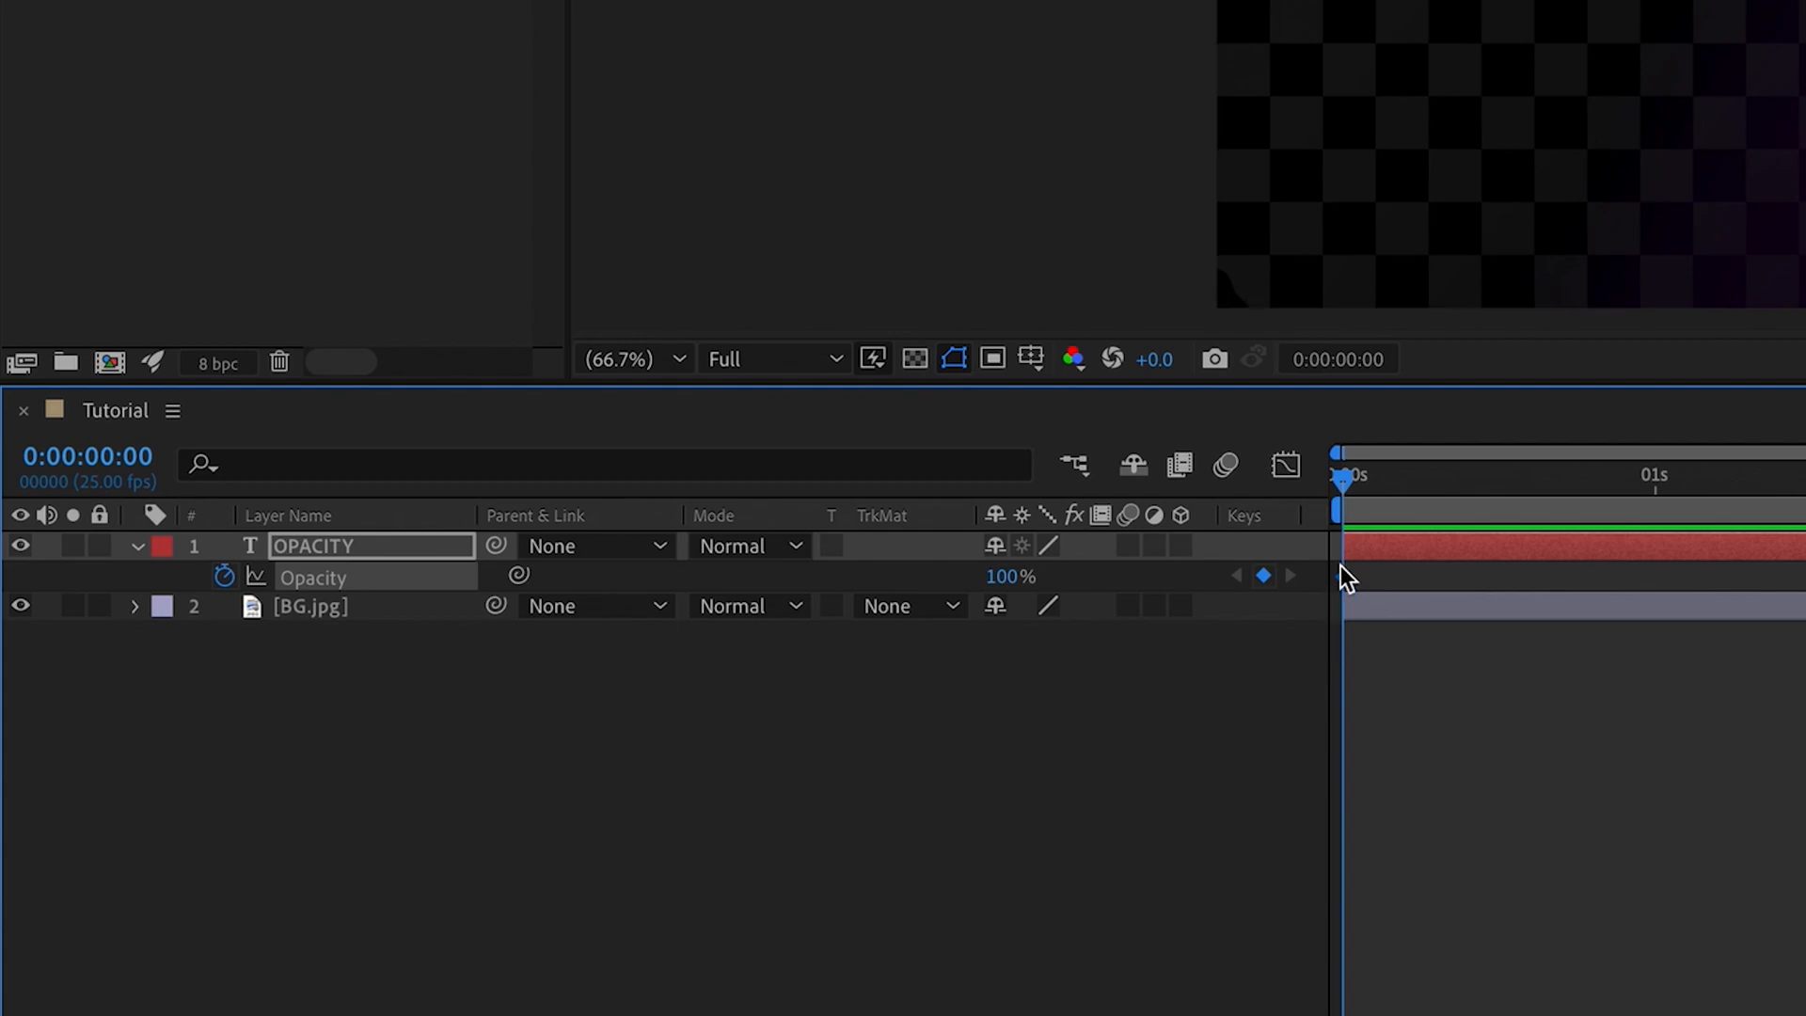
mouse_move(1347, 591)
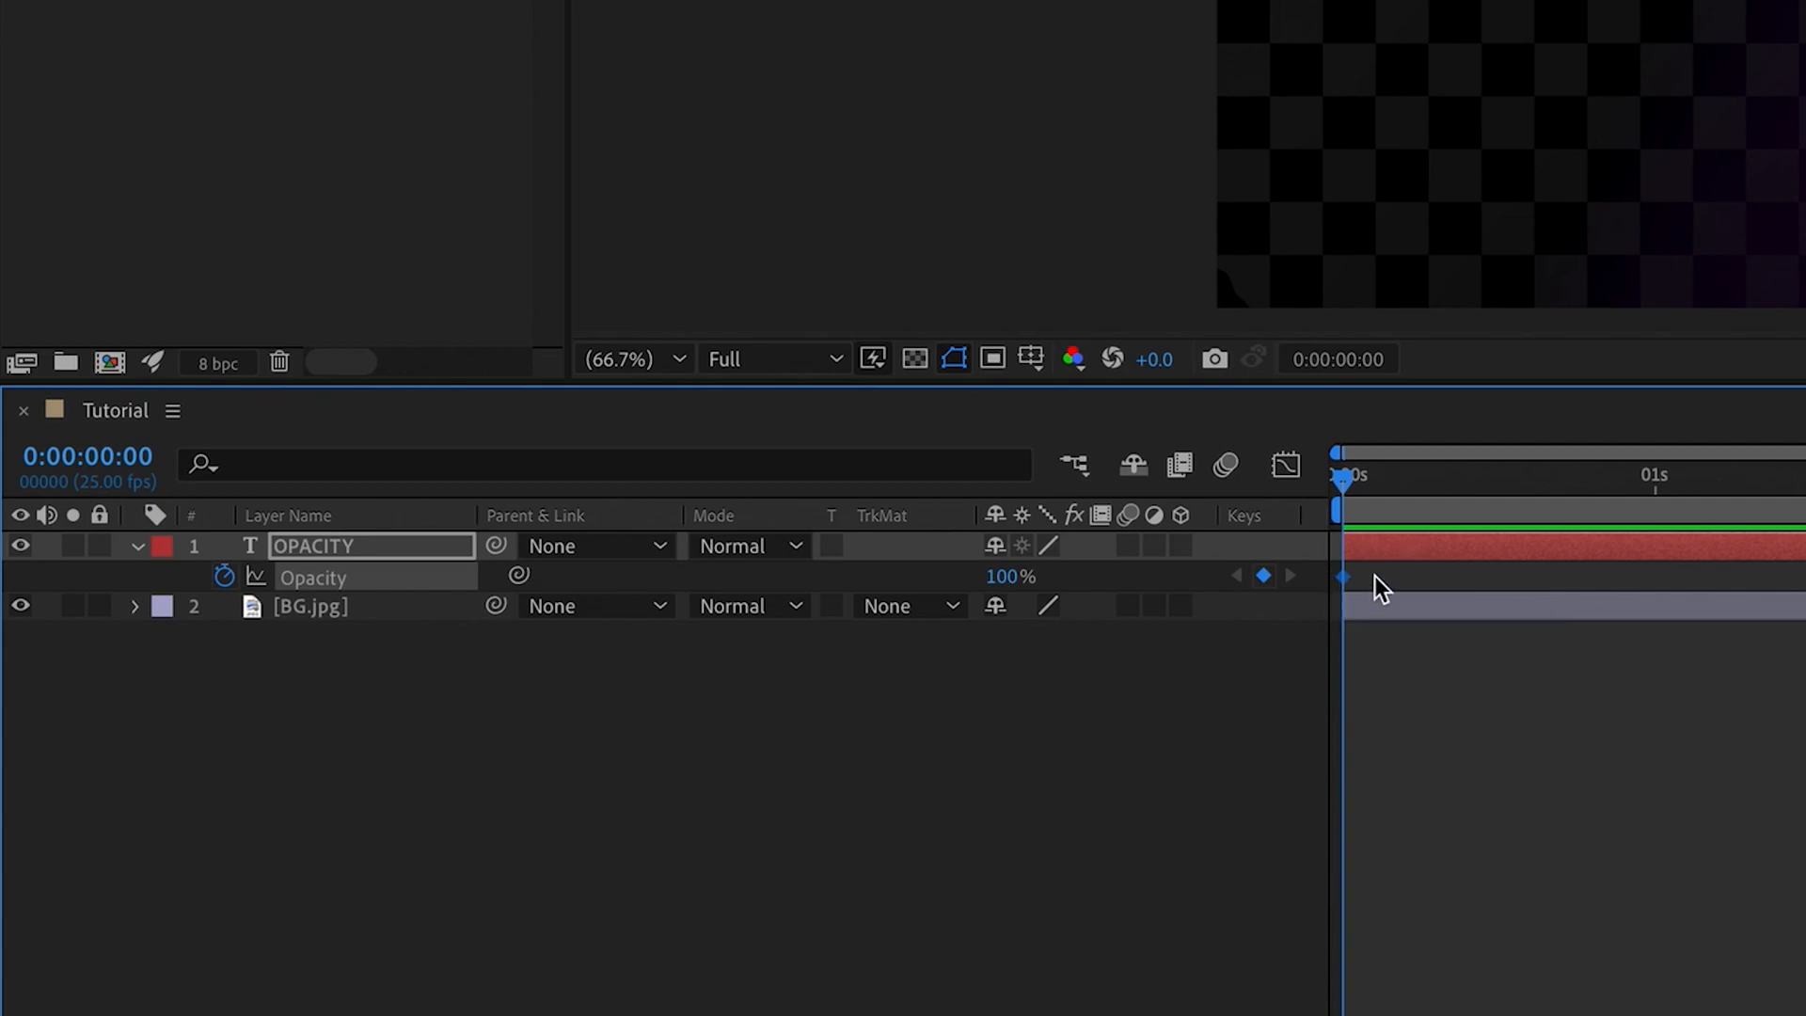
mouse_move(1351, 482)
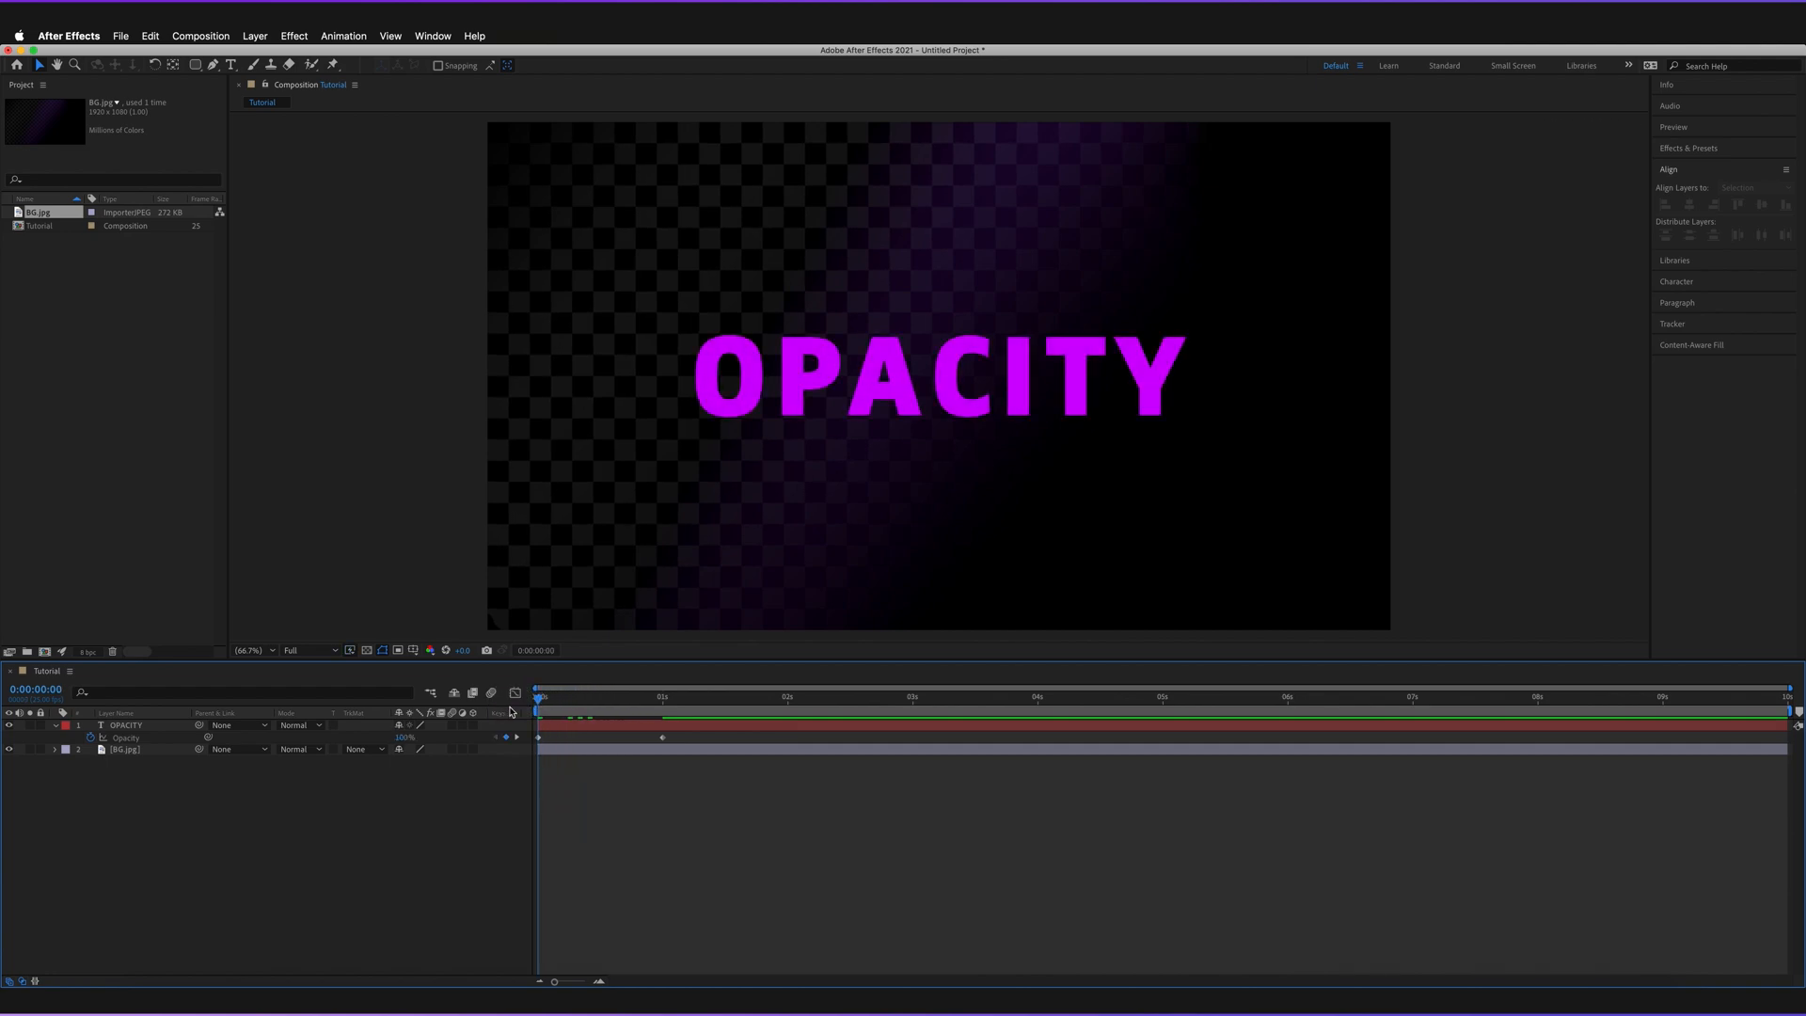
mouse_move(604, 844)
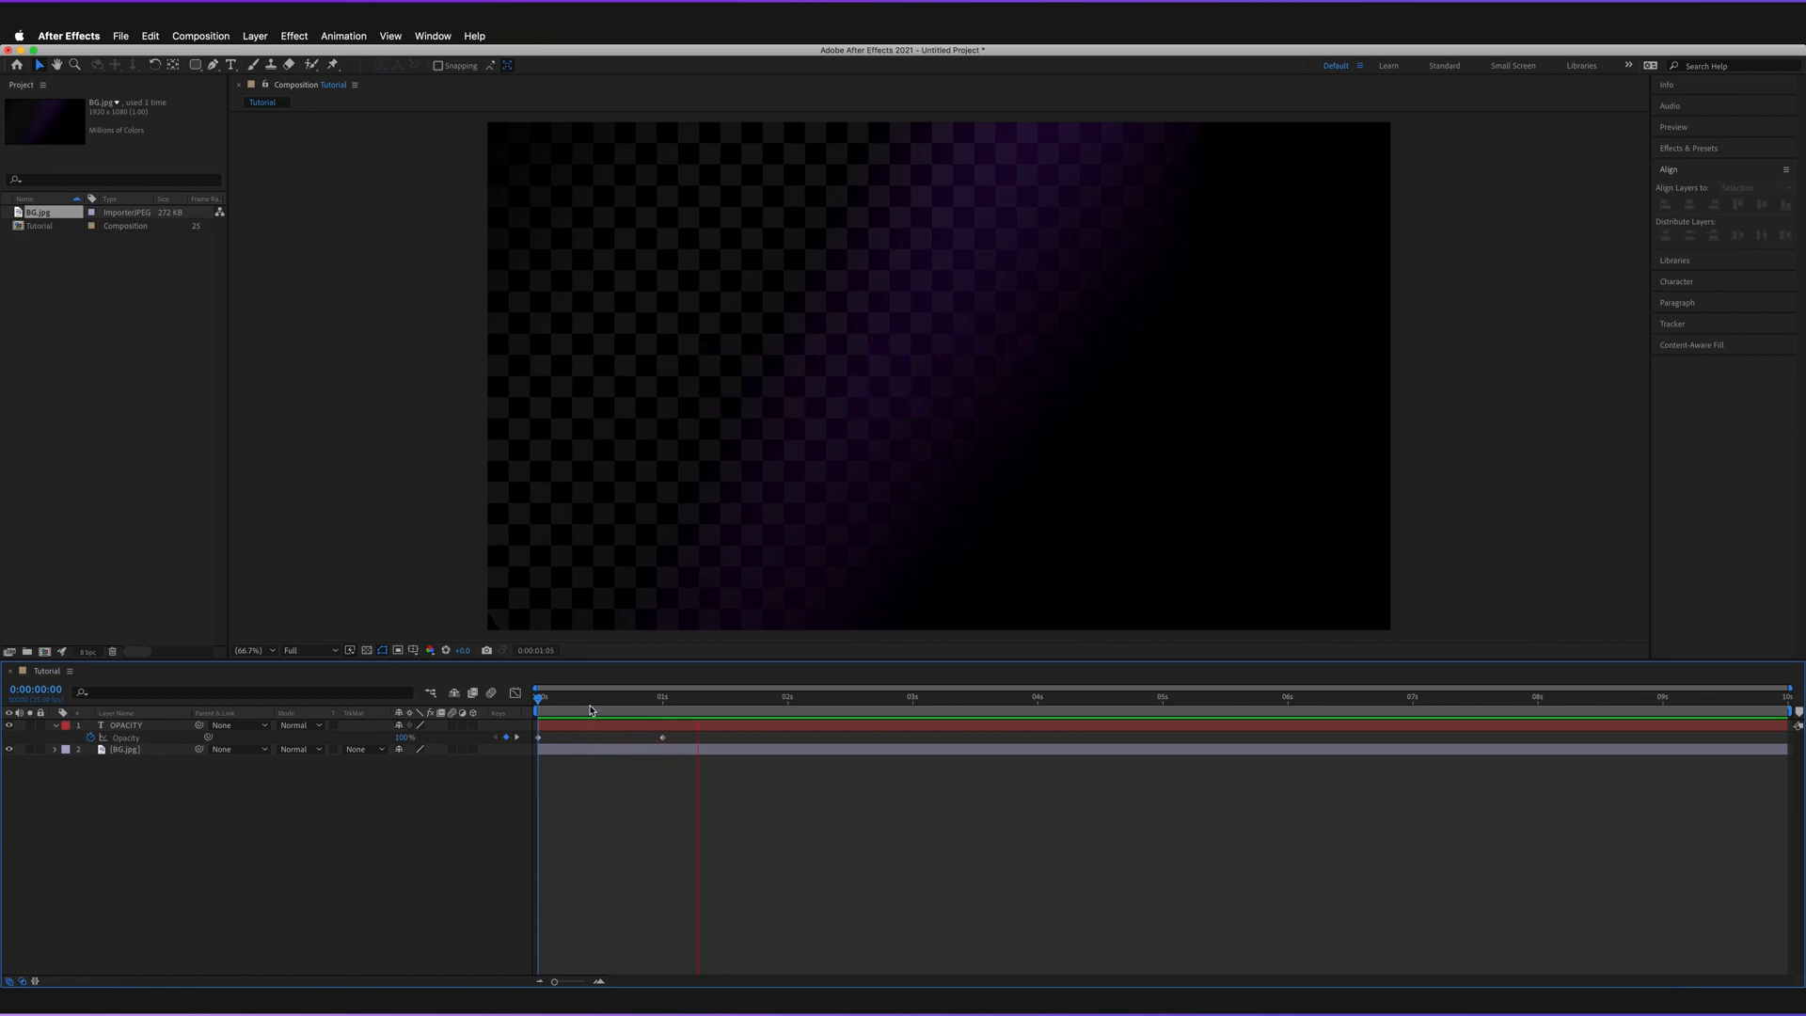
Place an Opacity keyframe at 0:00:02:00 holding the text at 0%
left_click(536, 696)
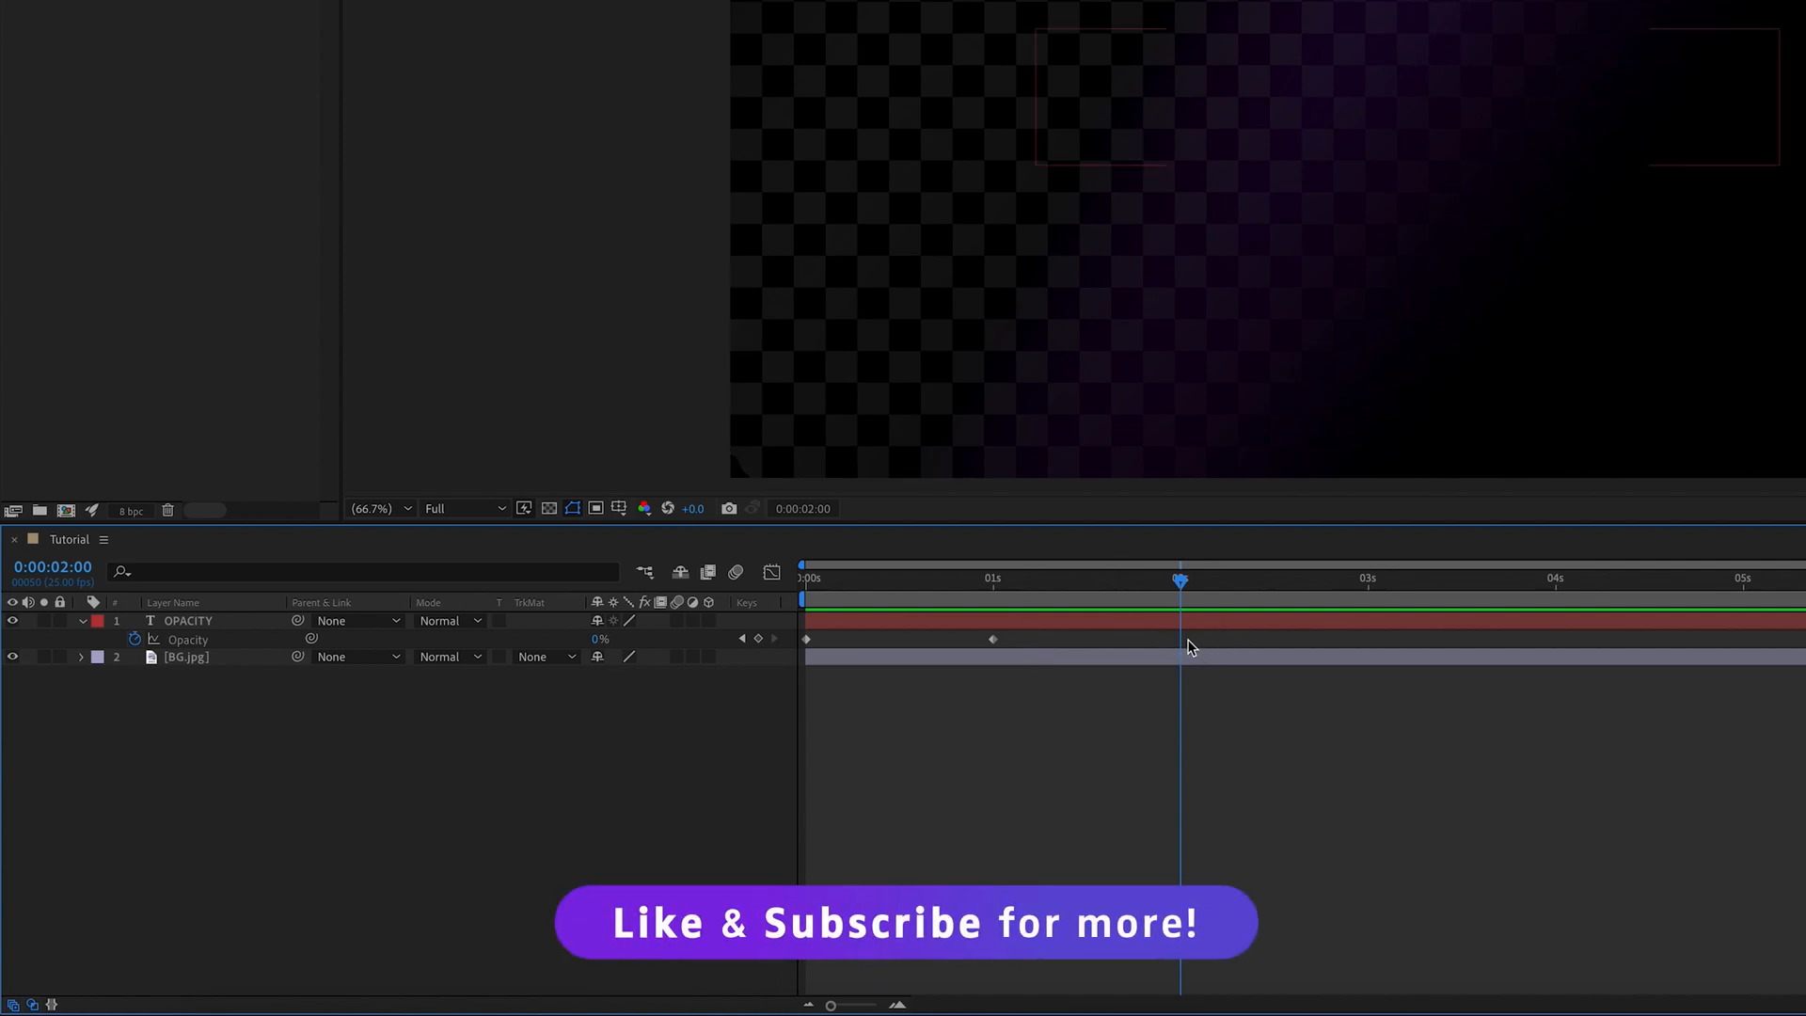
mouse_move(591, 644)
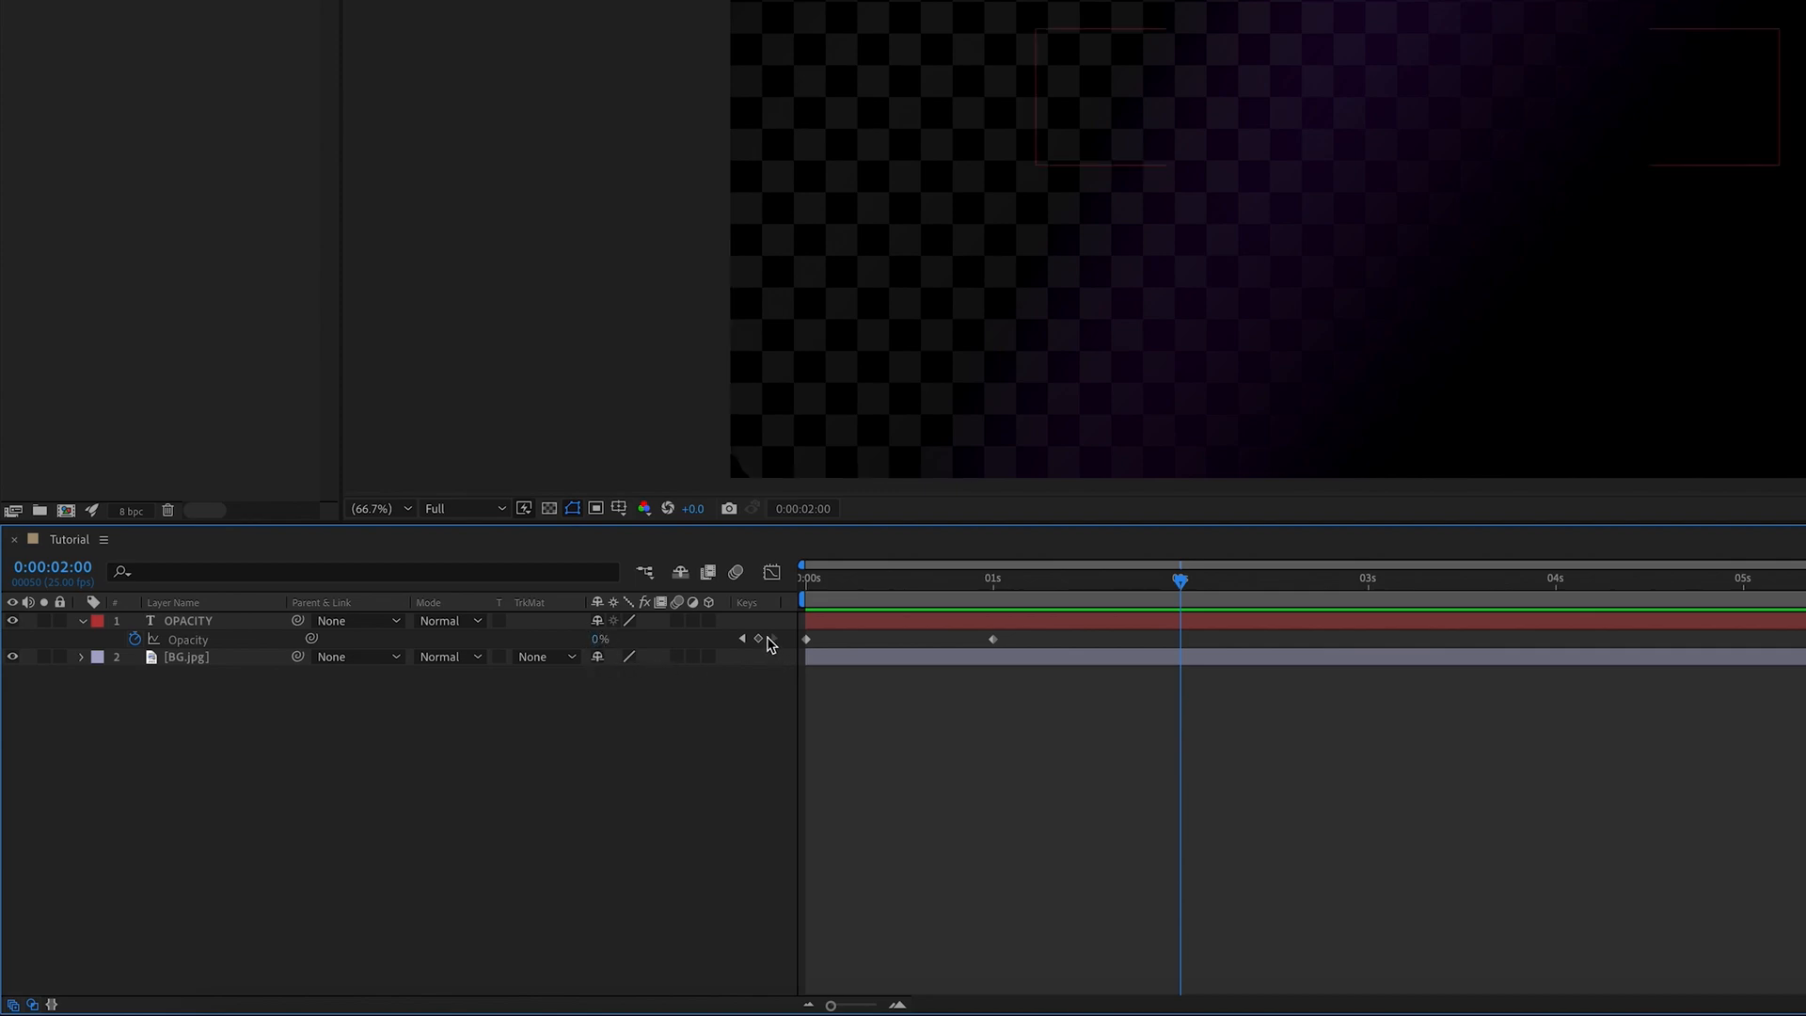
mouse_move(764, 645)
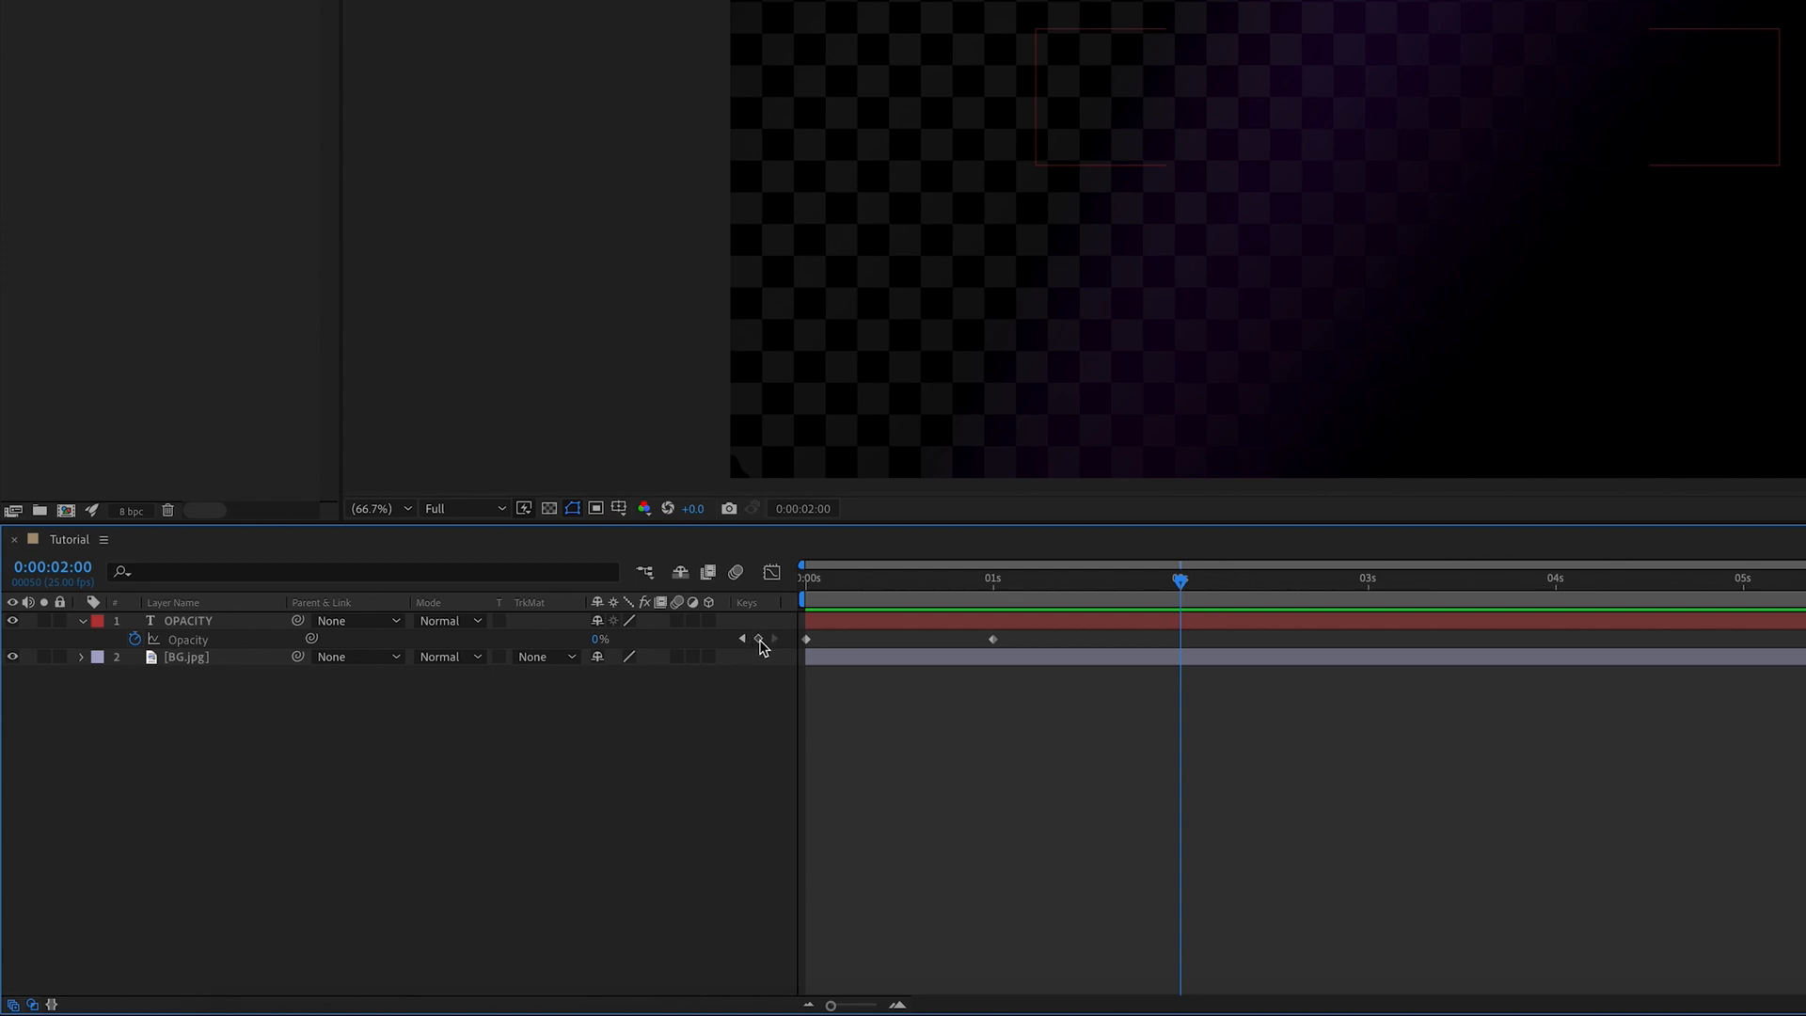
left_click(759, 638)
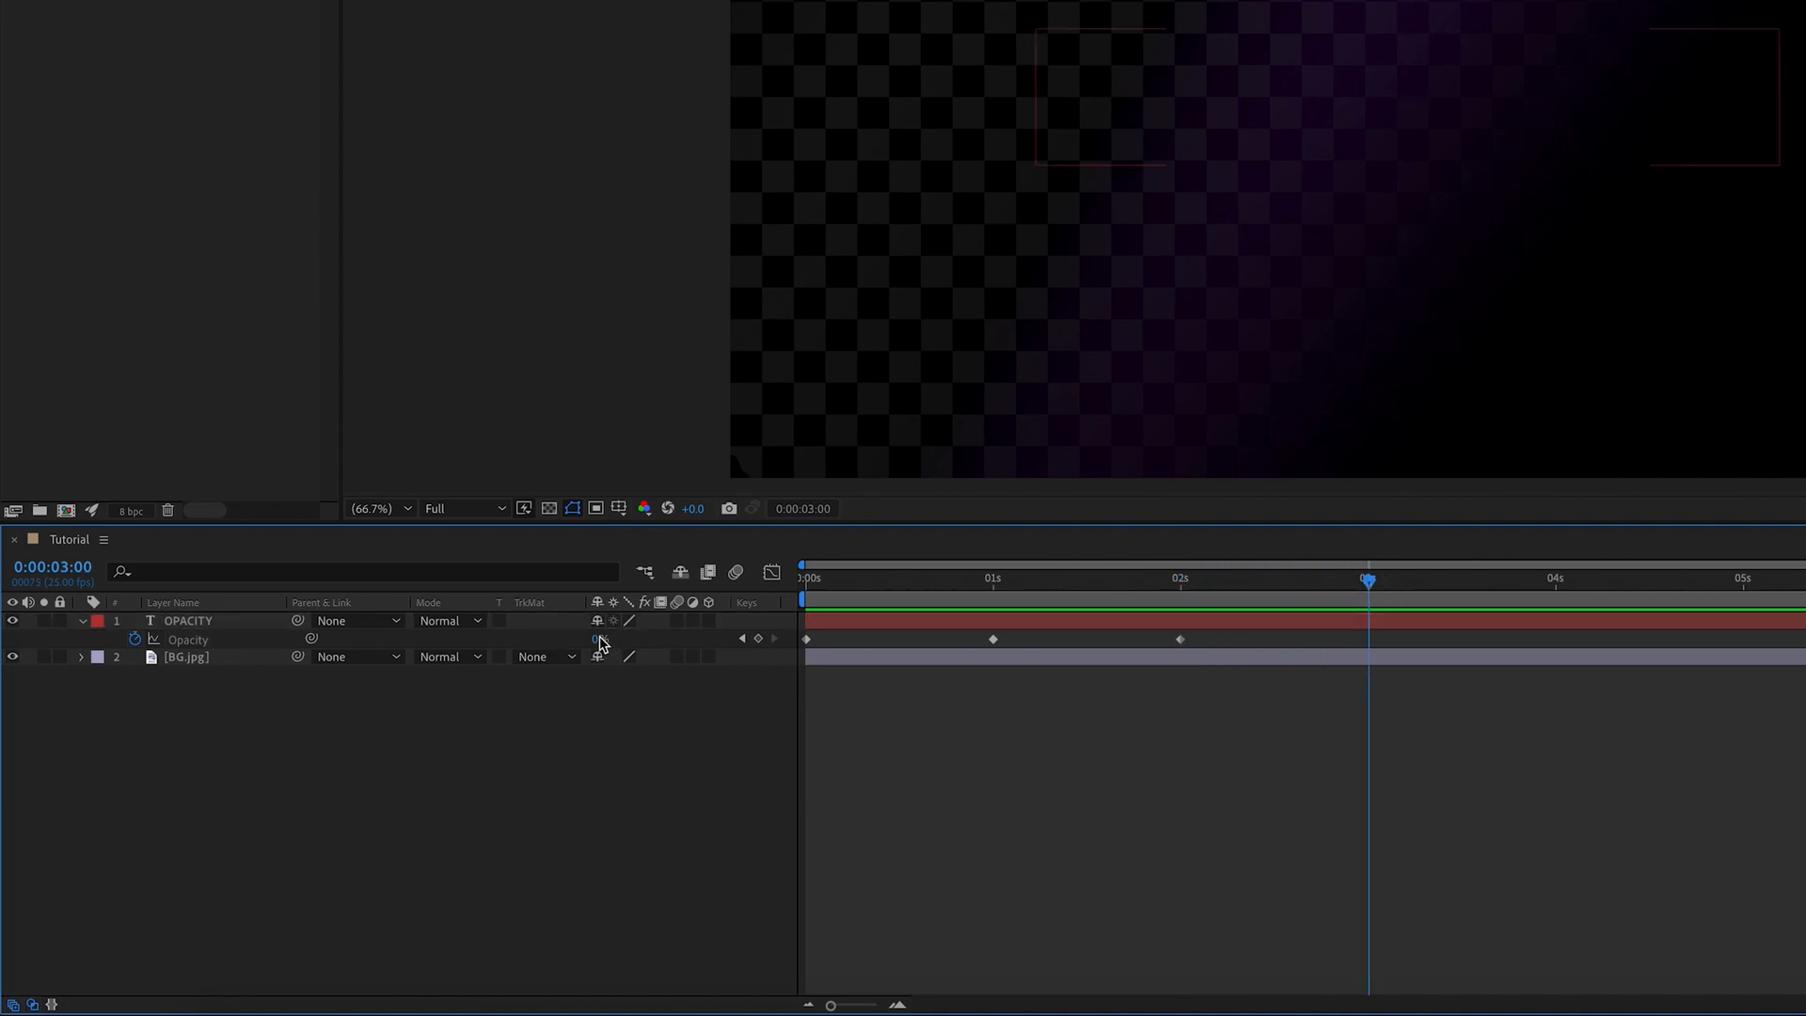
Keyframe Opacity to 50% at 3 seconds and 25% at 4 seconds
double_click(598, 639)
type("50")
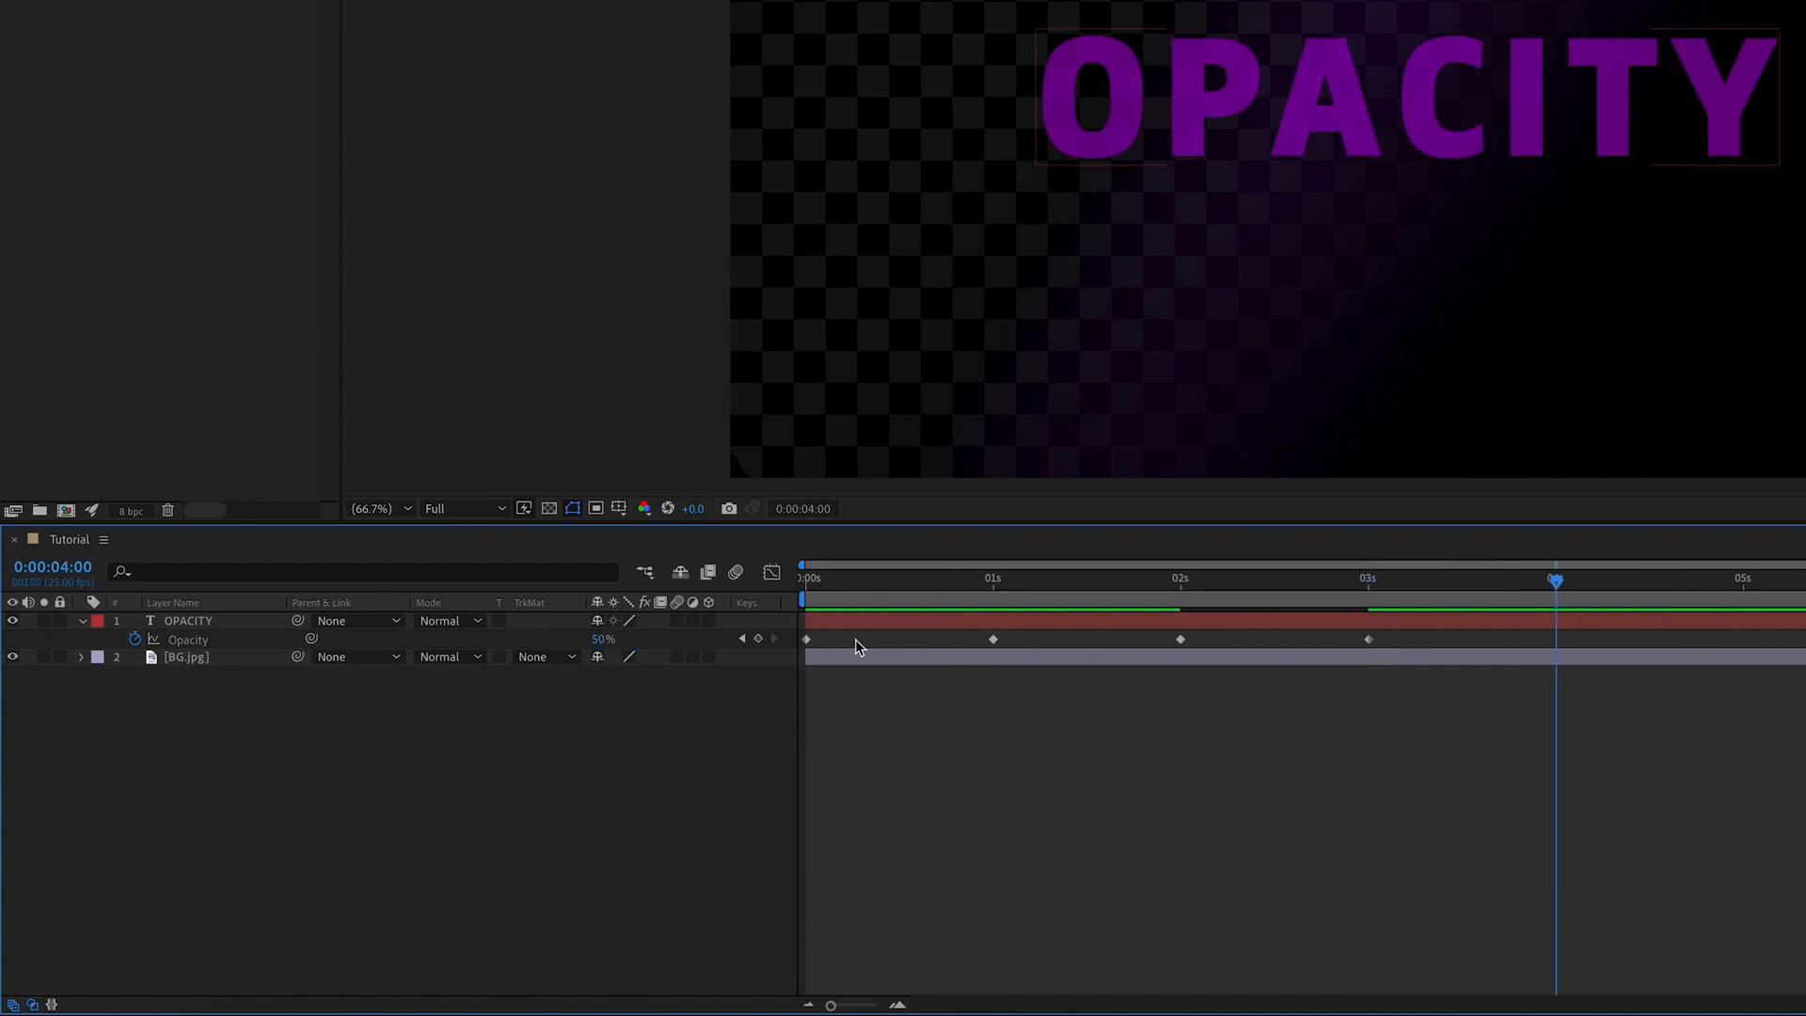
double_click(602, 640)
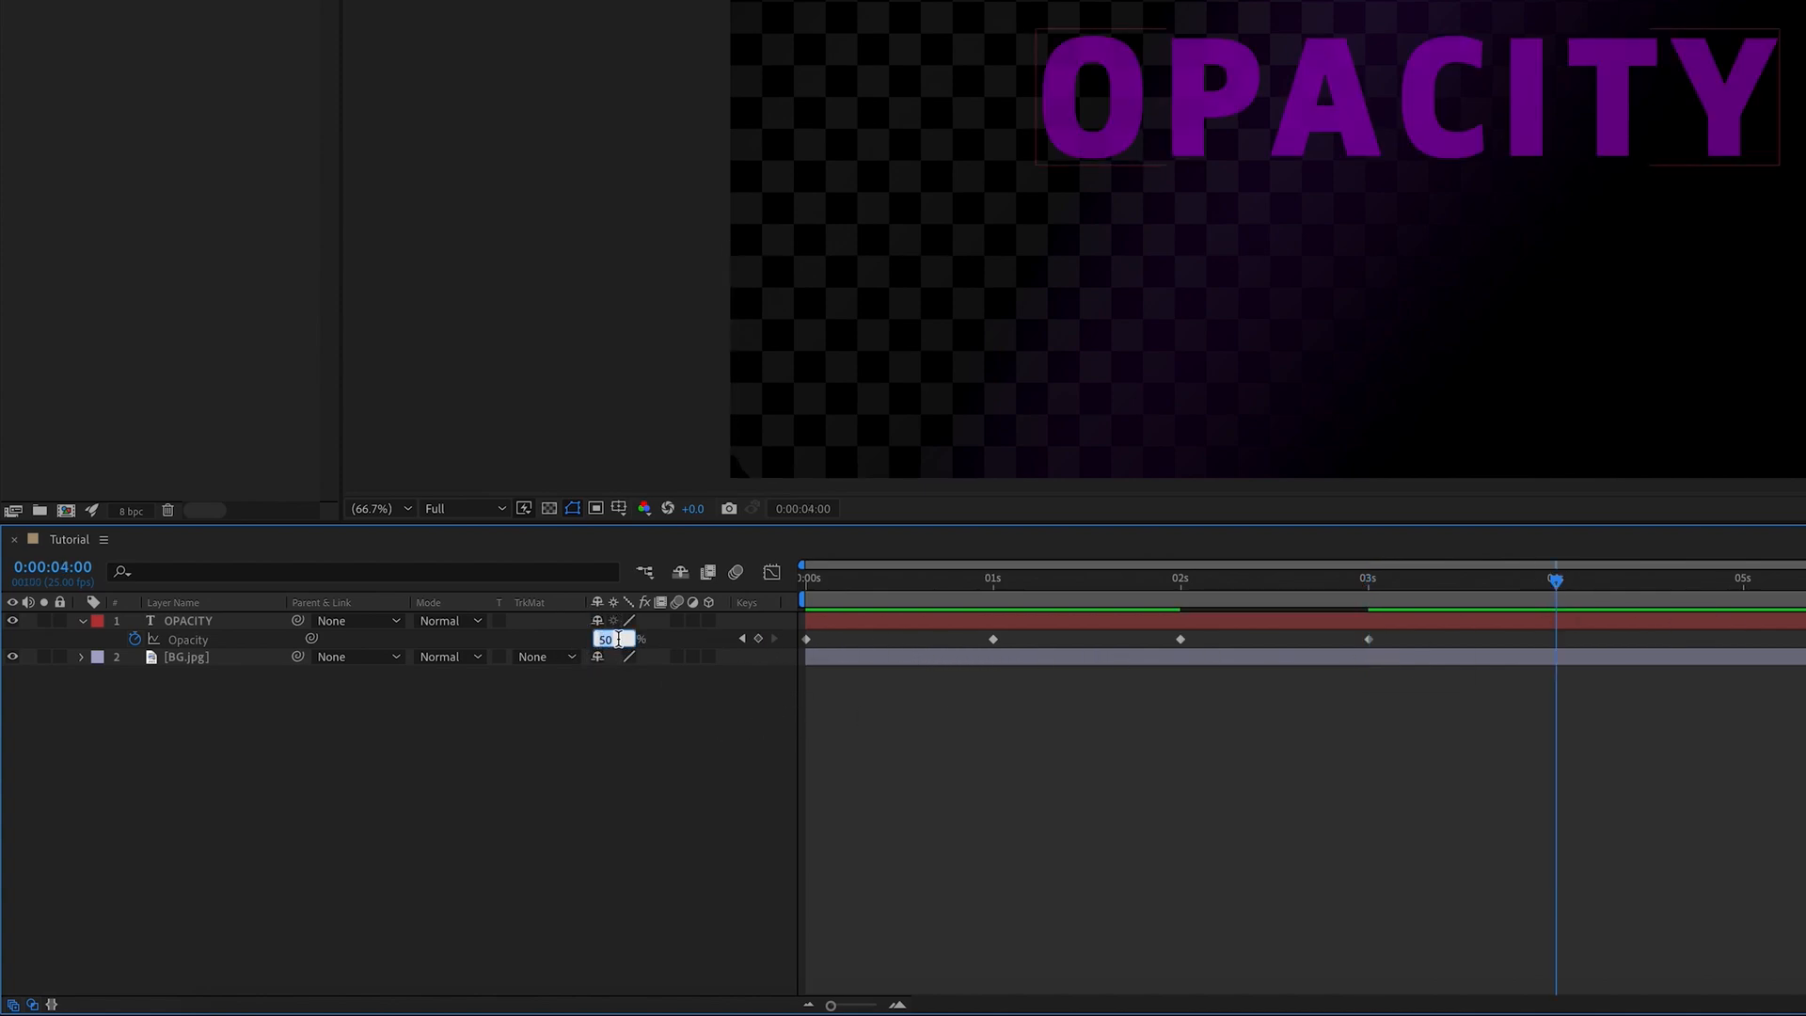
type("25")
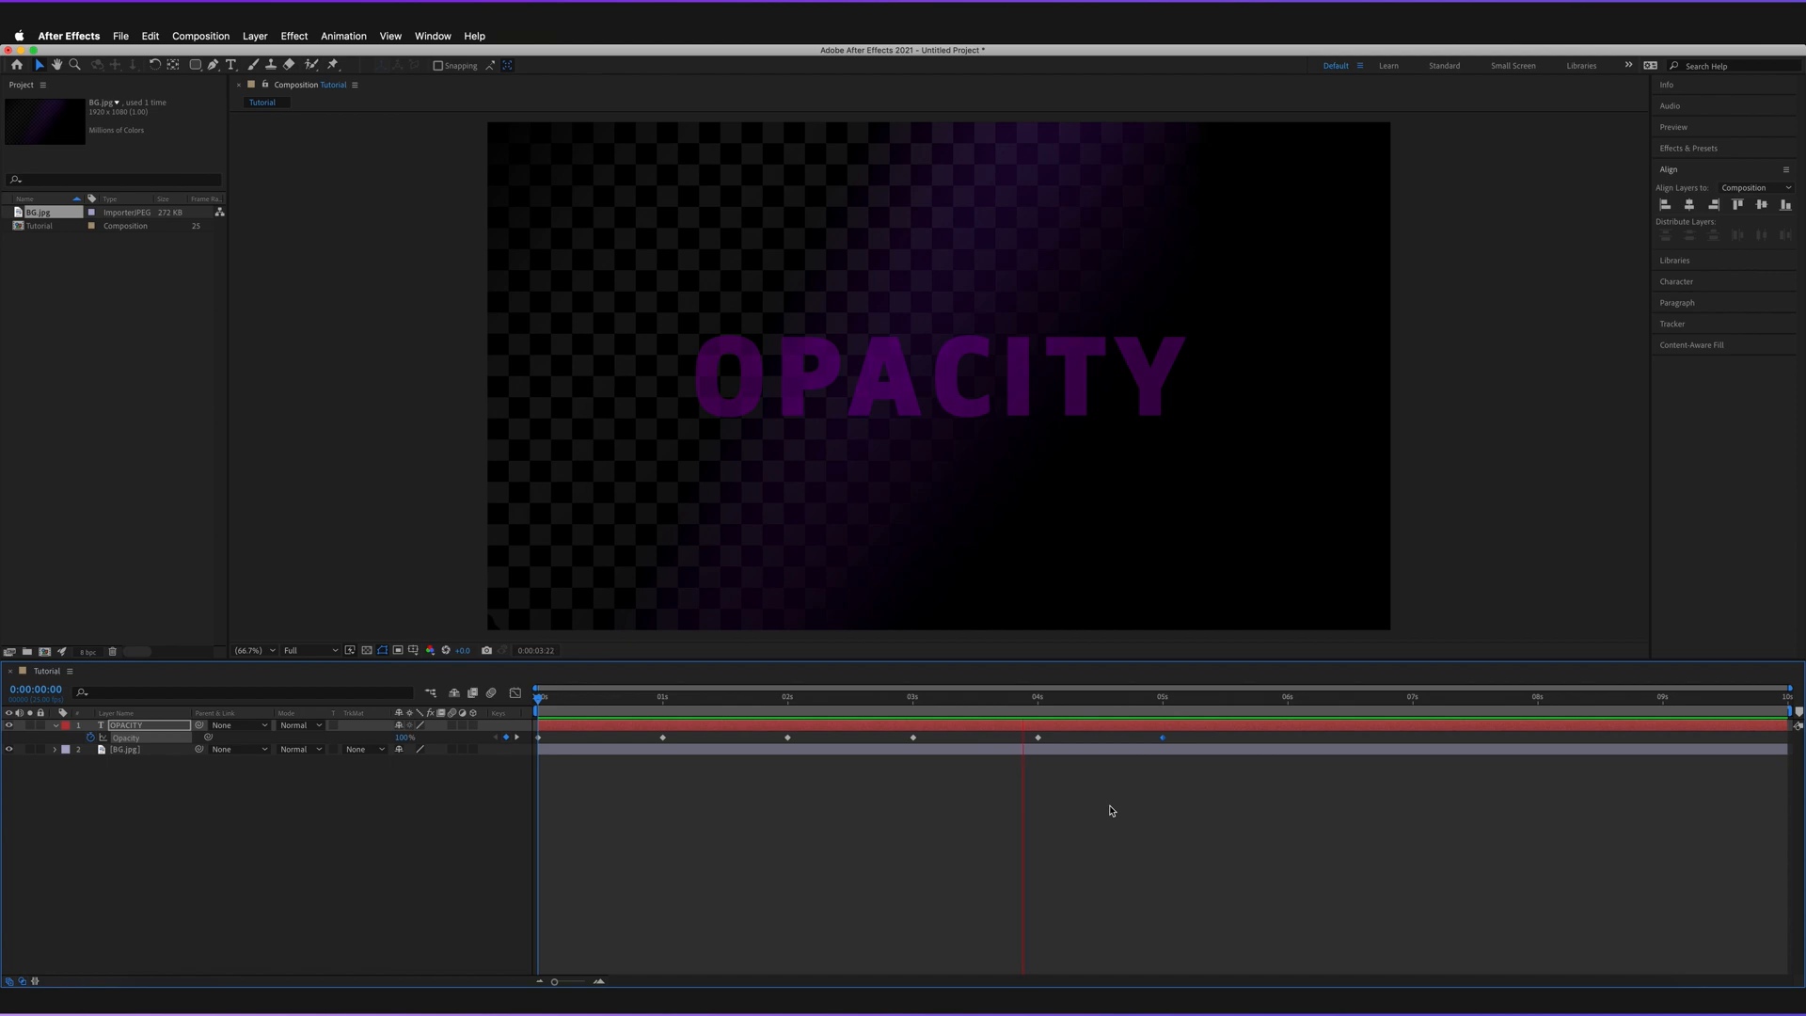
Select an Opacity keyframe to retime the fade back in to around four and a half seconds
left_click(1106, 696)
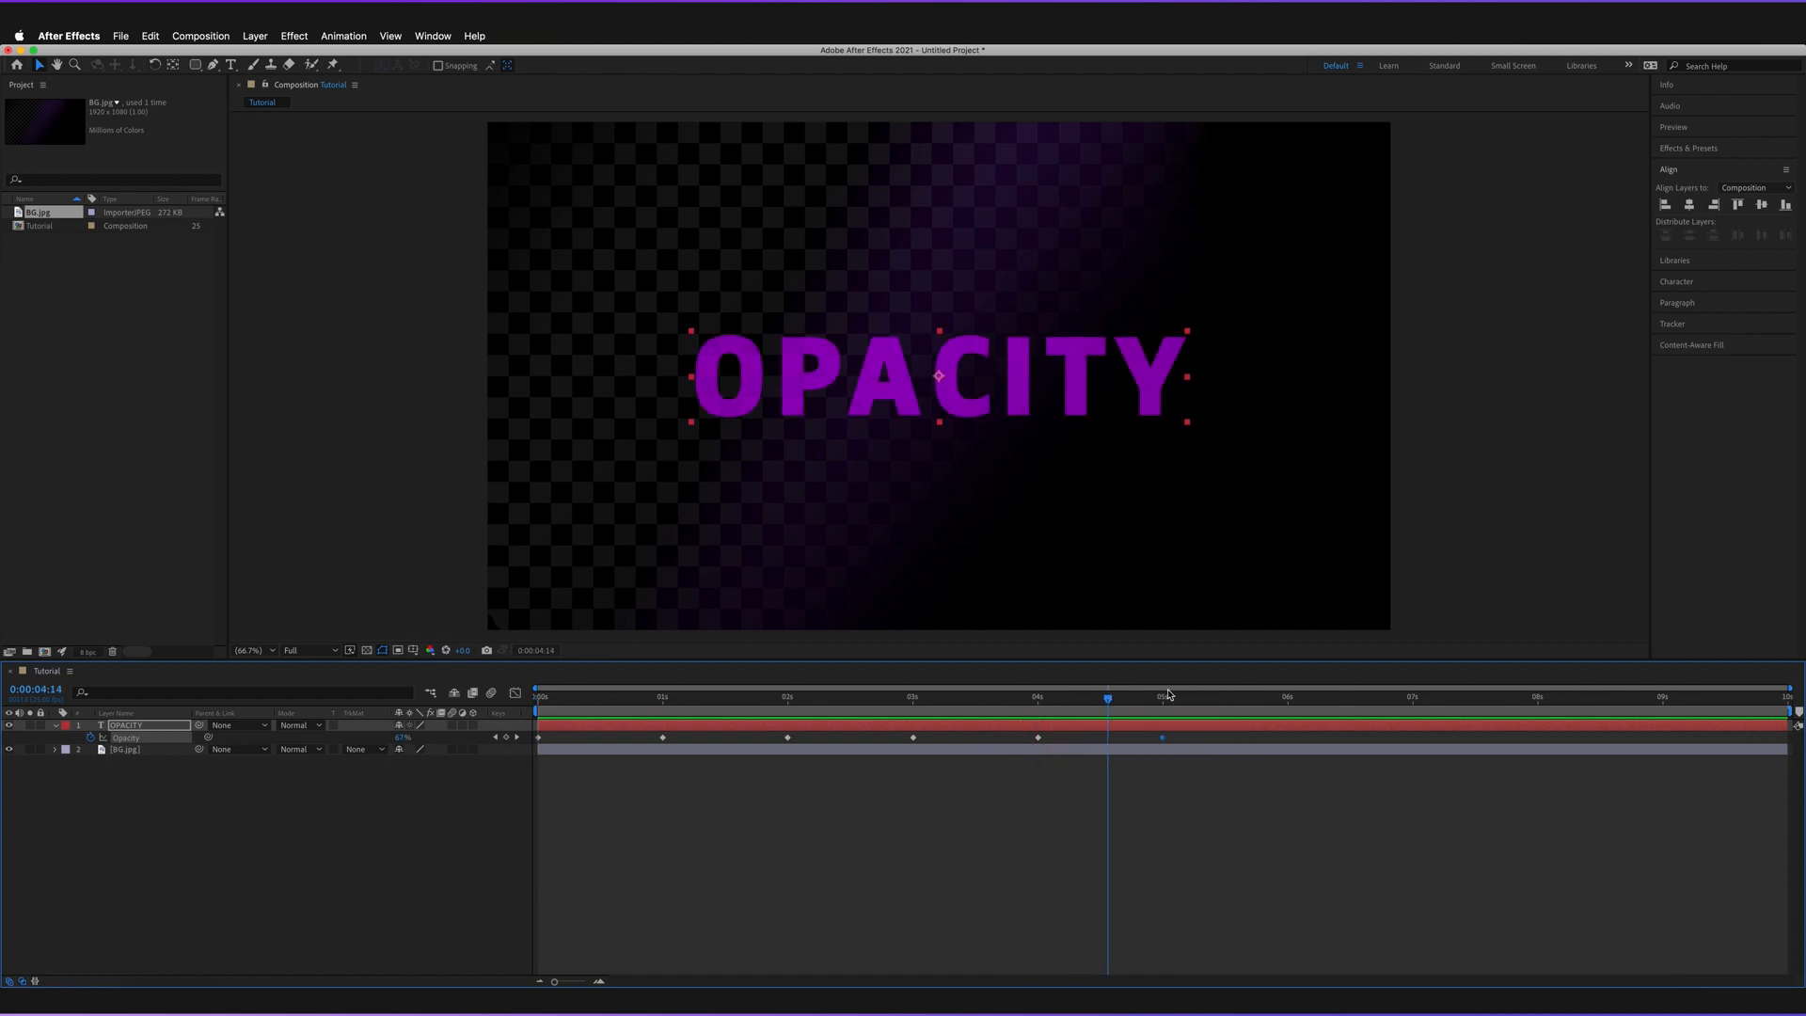
mouse_move(1041, 737)
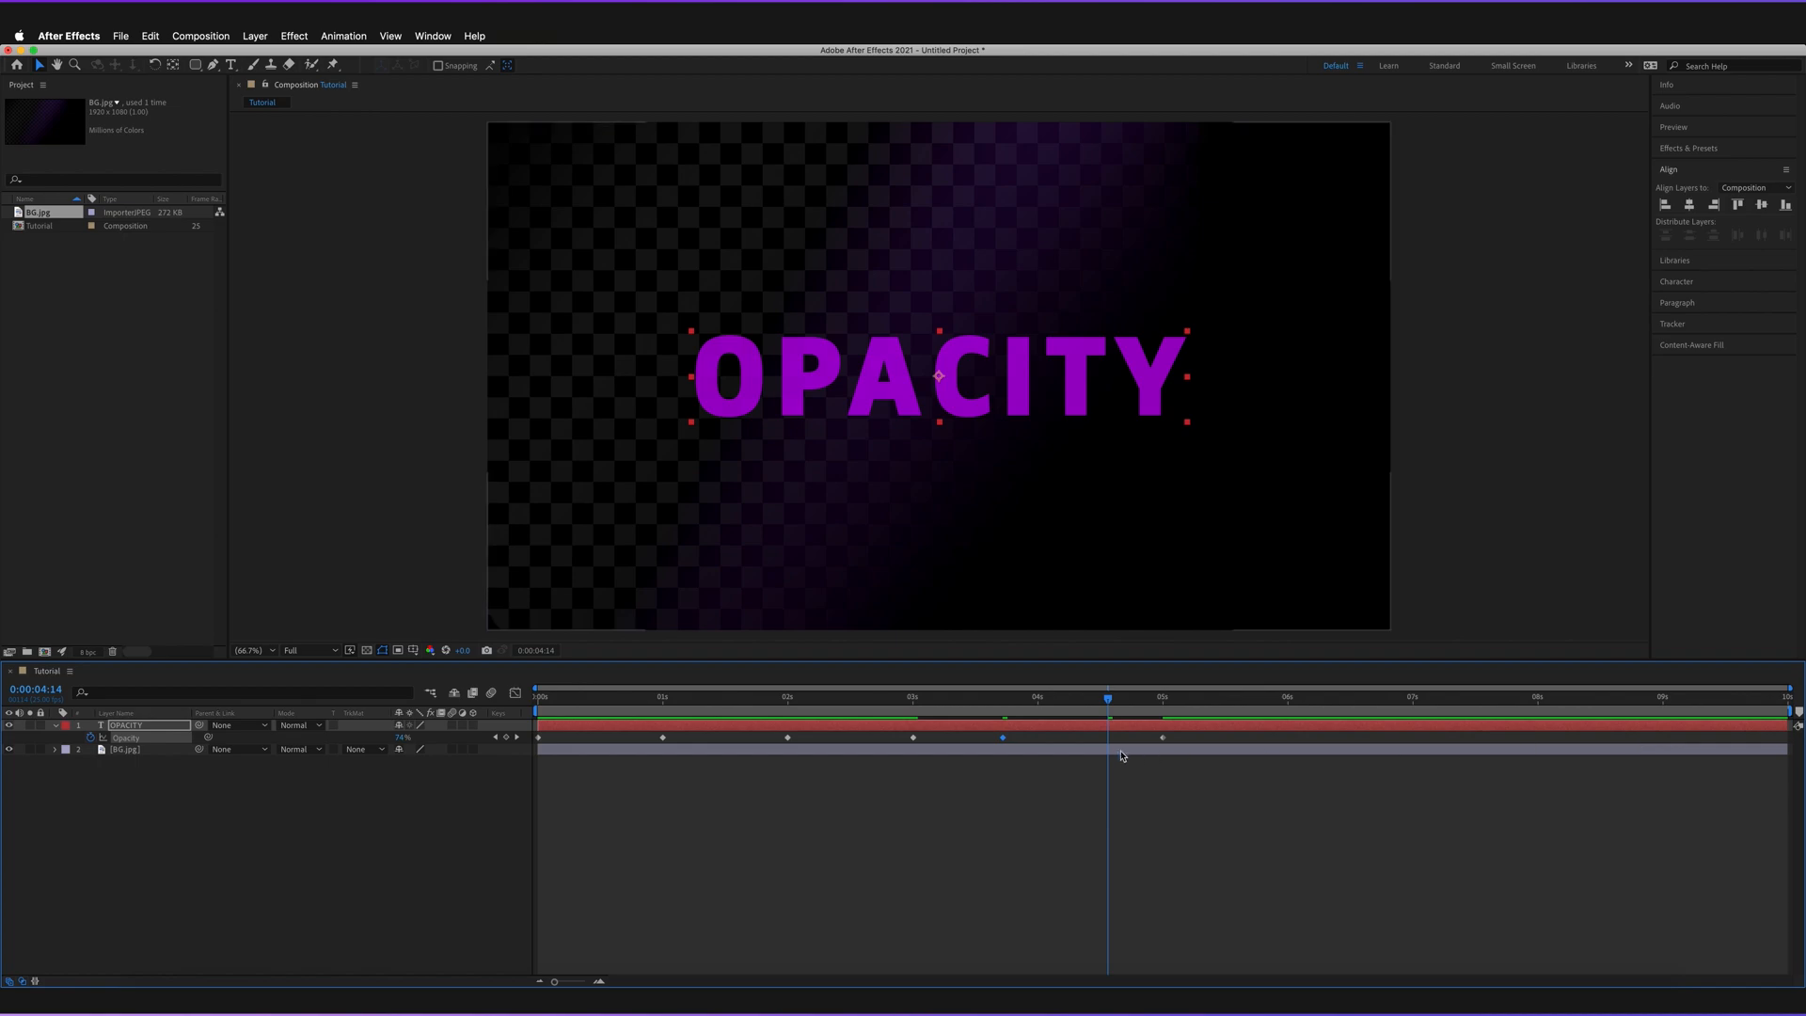
mouse_move(760, 745)
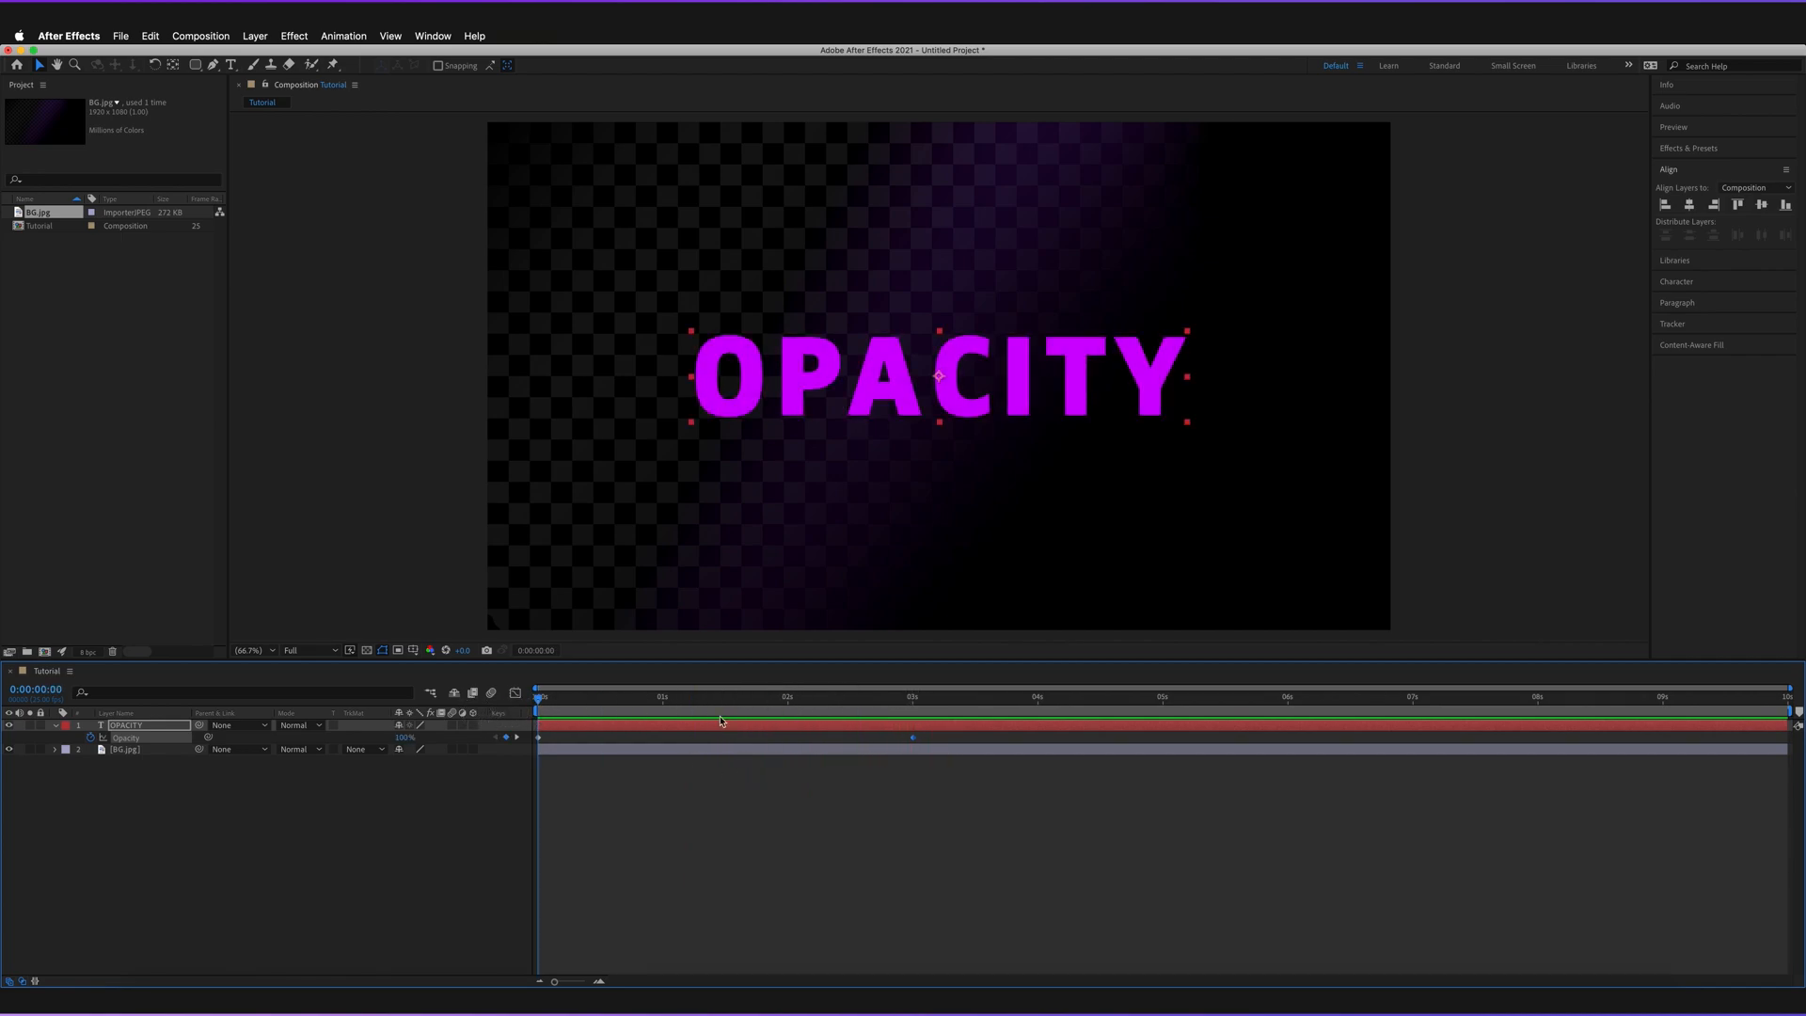
mouse_move(1059, 403)
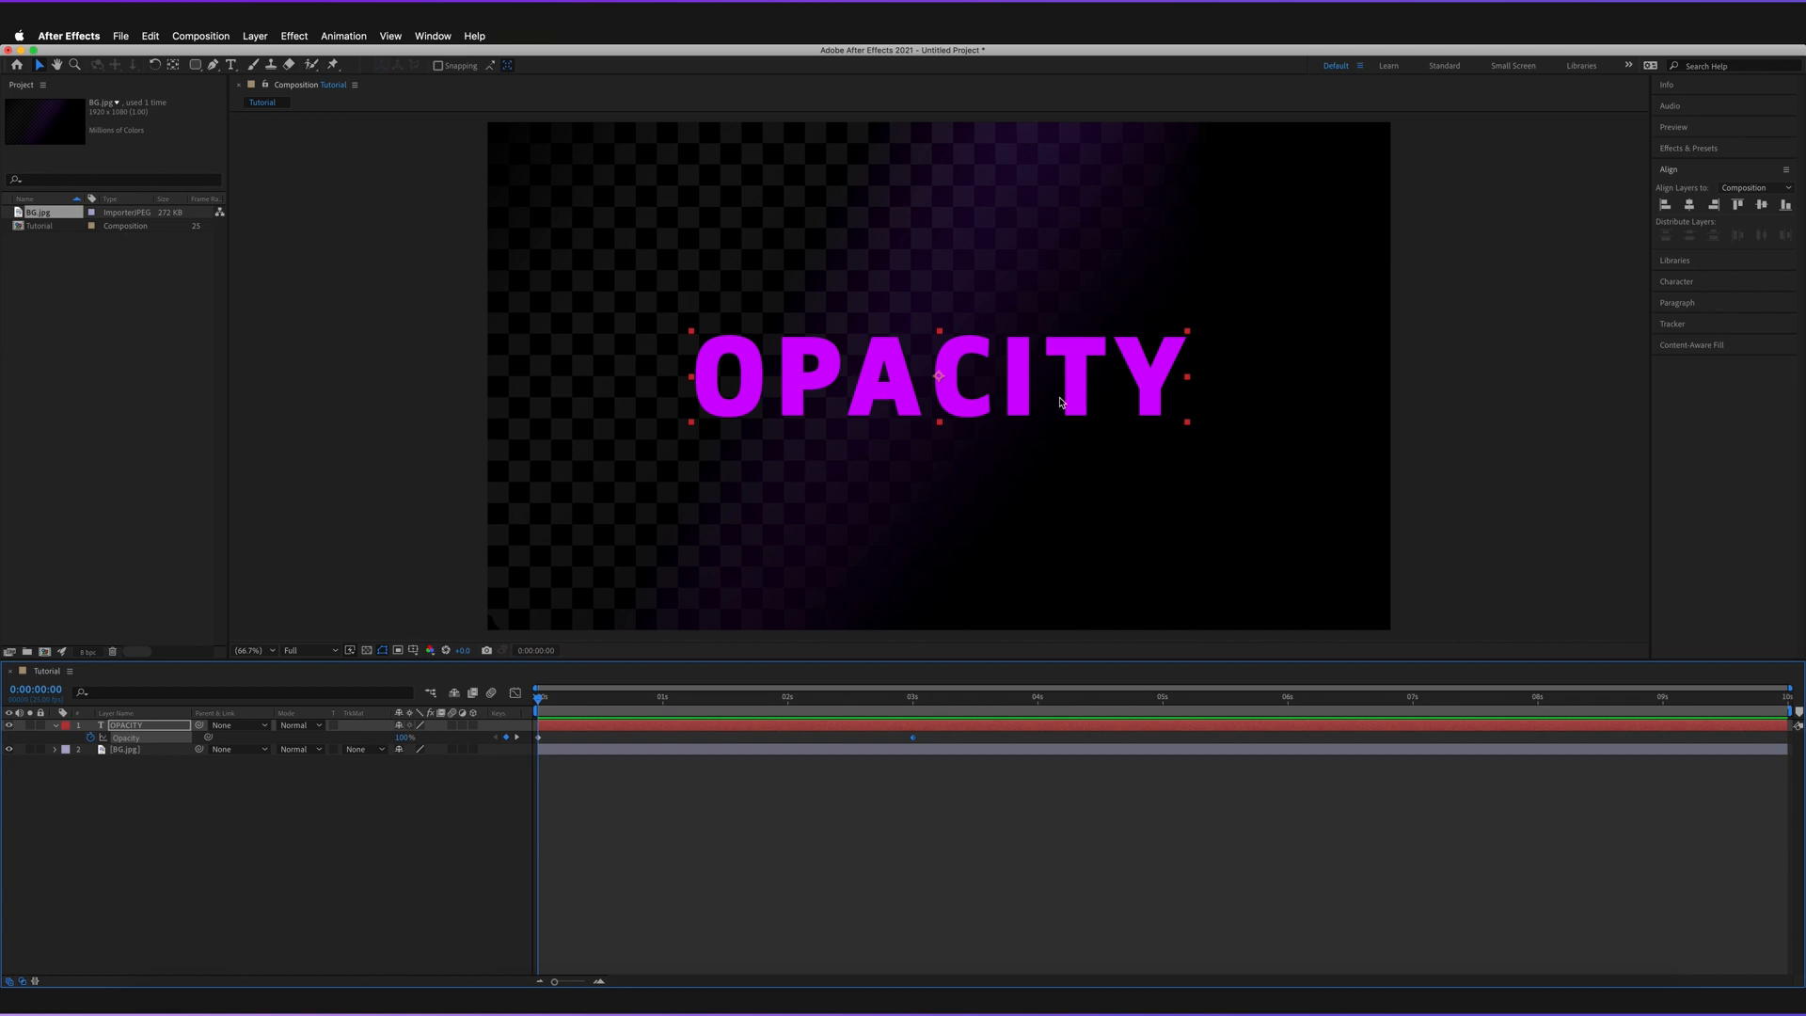
mouse_move(916, 762)
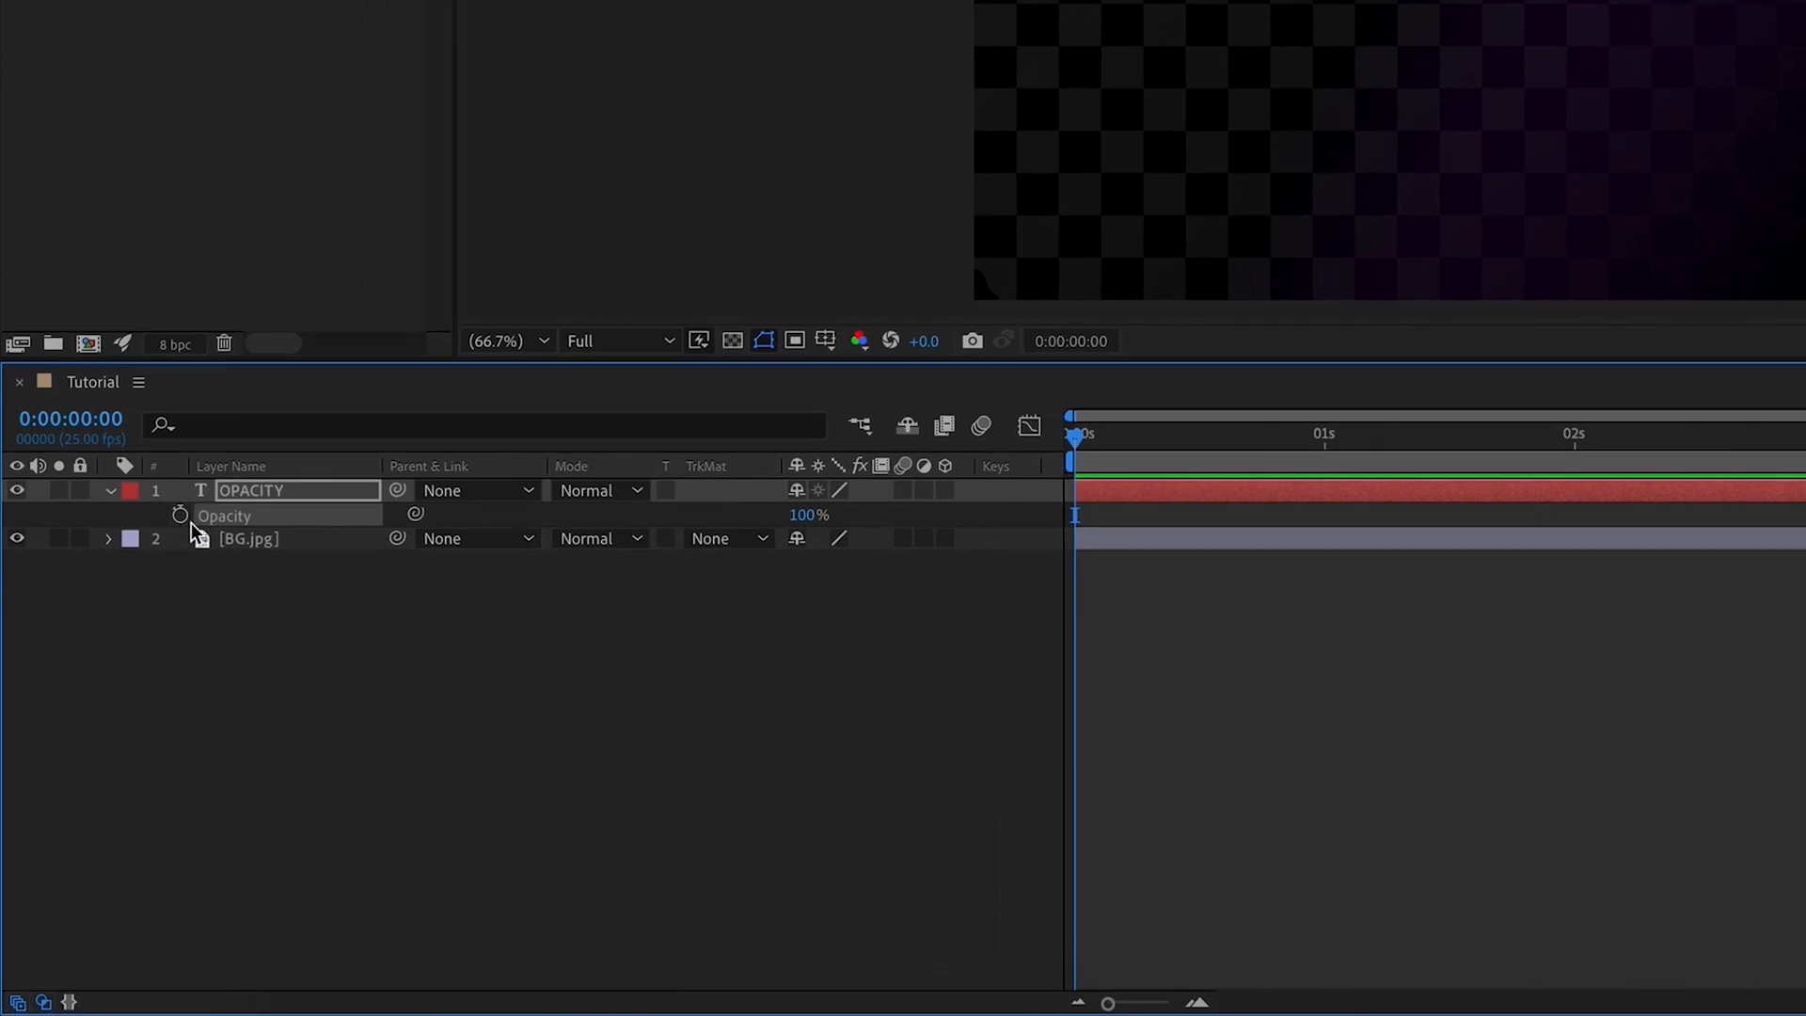
mouse_move(384, 563)
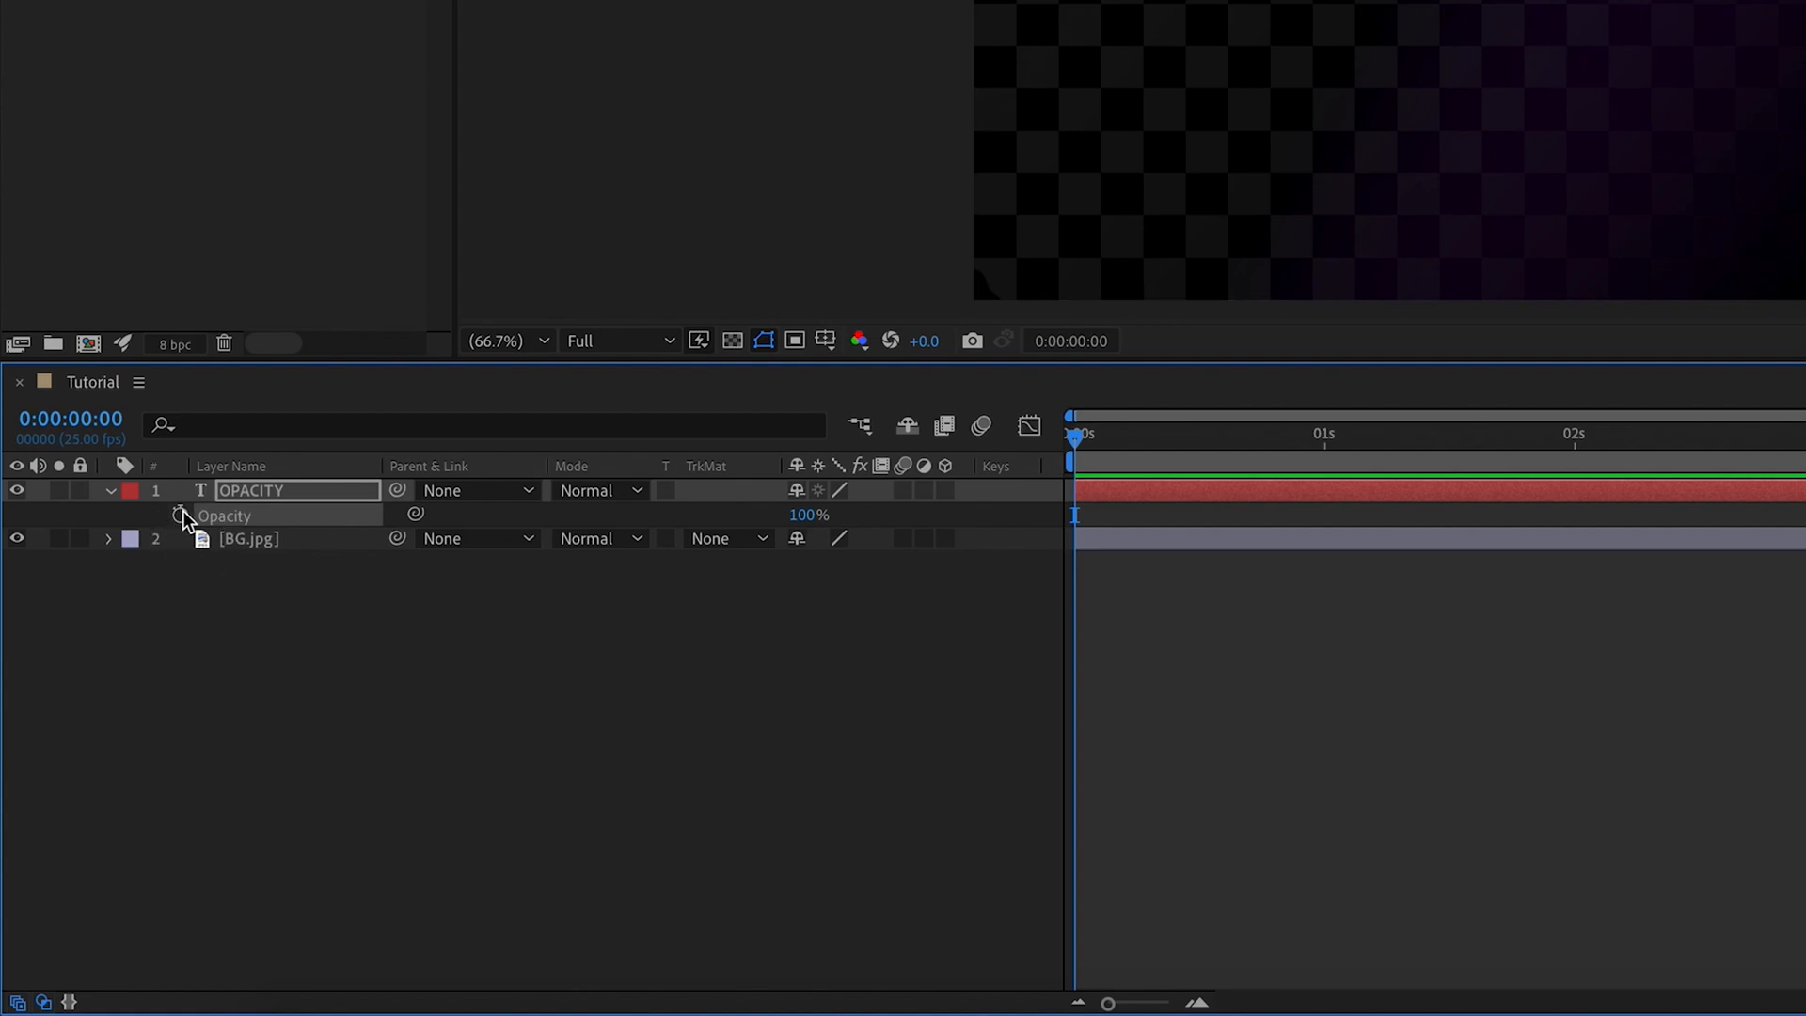
mouse_move(180, 515)
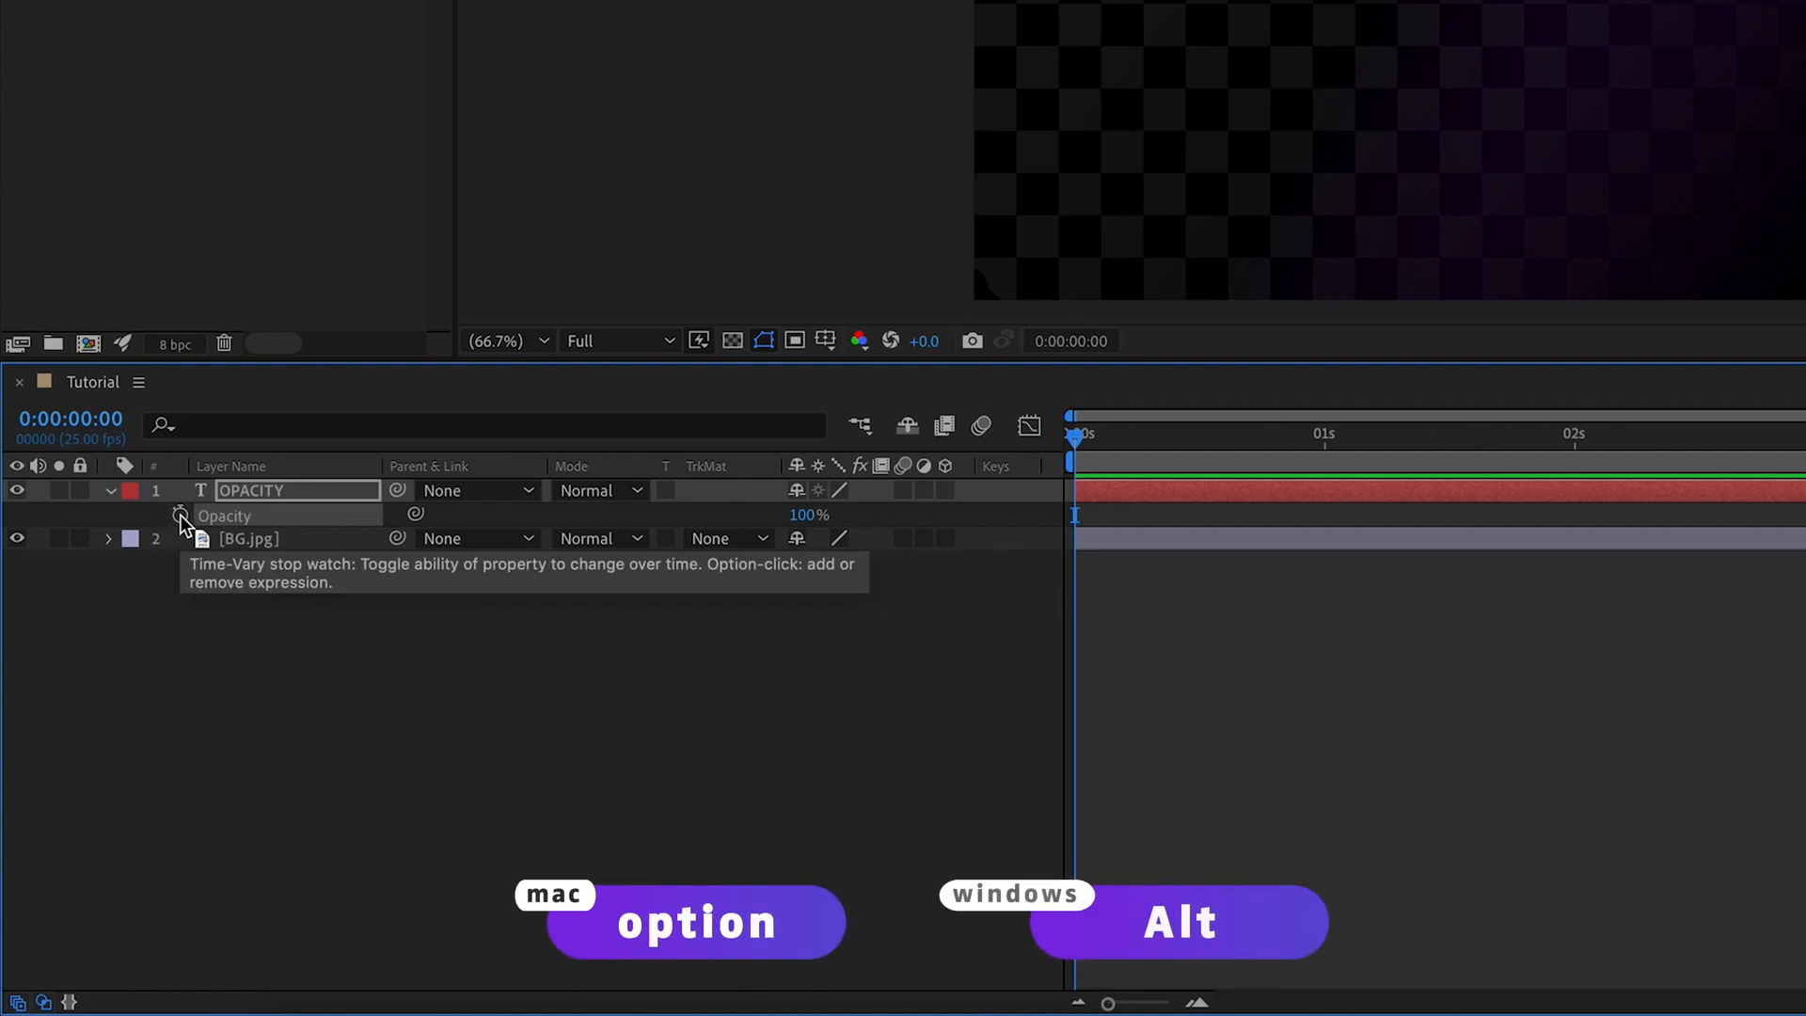
Add an expression to Opacity reading wiggle() with empty parentheses
left_click(181, 515)
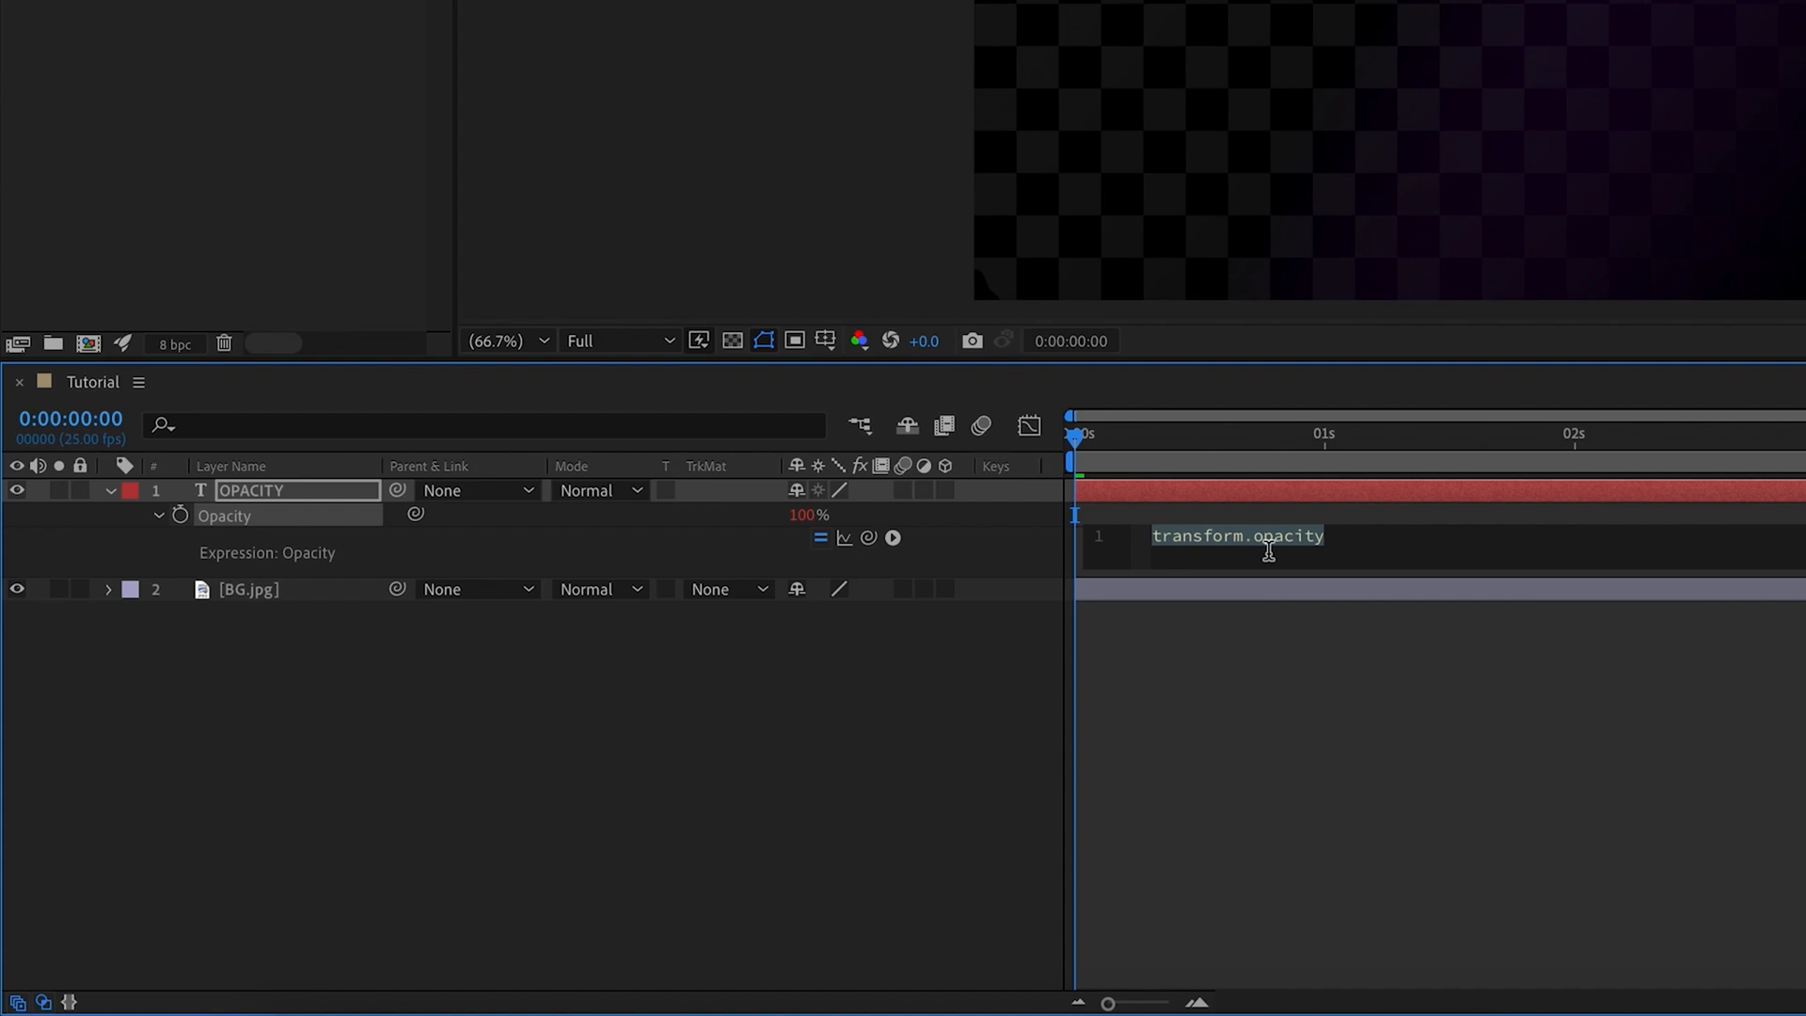
type("wigg")
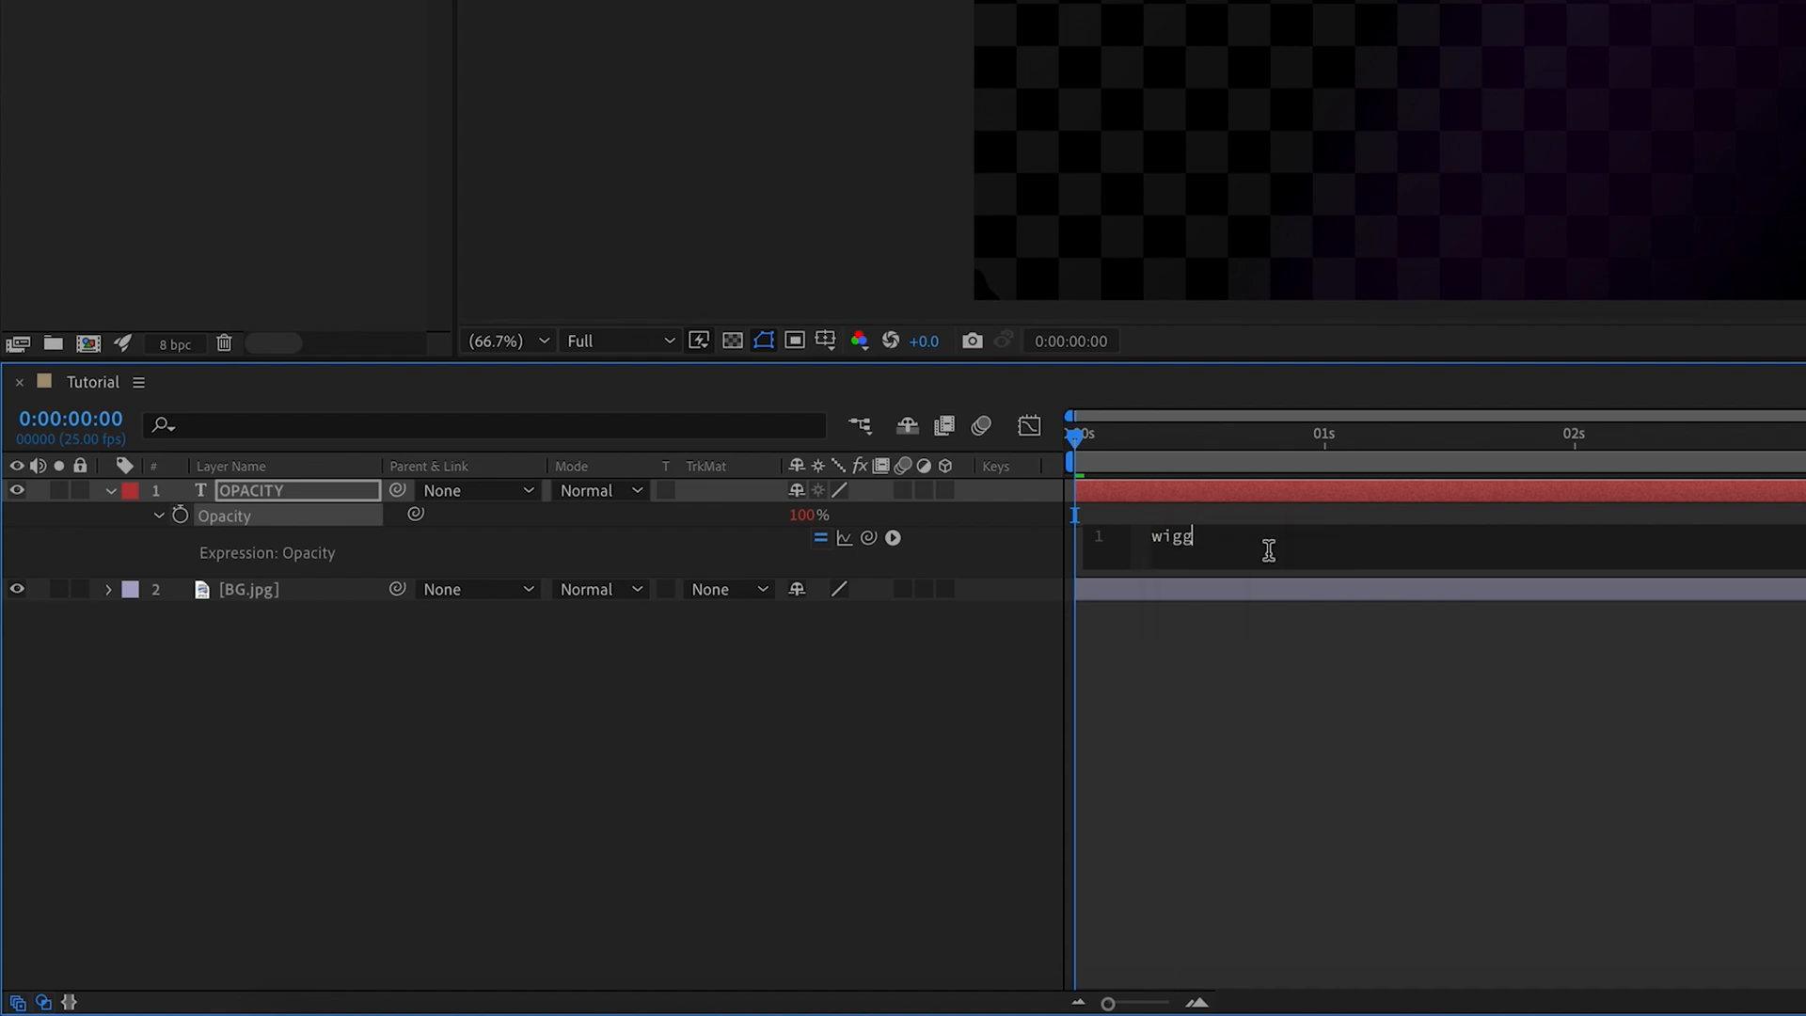
type("le")
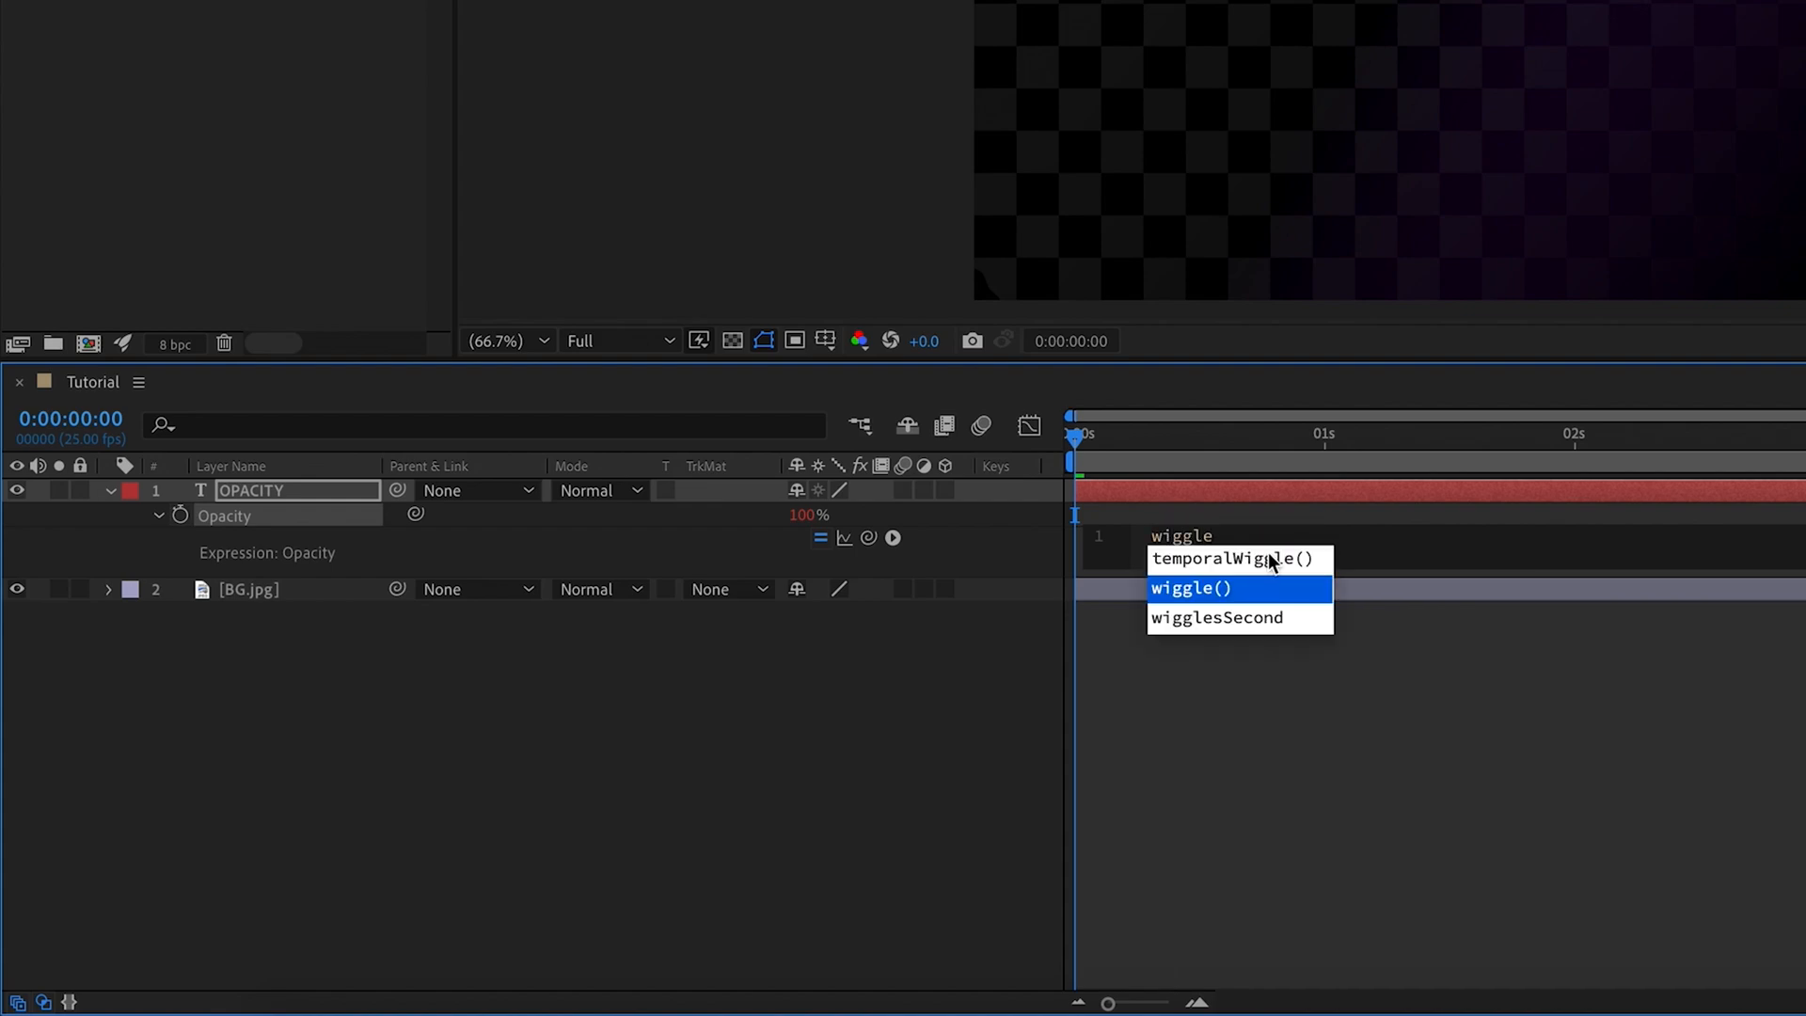
mouse_move(1258, 597)
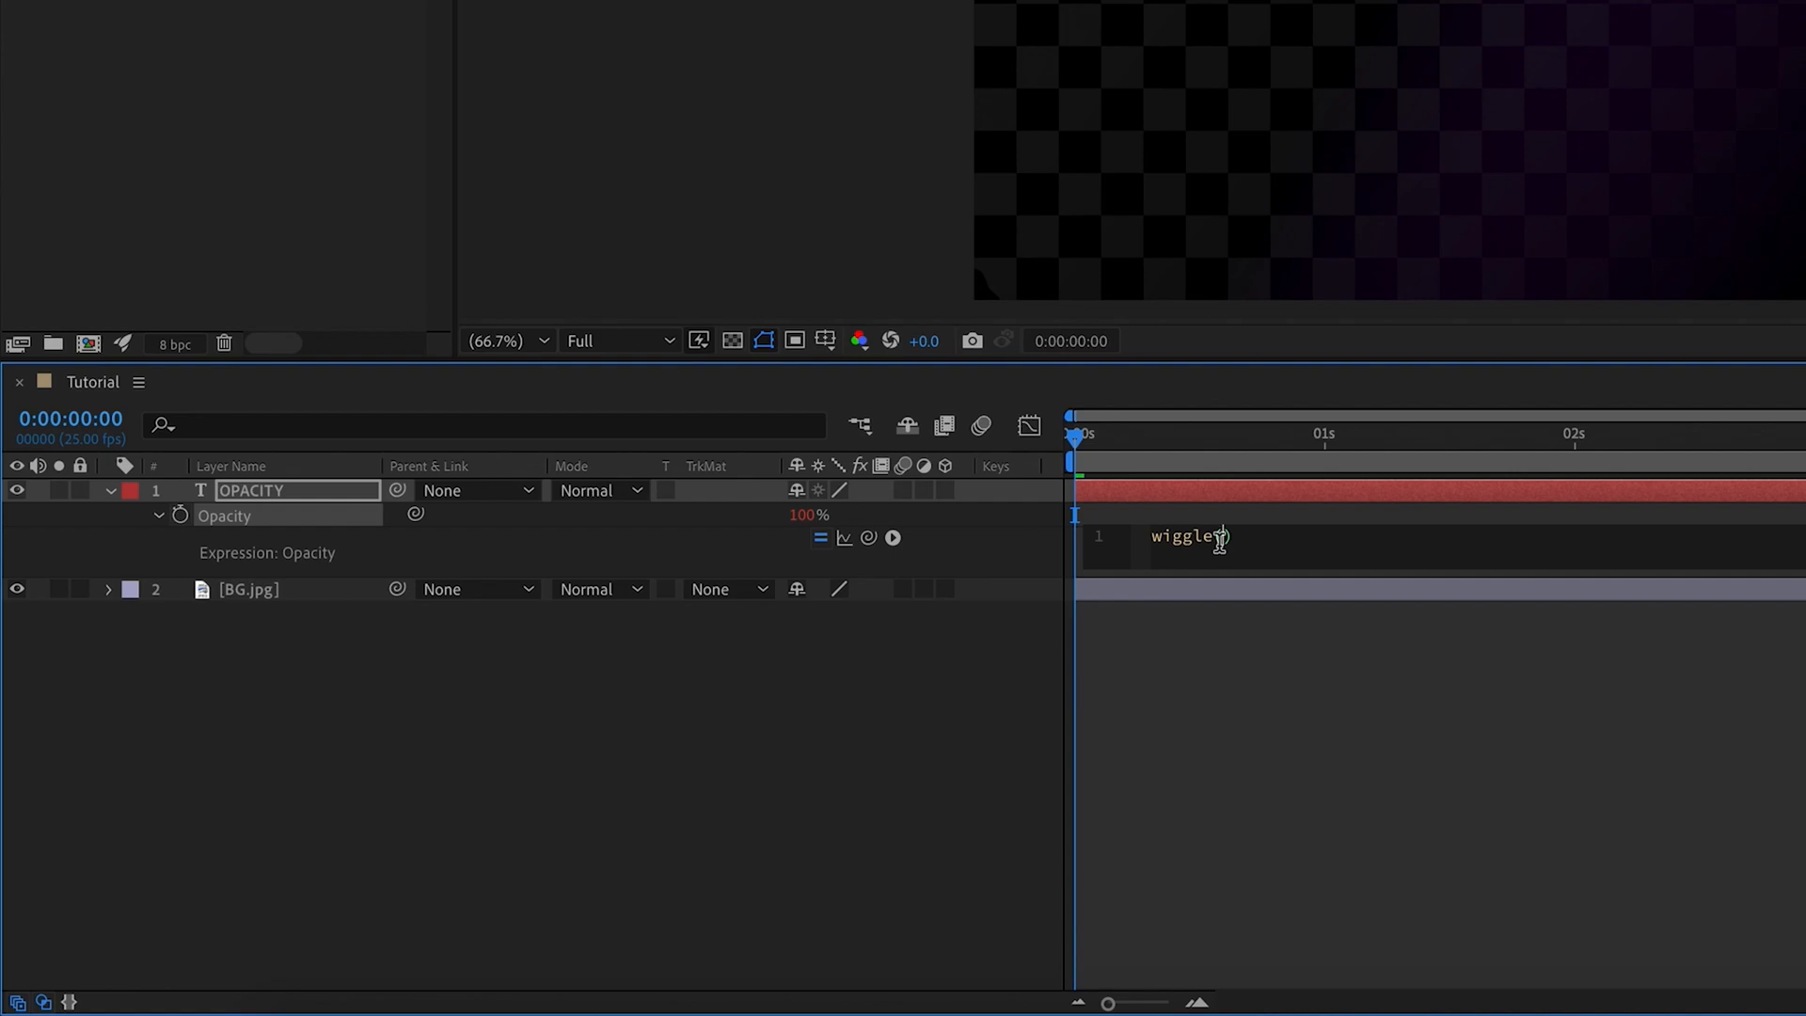
type("()")
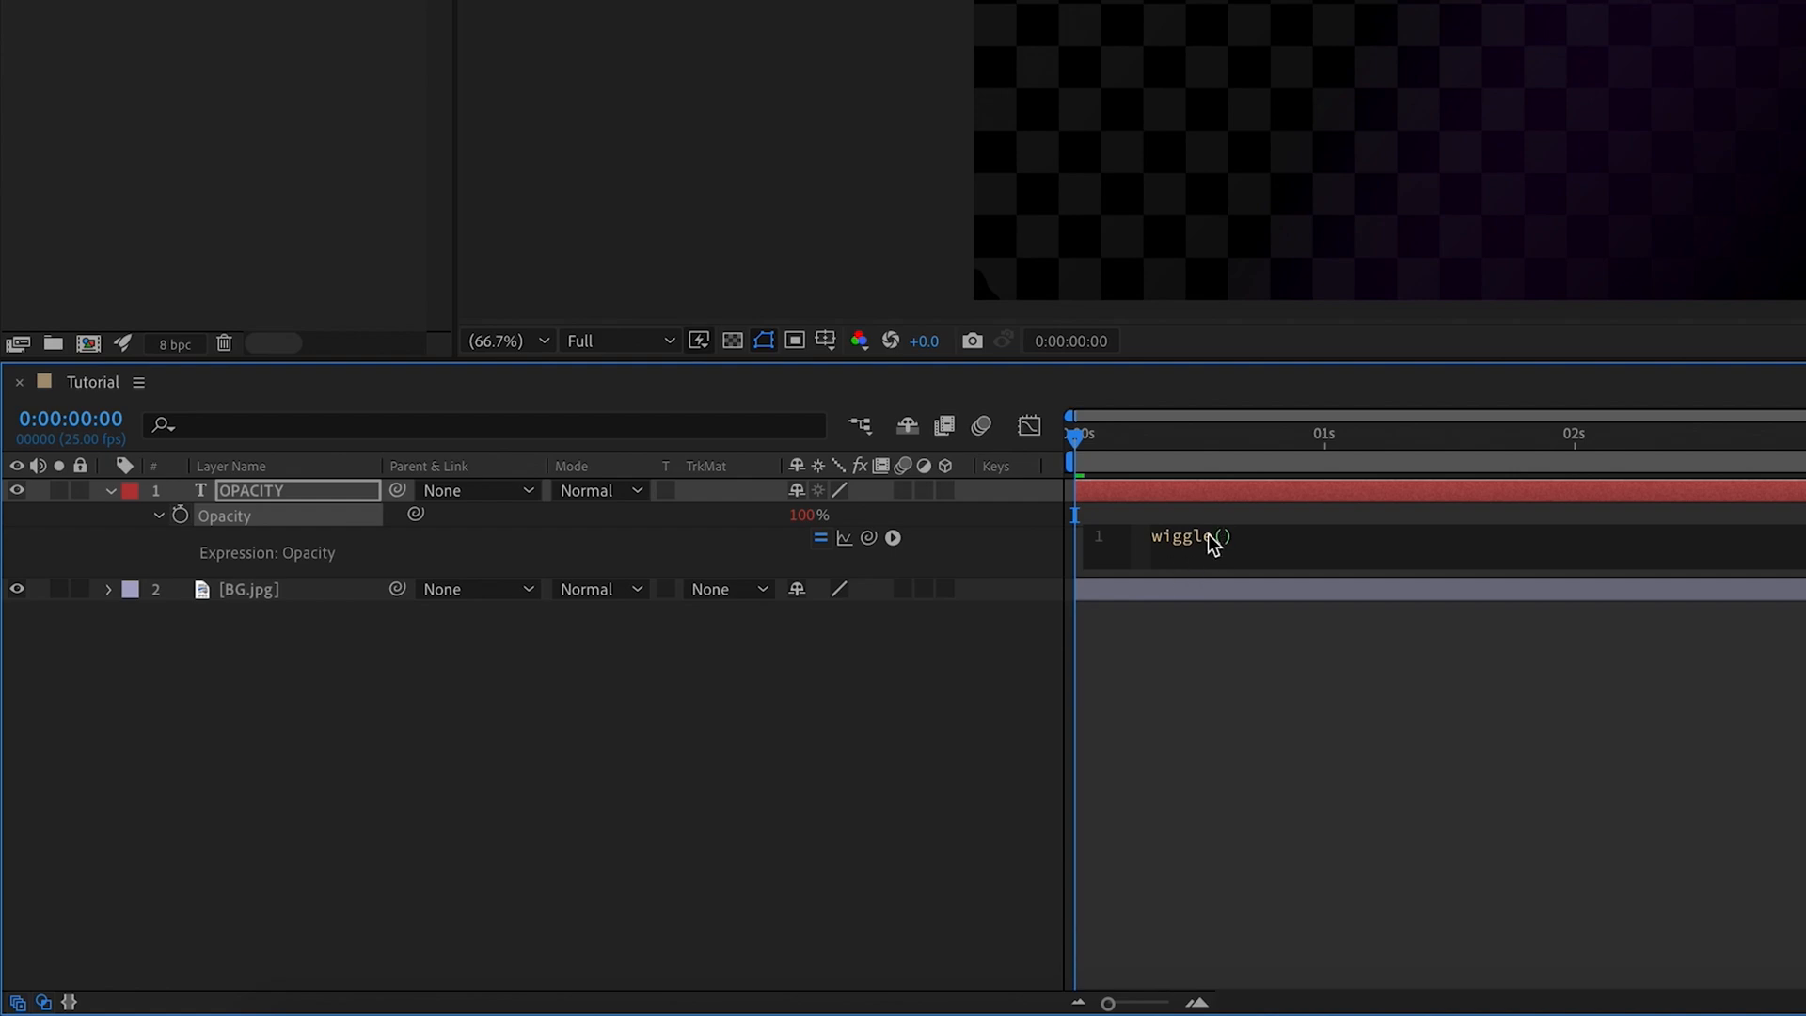
mouse_move(803, 546)
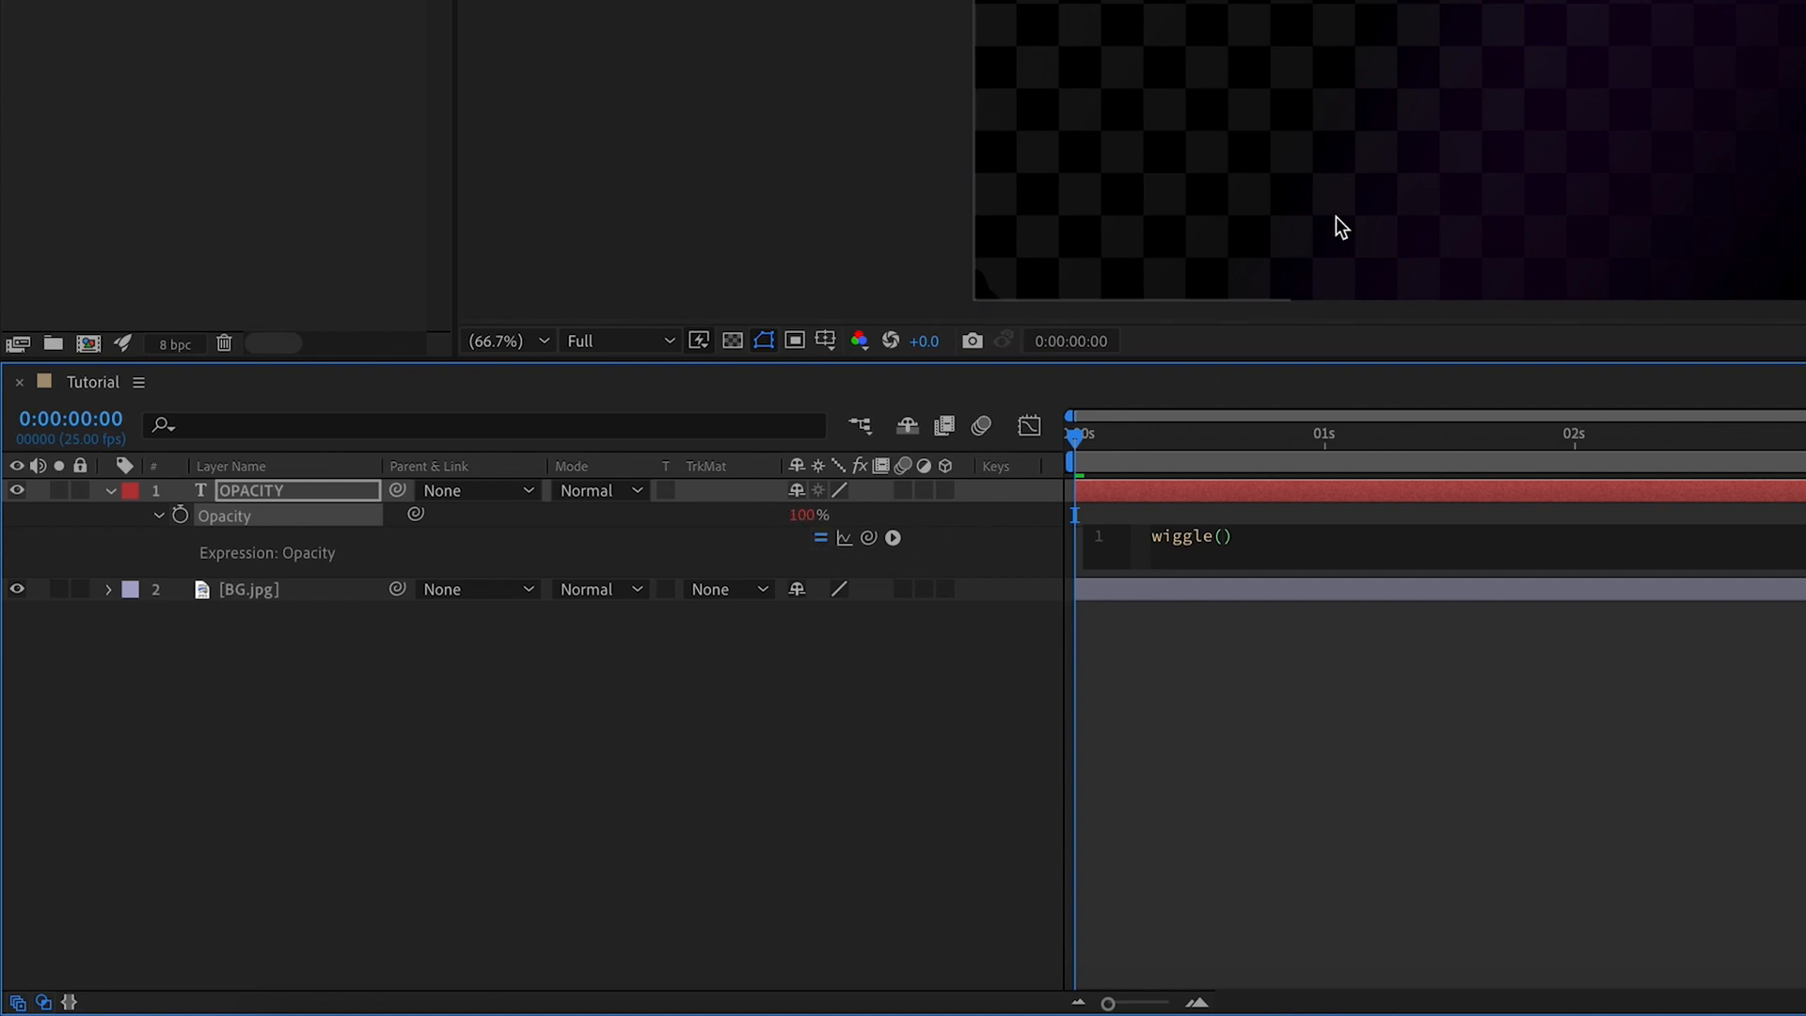
mouse_move(1249, 597)
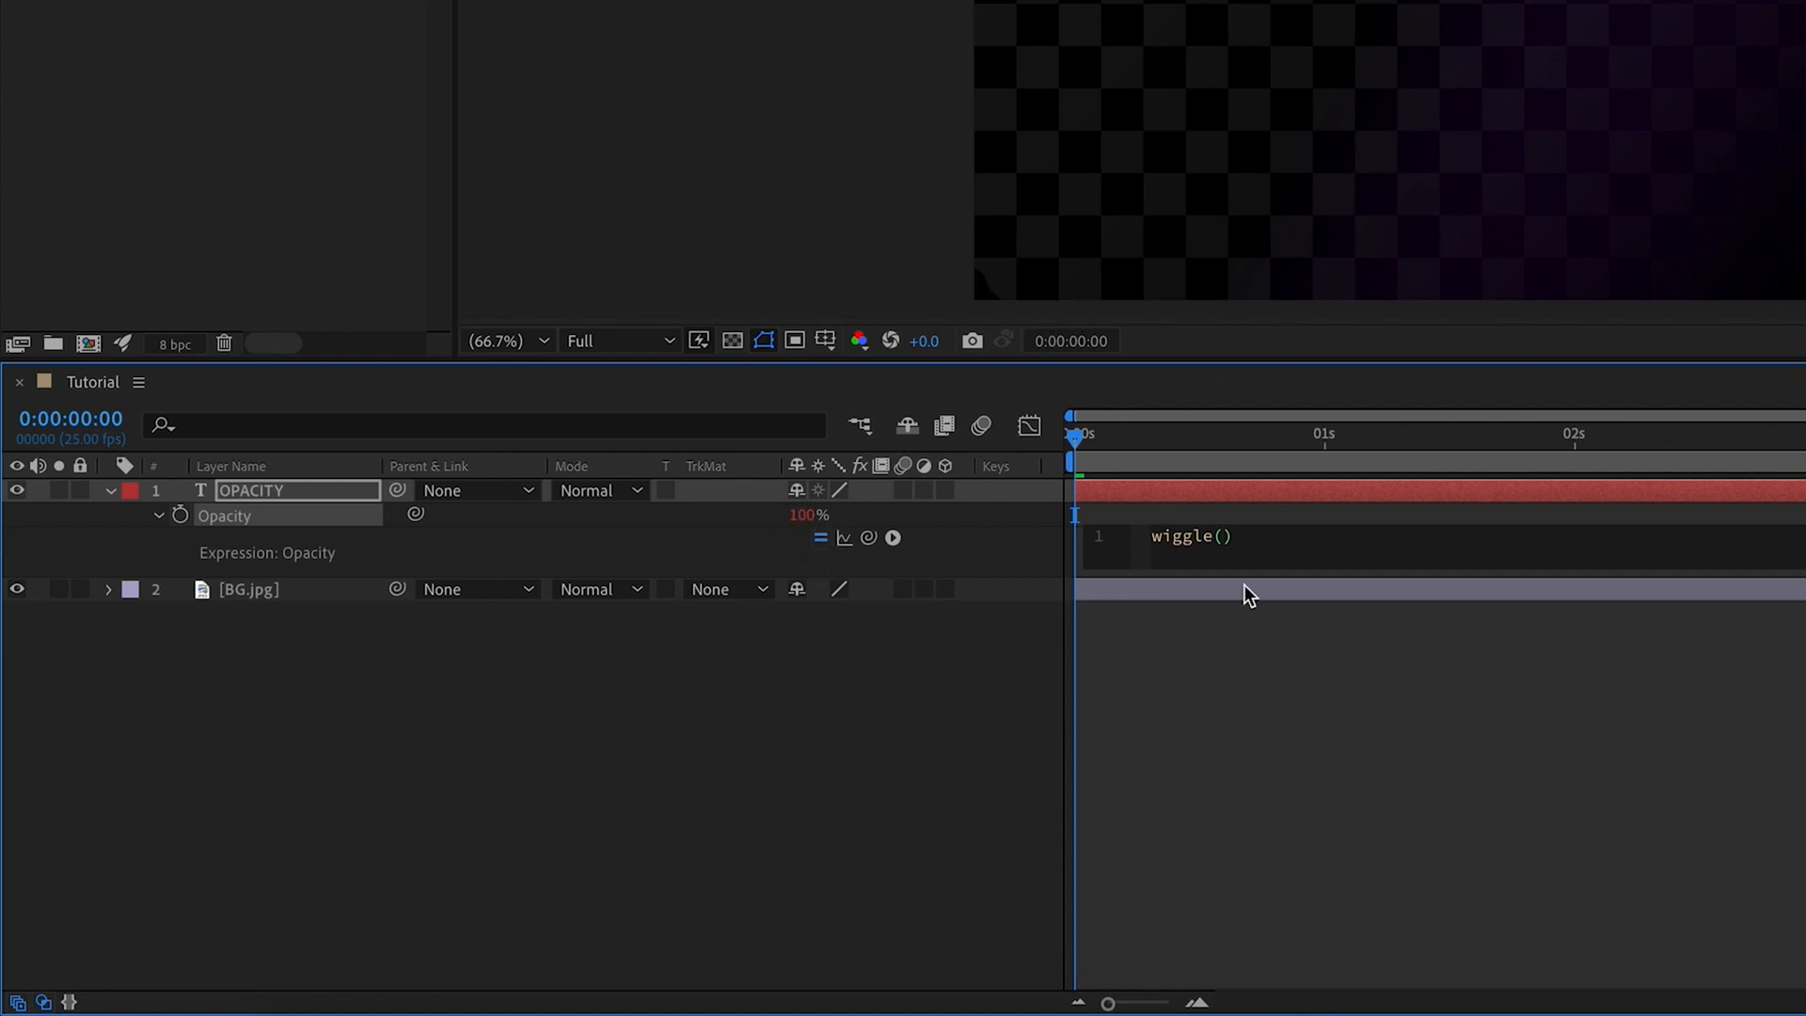
mouse_move(911, 536)
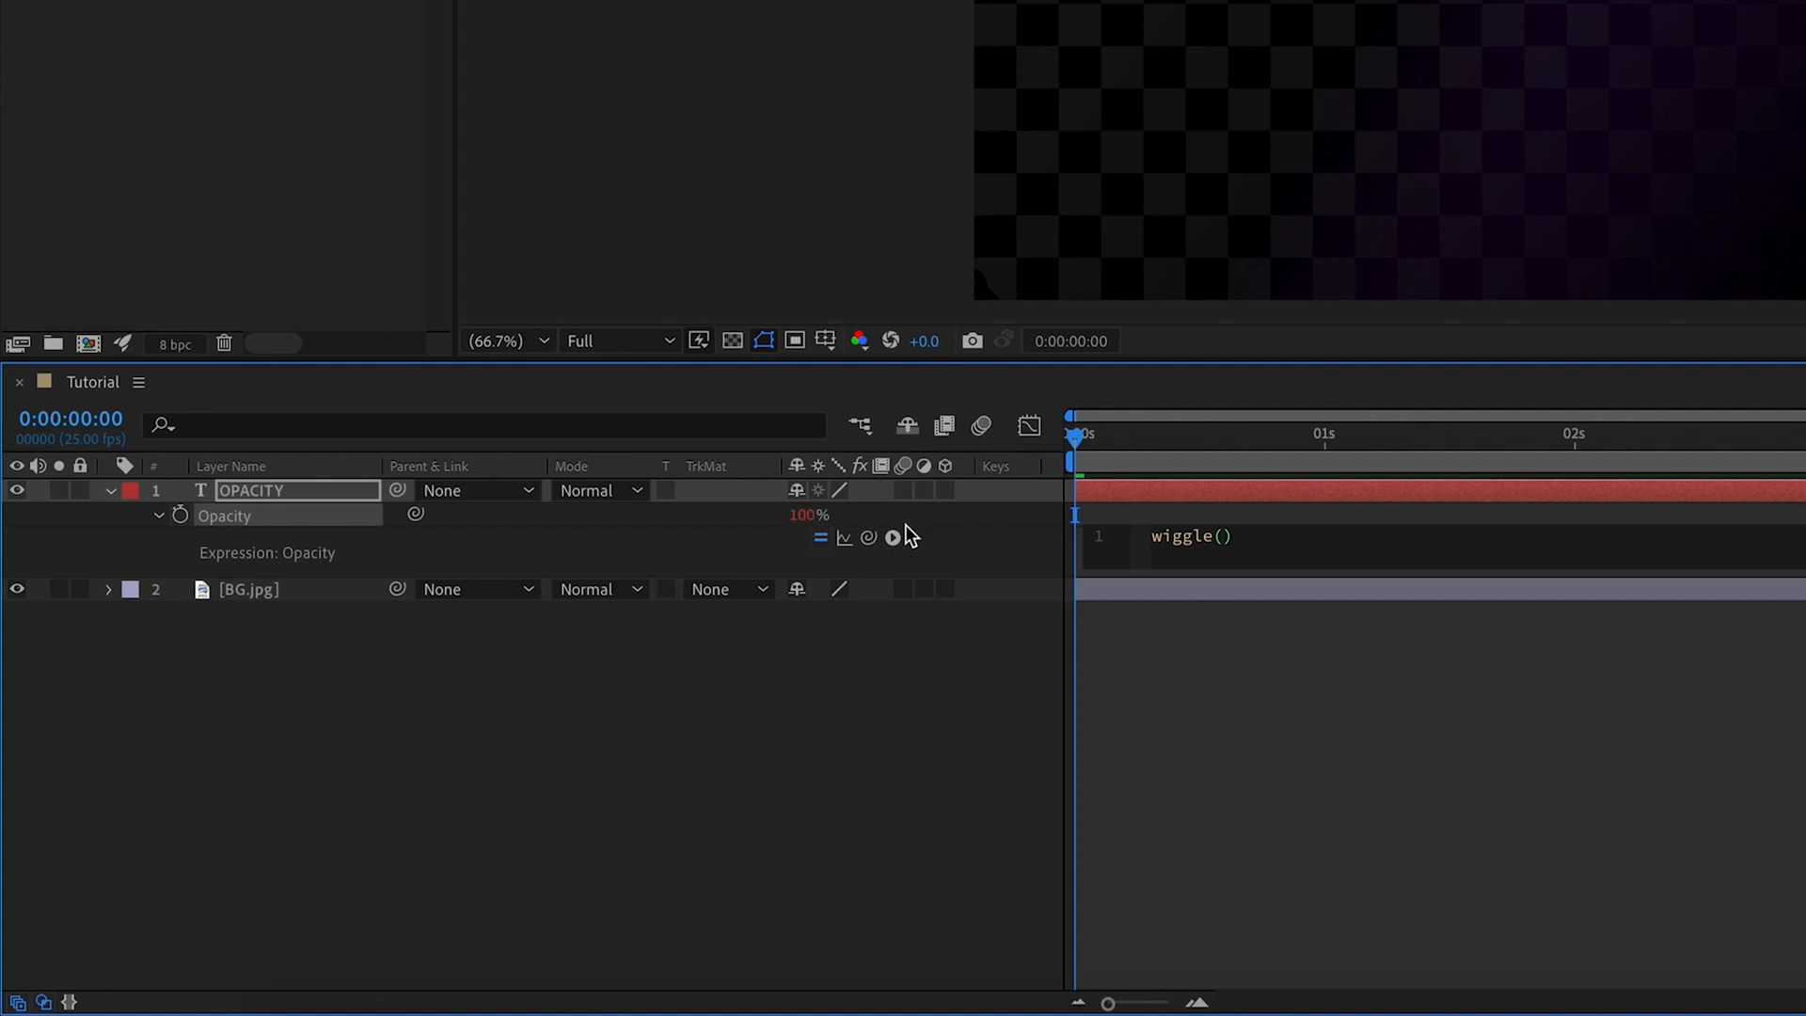
mouse_move(878, 525)
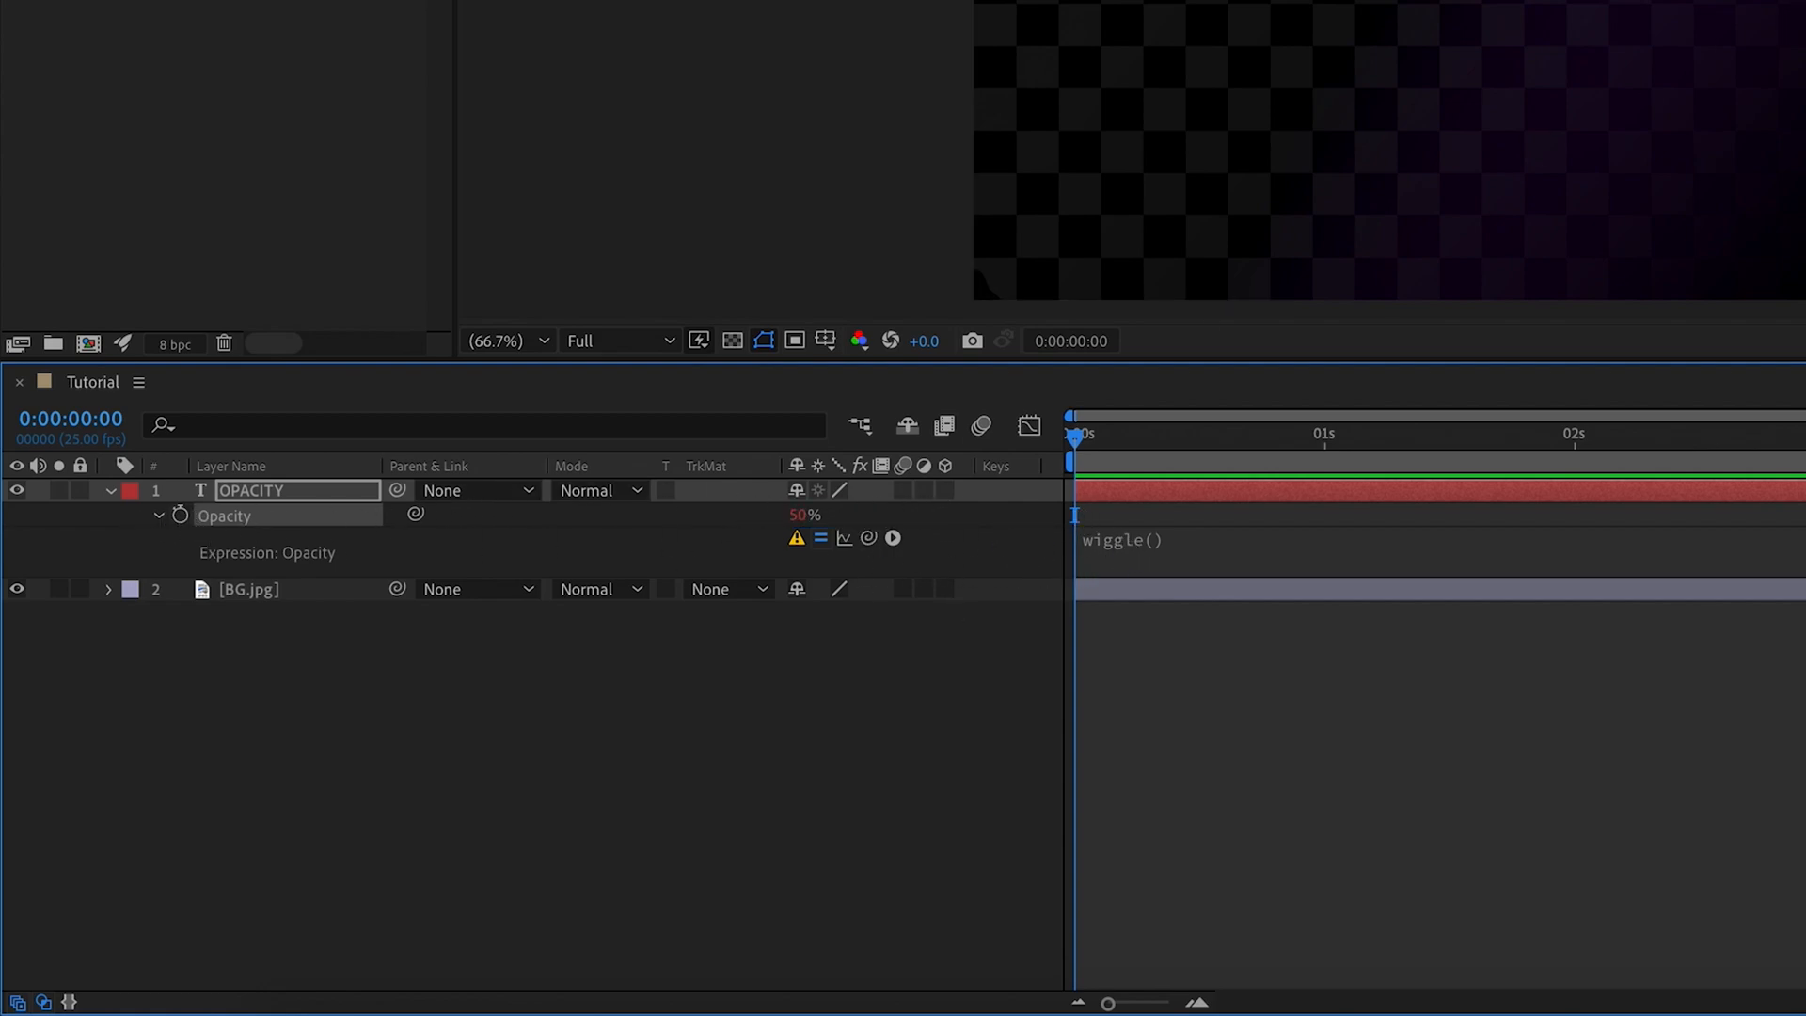
mouse_move(1161, 563)
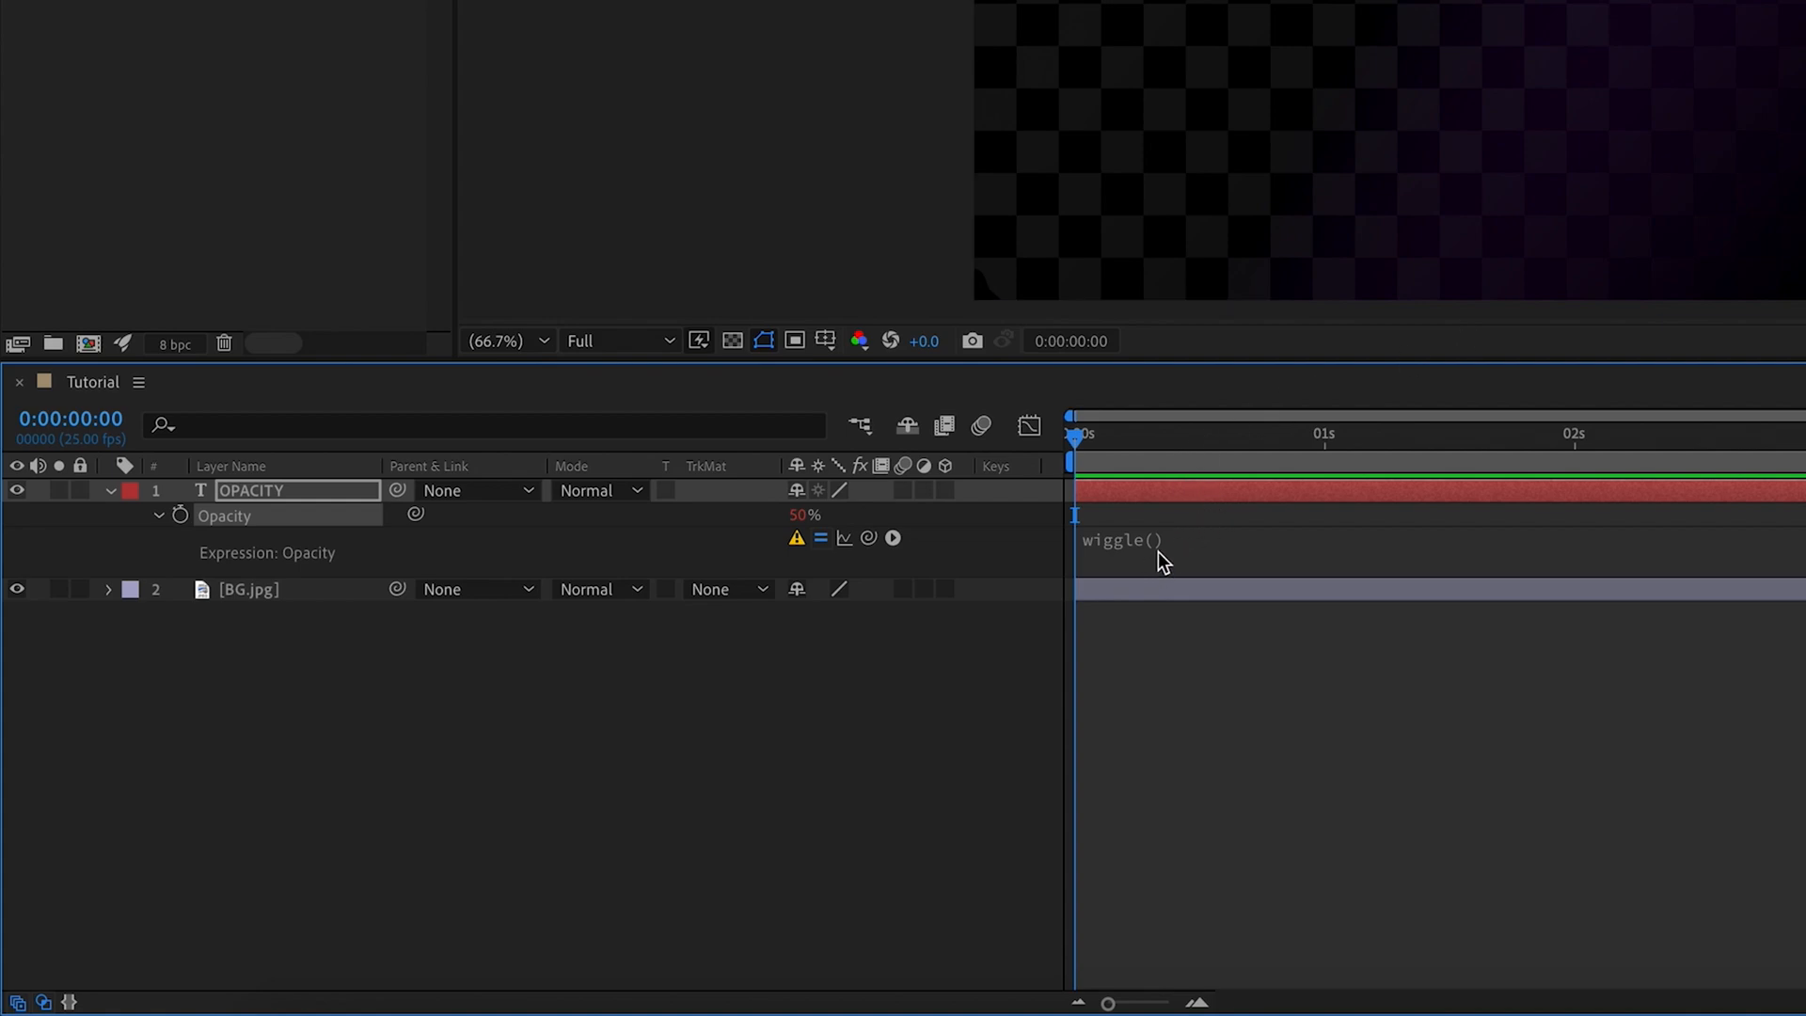
Edit the wiggle expression to begin its arguments with frequency 1 followed by a comma
left_click(1140, 540)
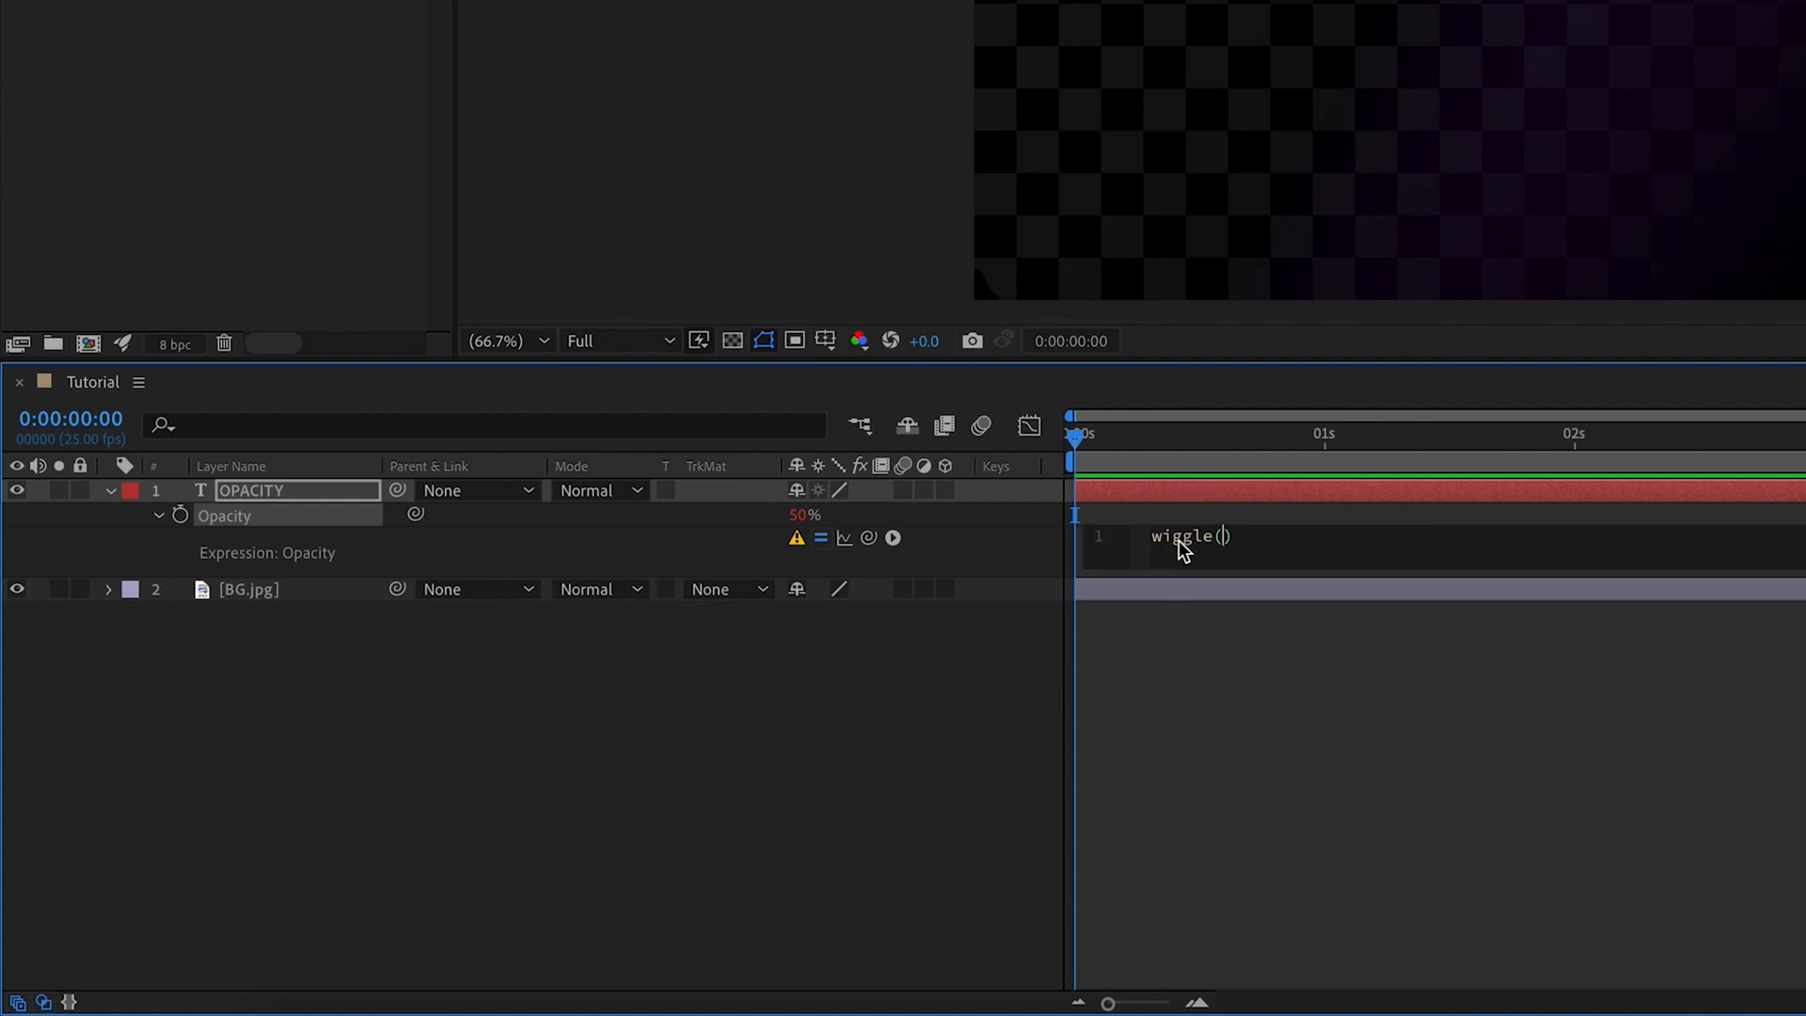
mouse_move(1230, 546)
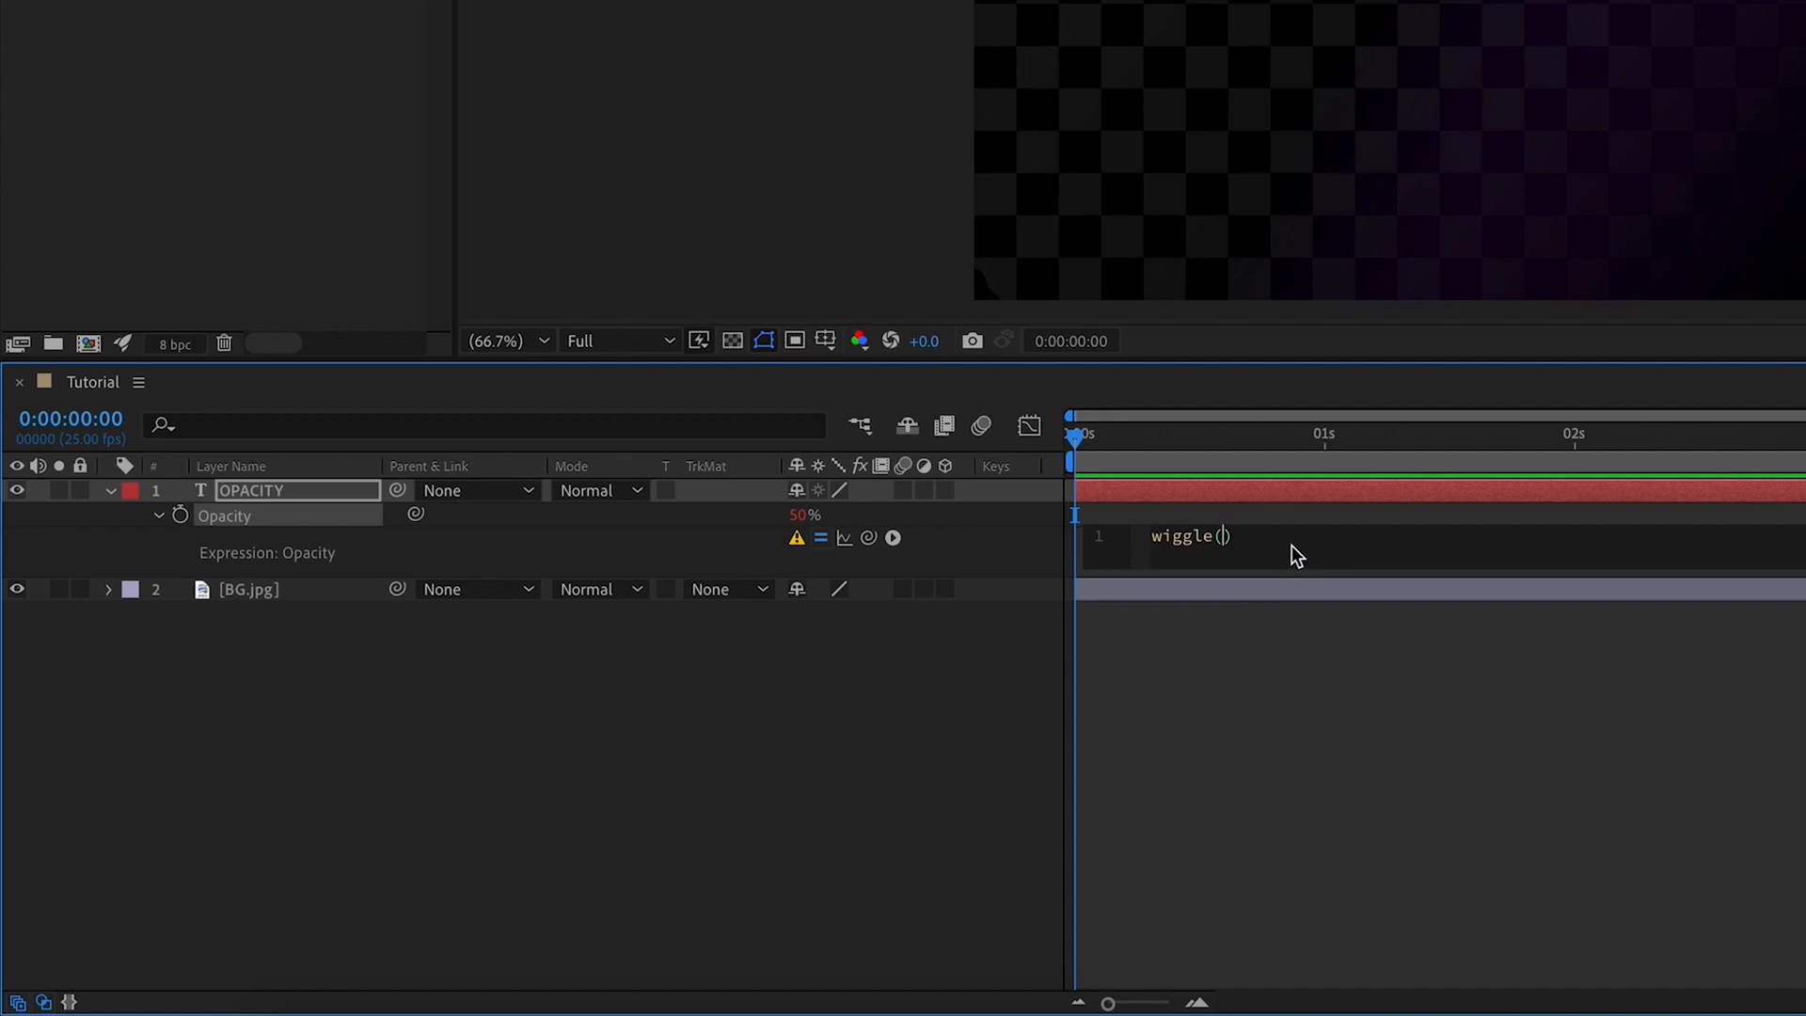
mouse_move(1364, 440)
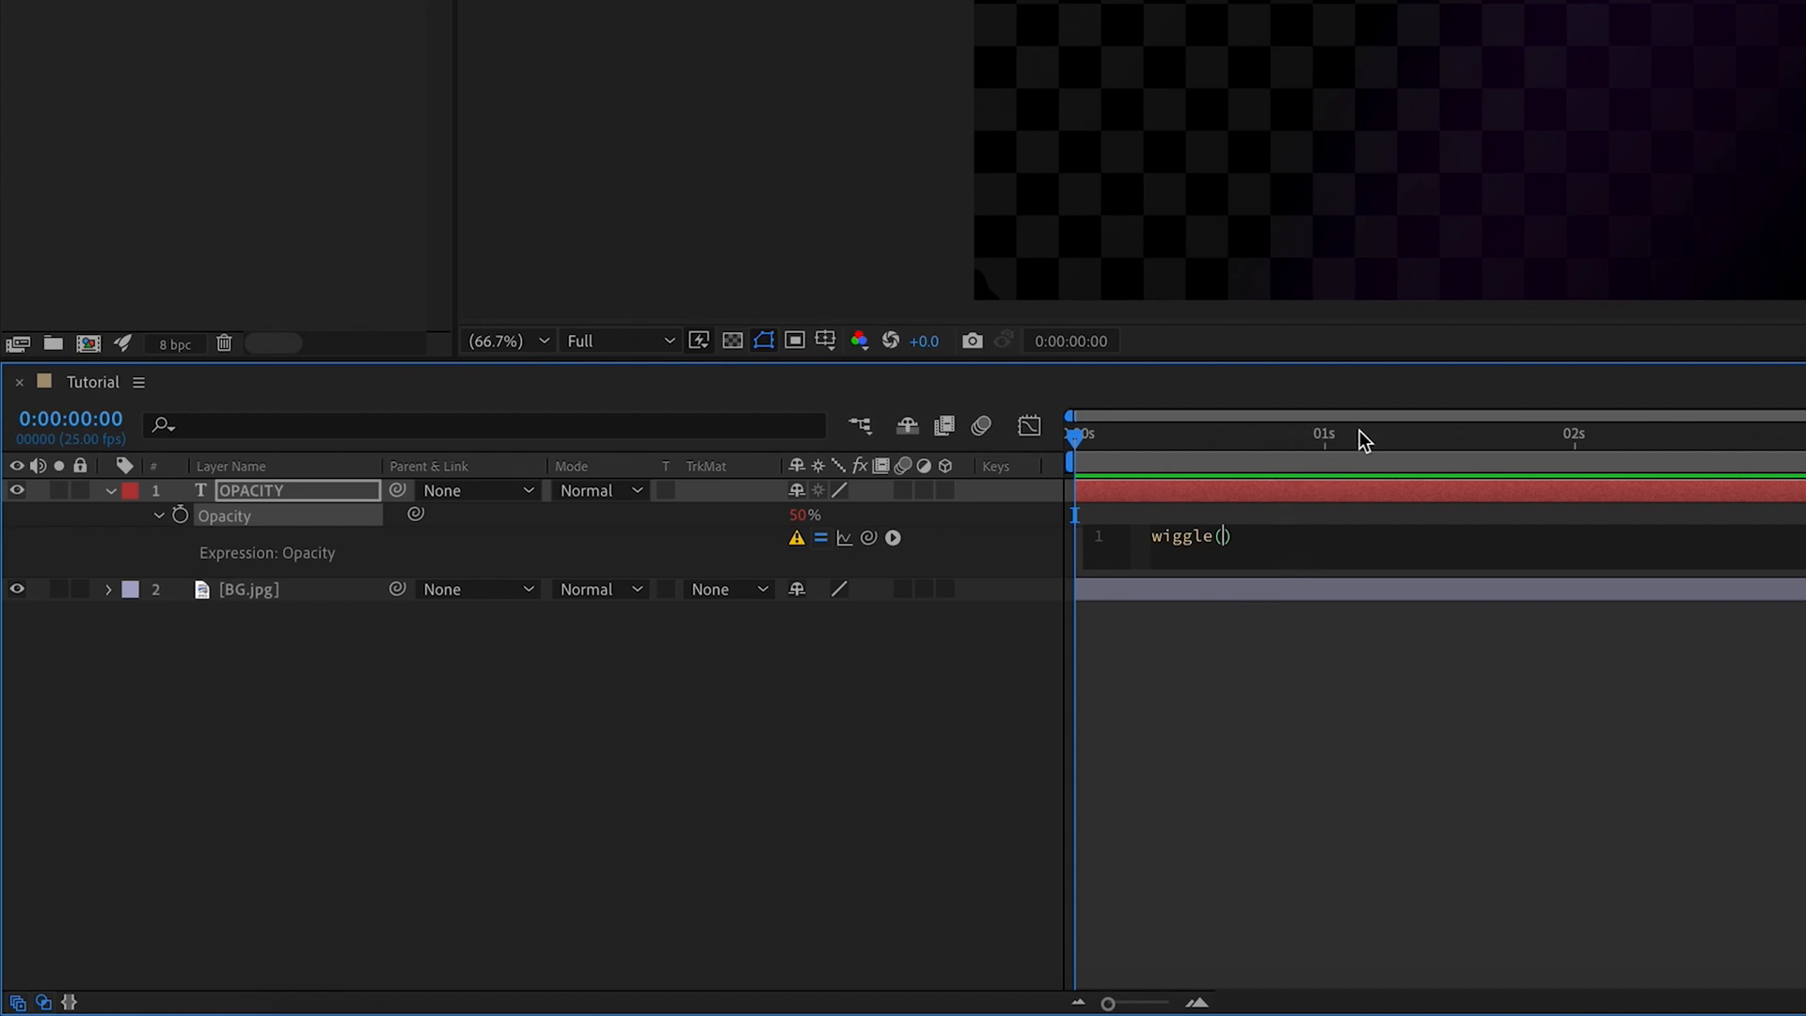
mouse_move(1285, 591)
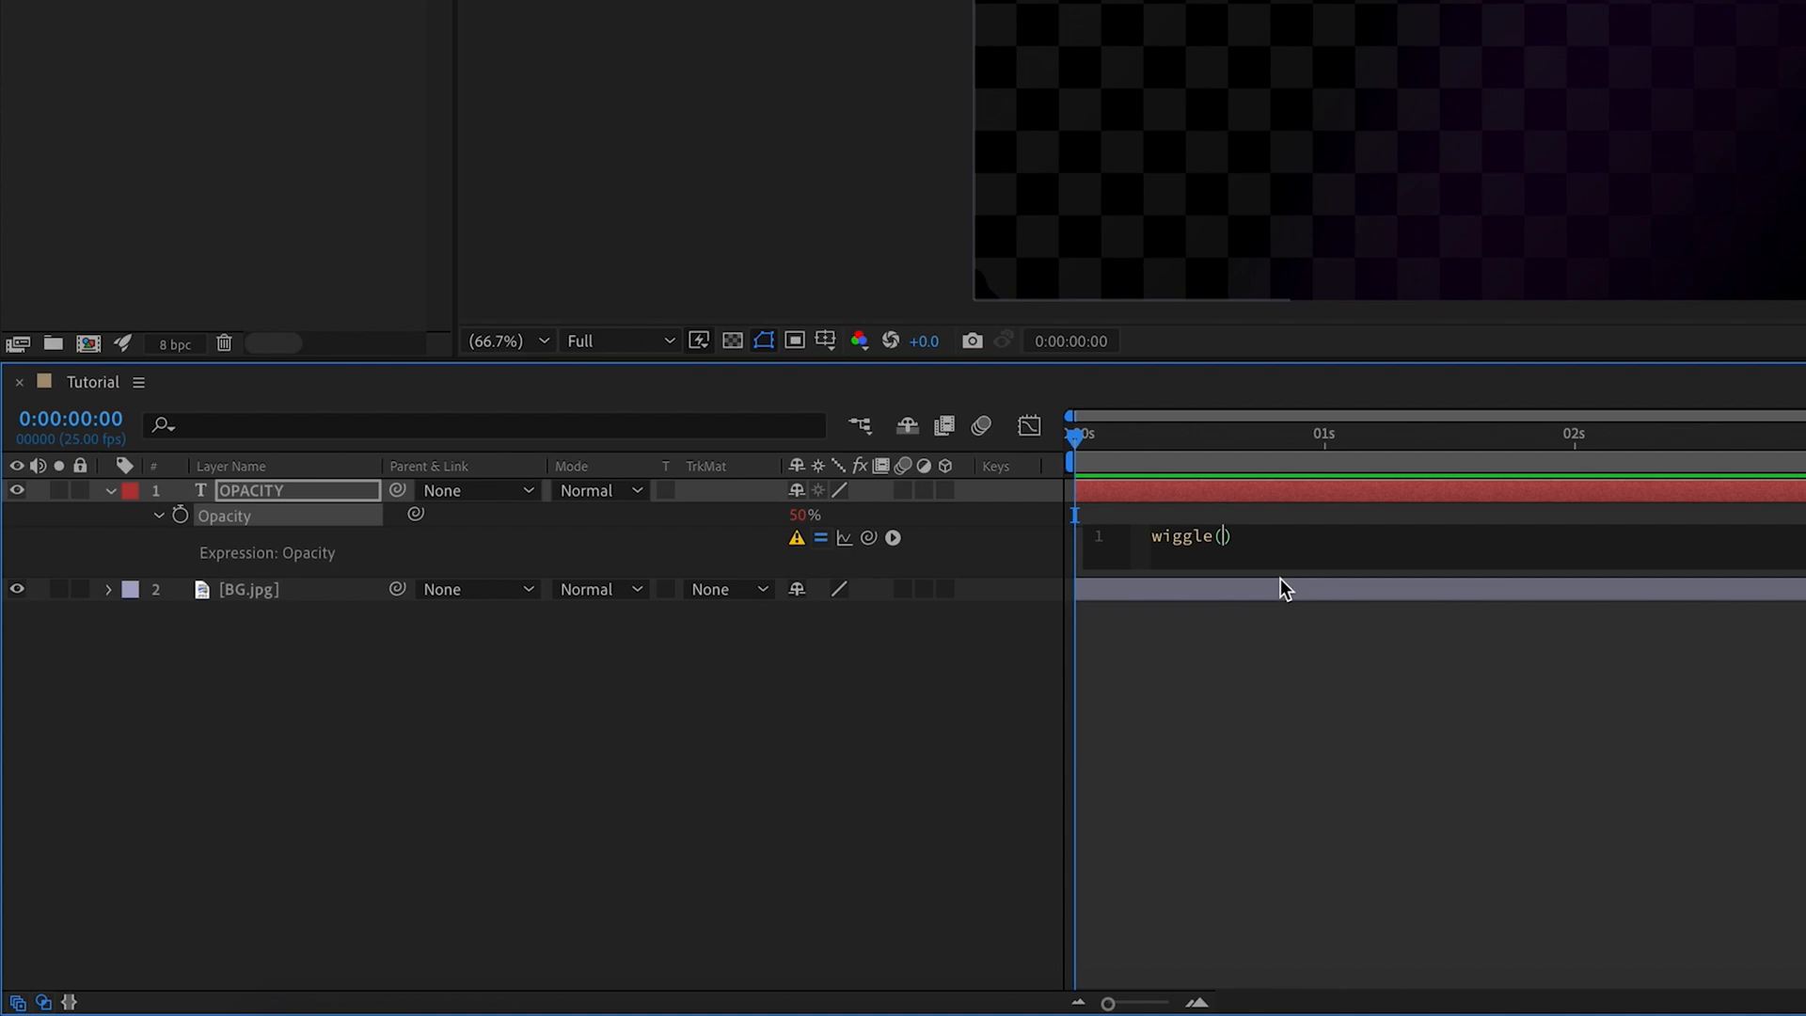
type("1")
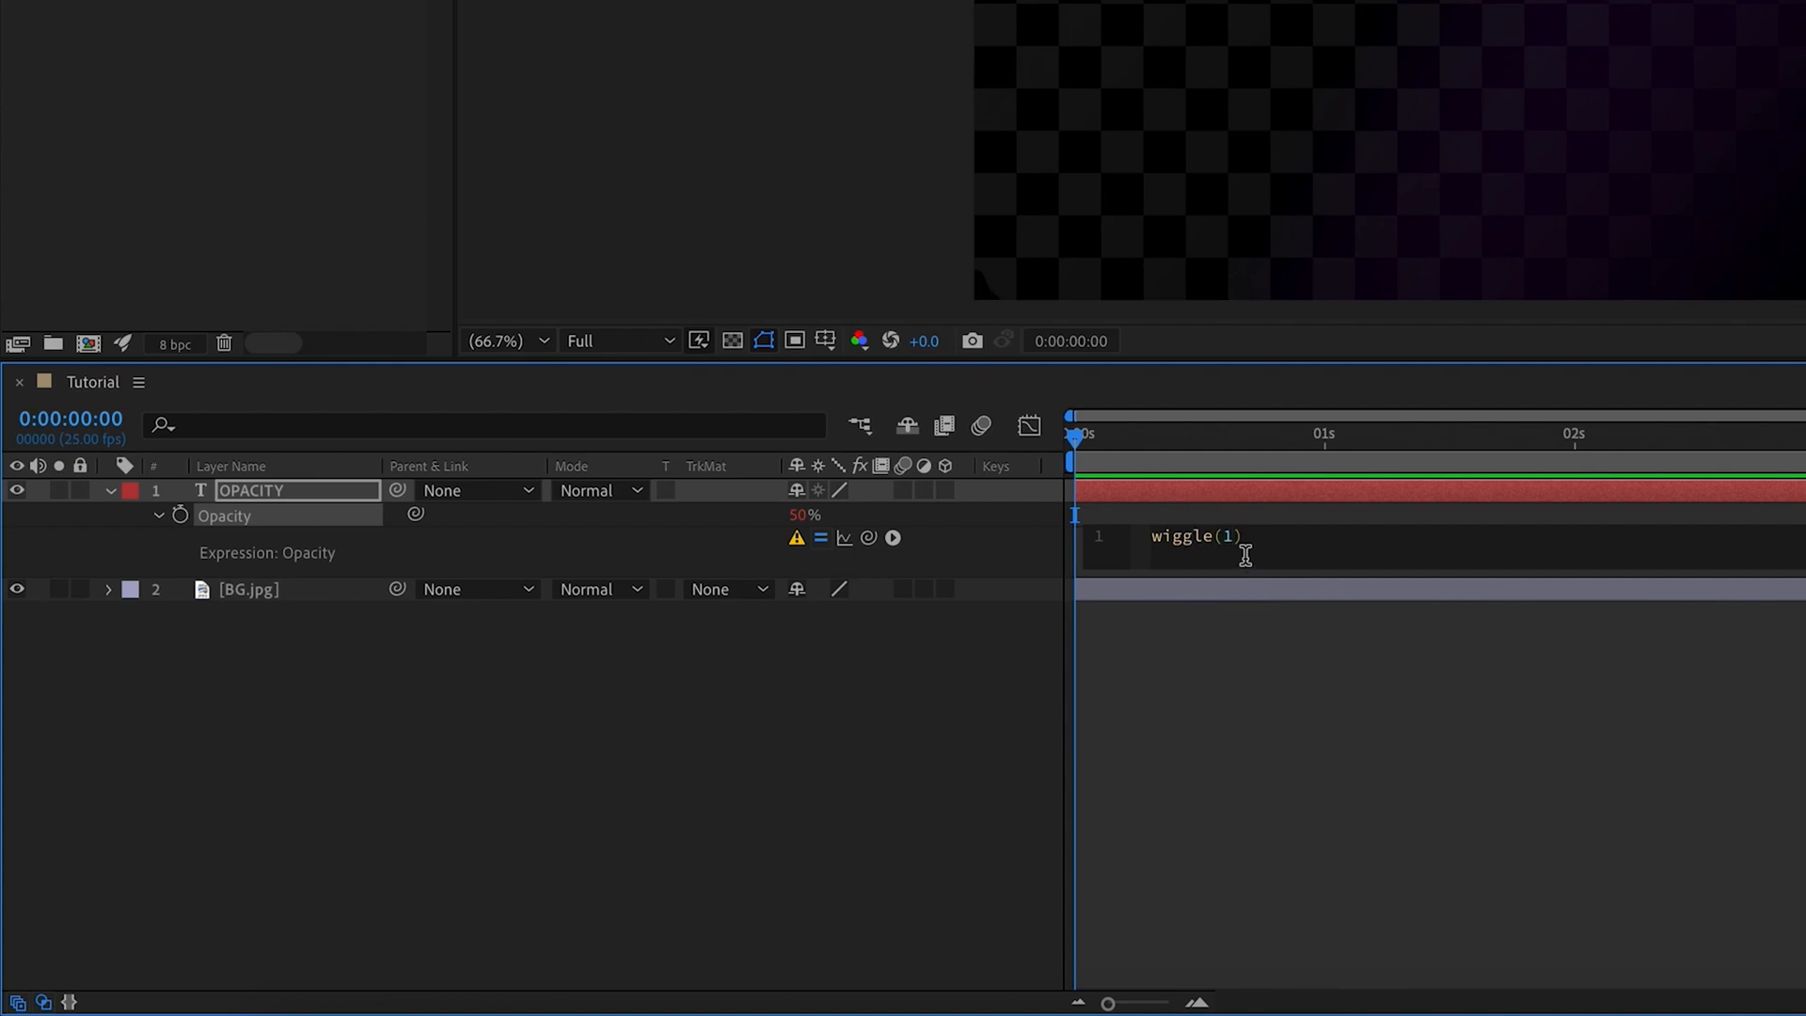
mouse_move(1221, 521)
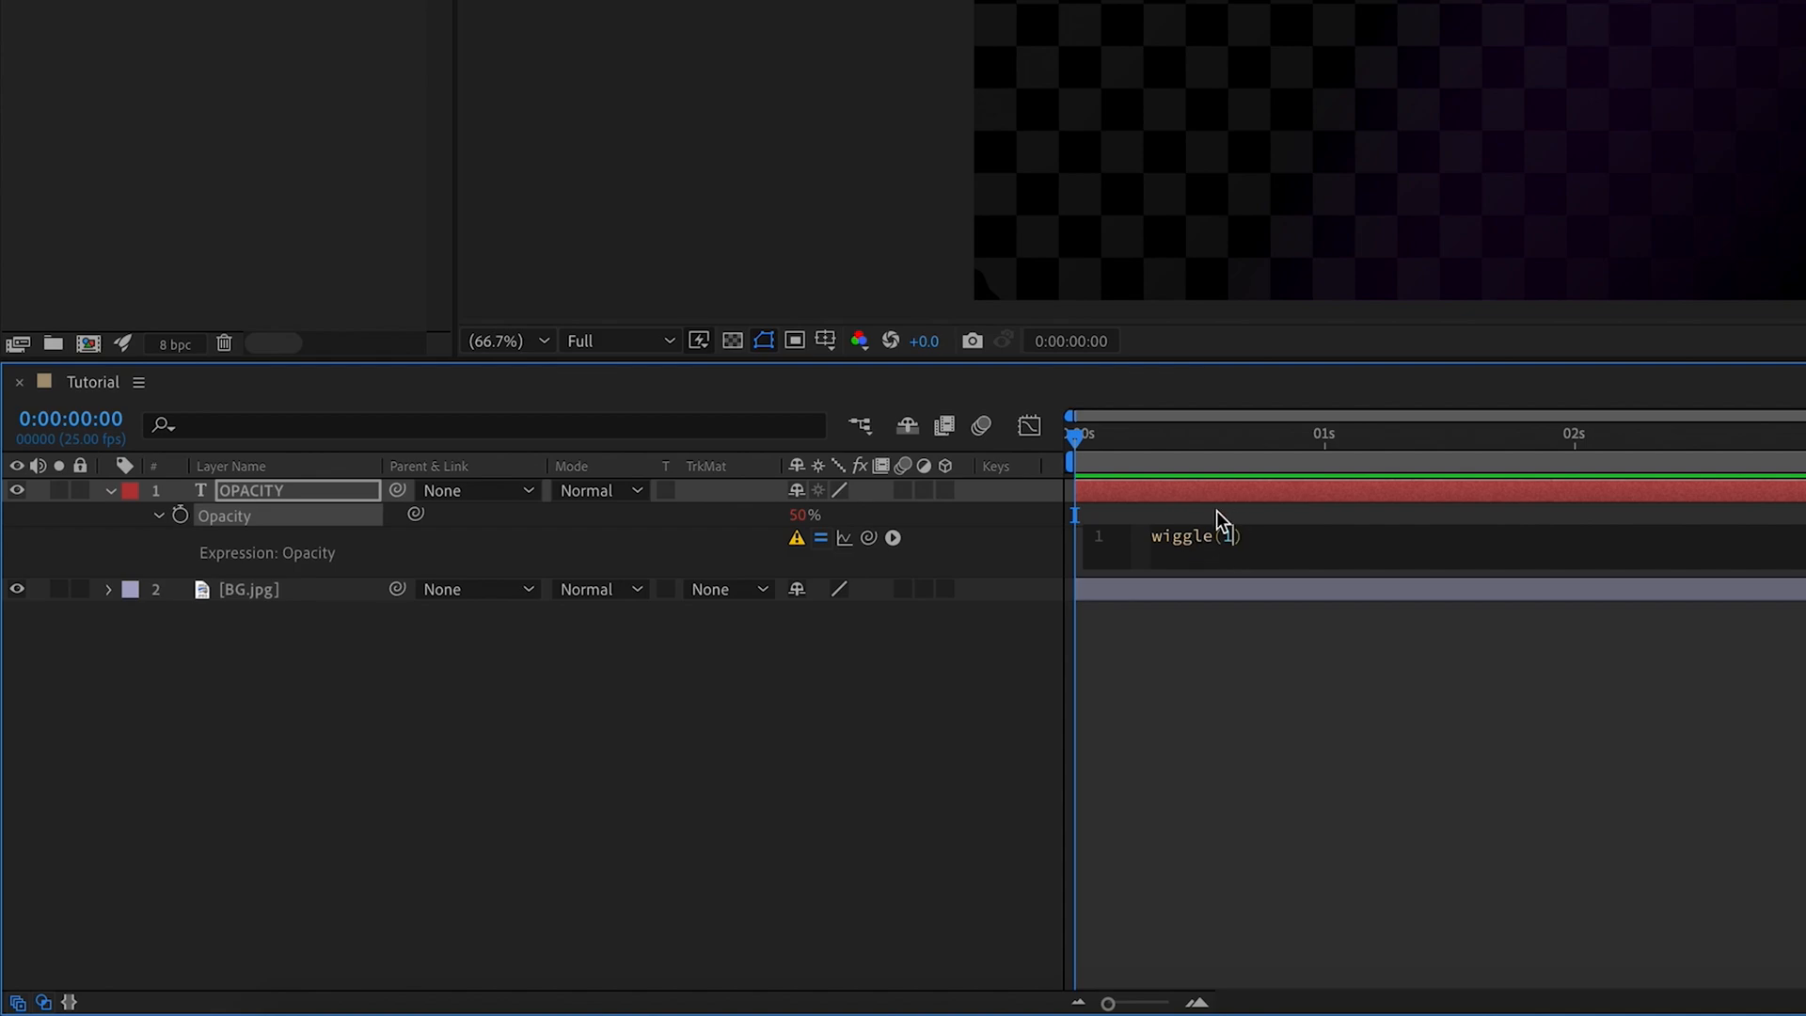
type(",30")
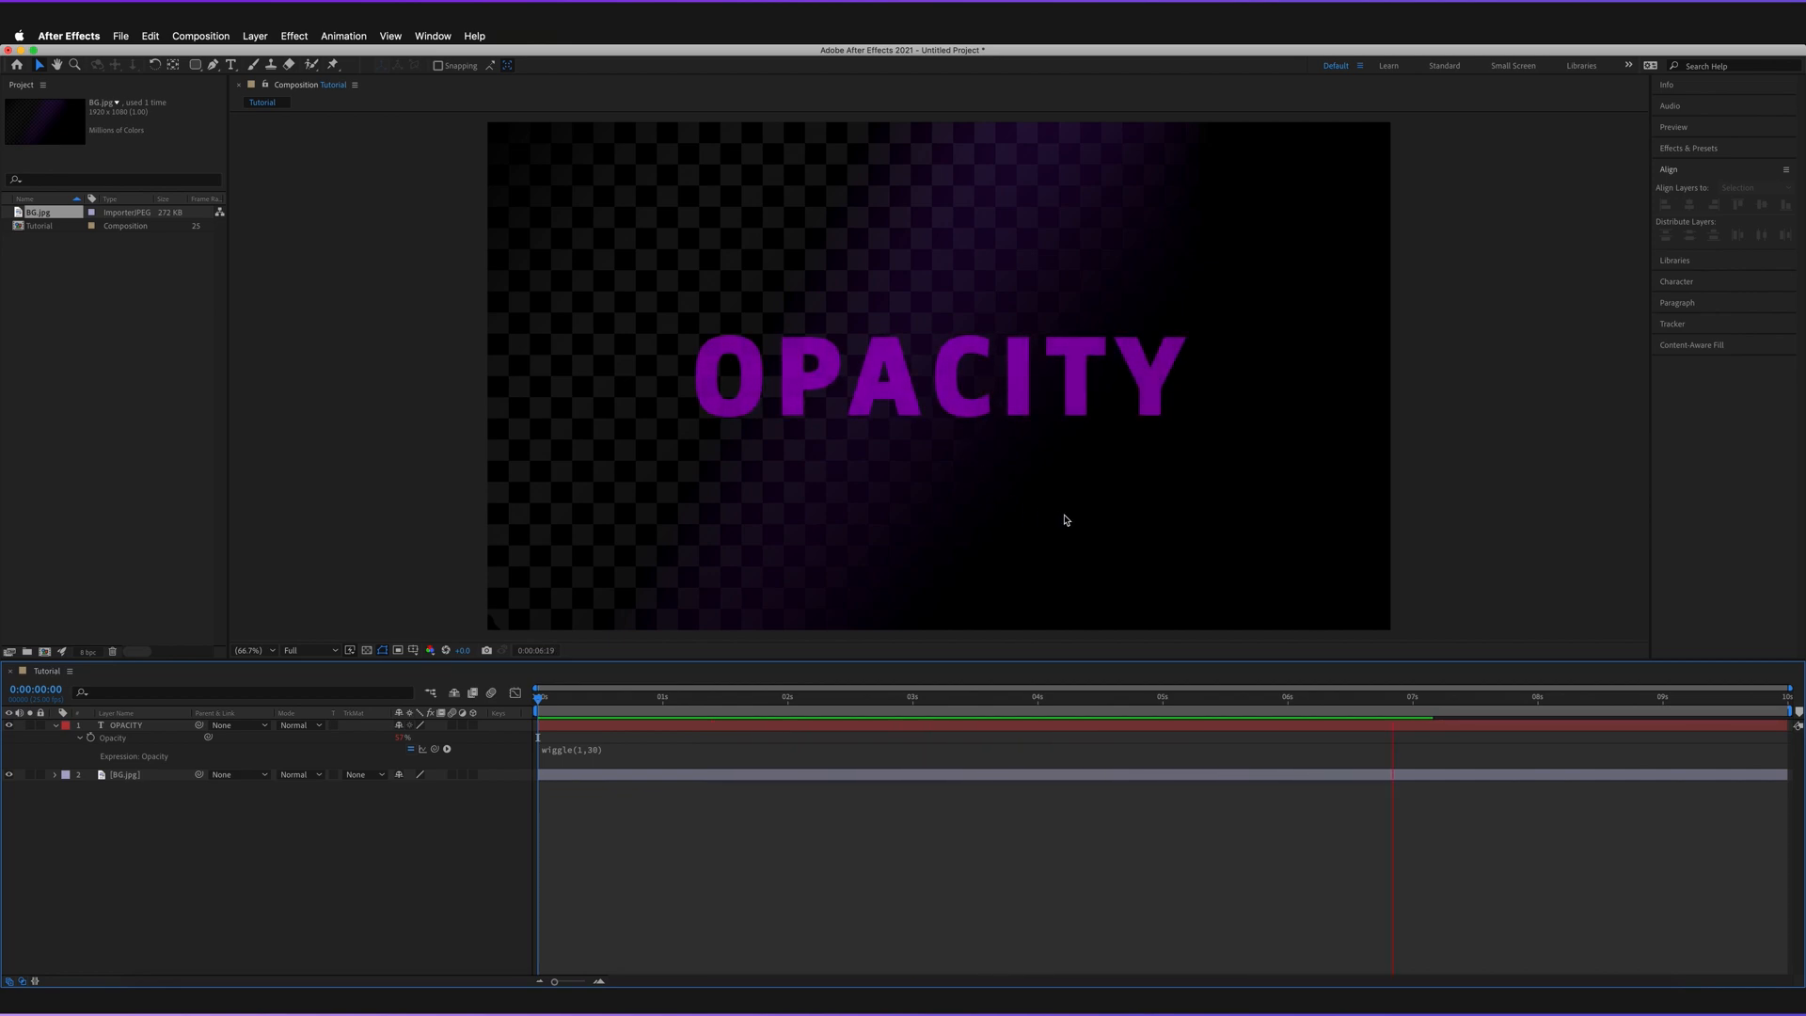
Preview the OPACITY text flickering under the finished wiggle(5,50) expression
left_click(747, 697)
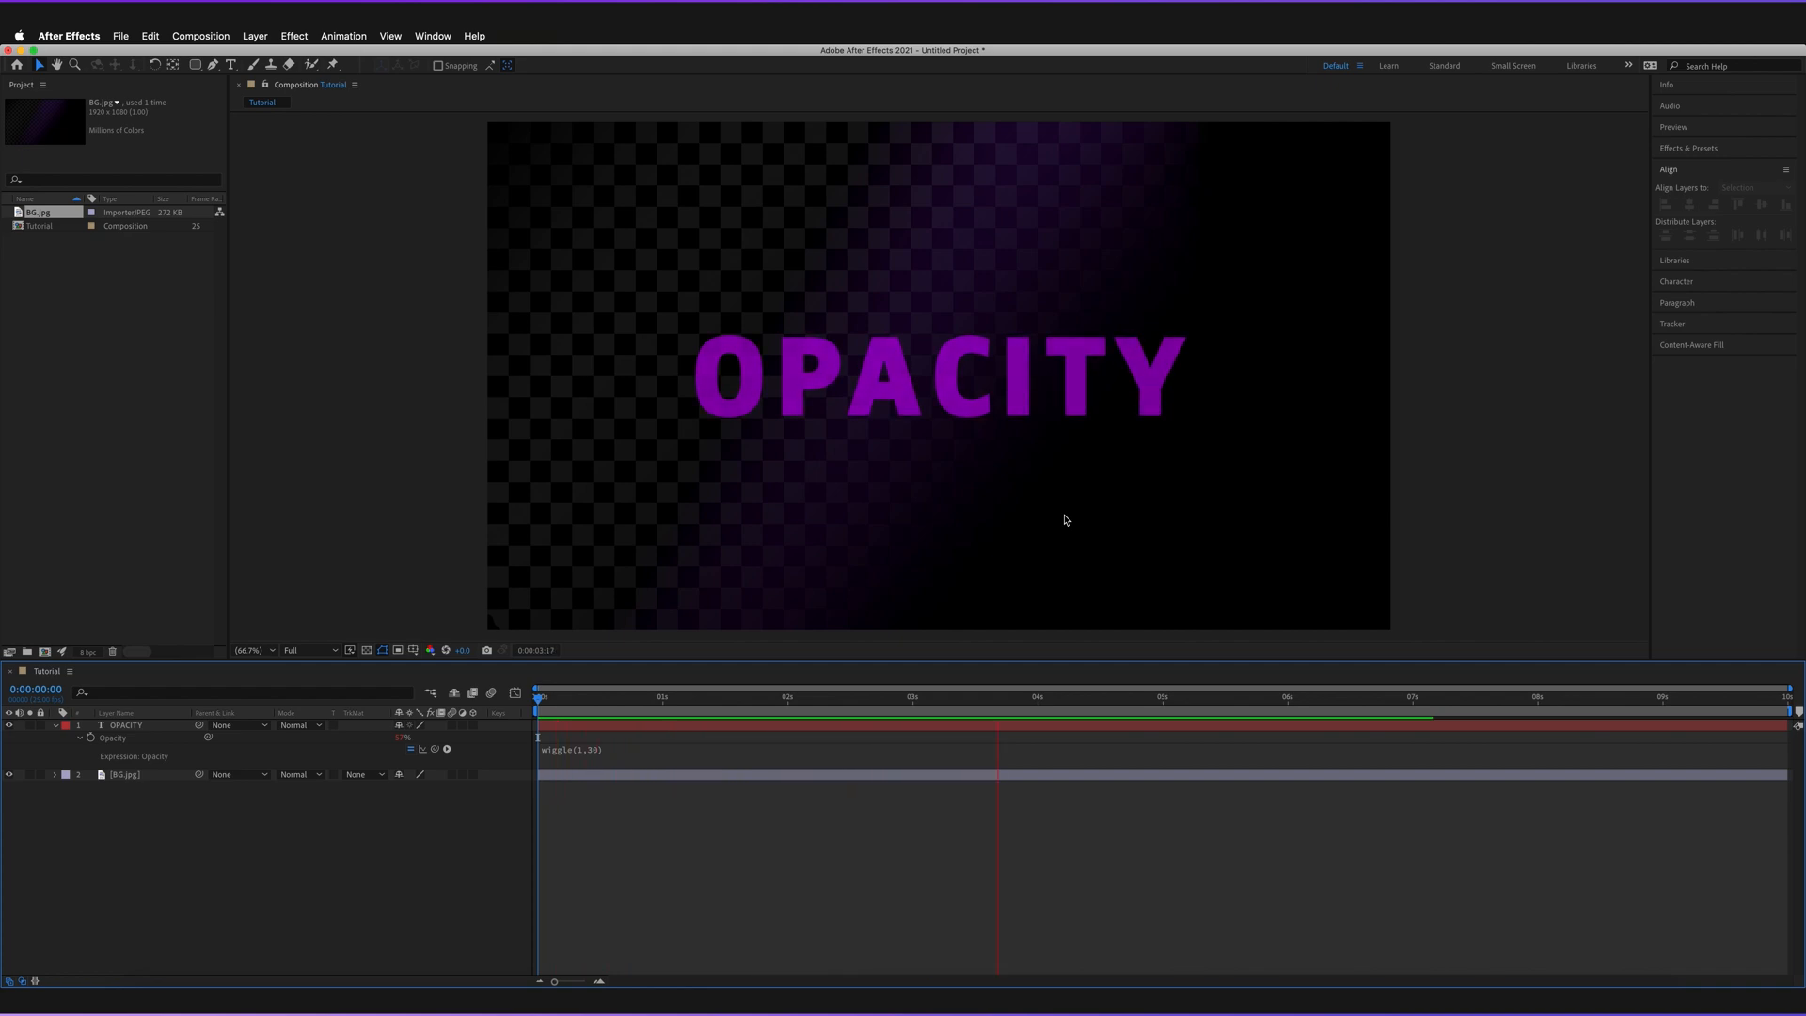
left_click(1247, 696)
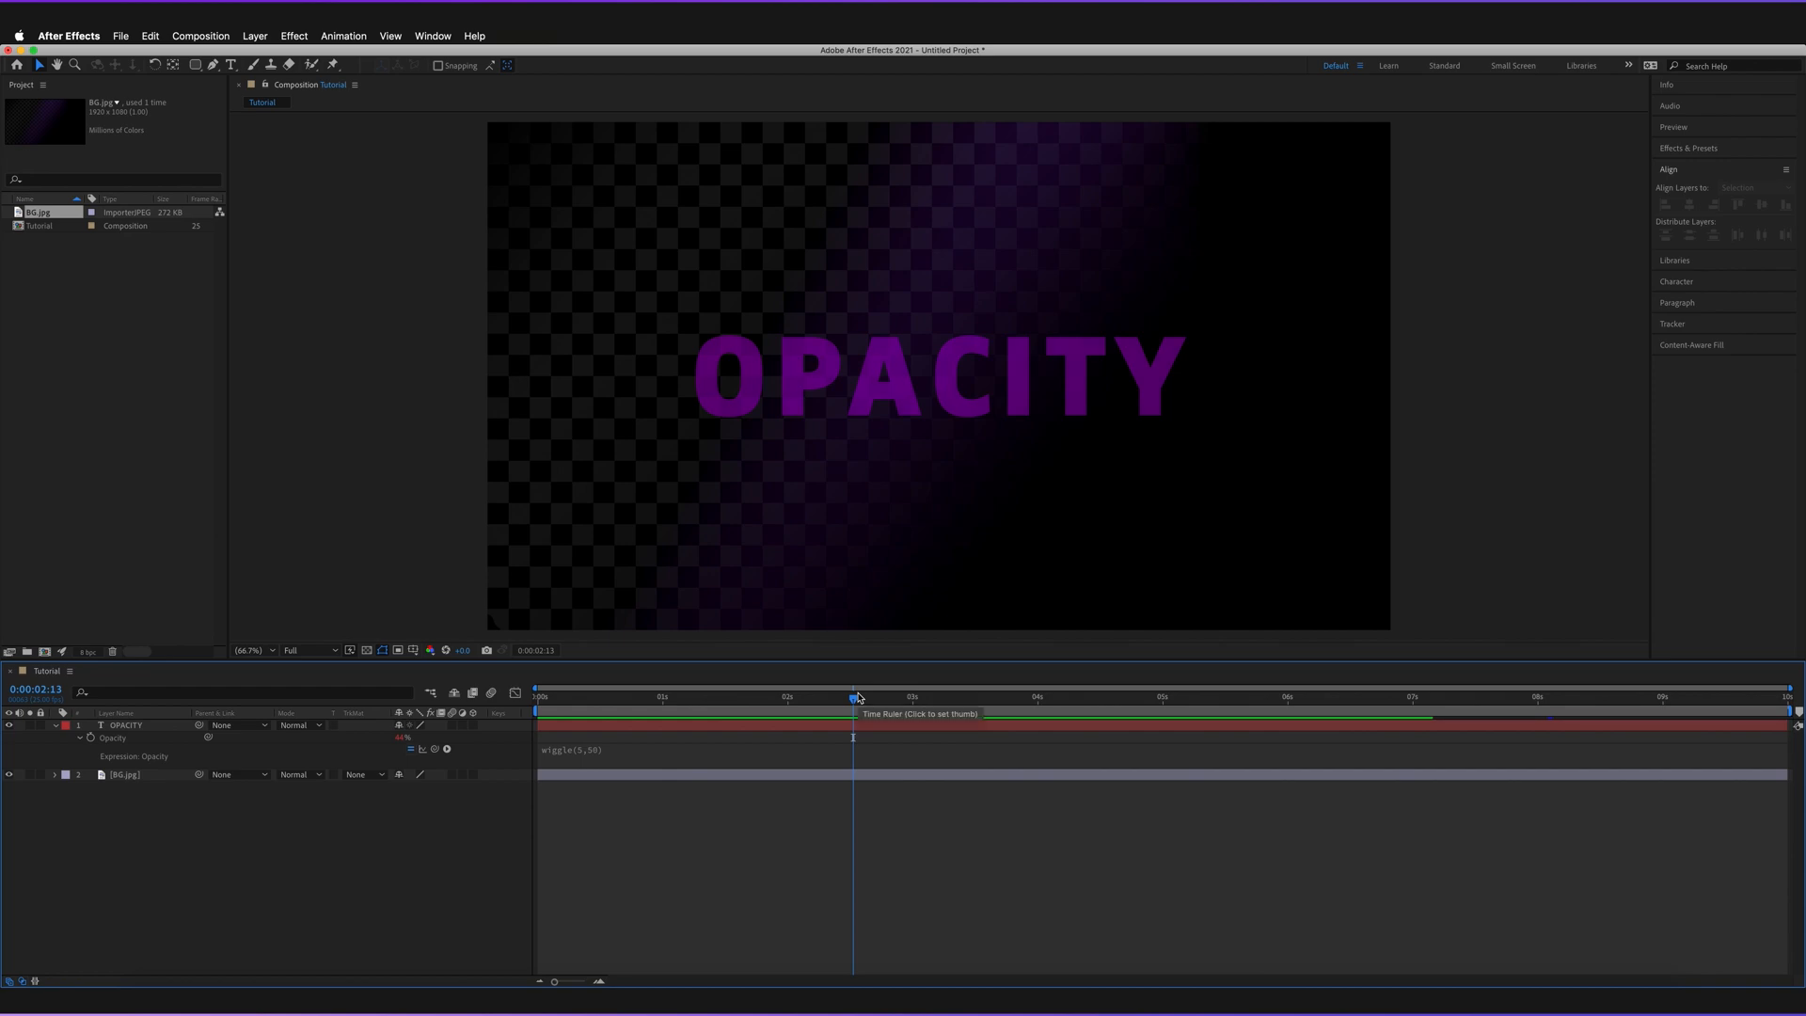
mouse_move(1511, 66)
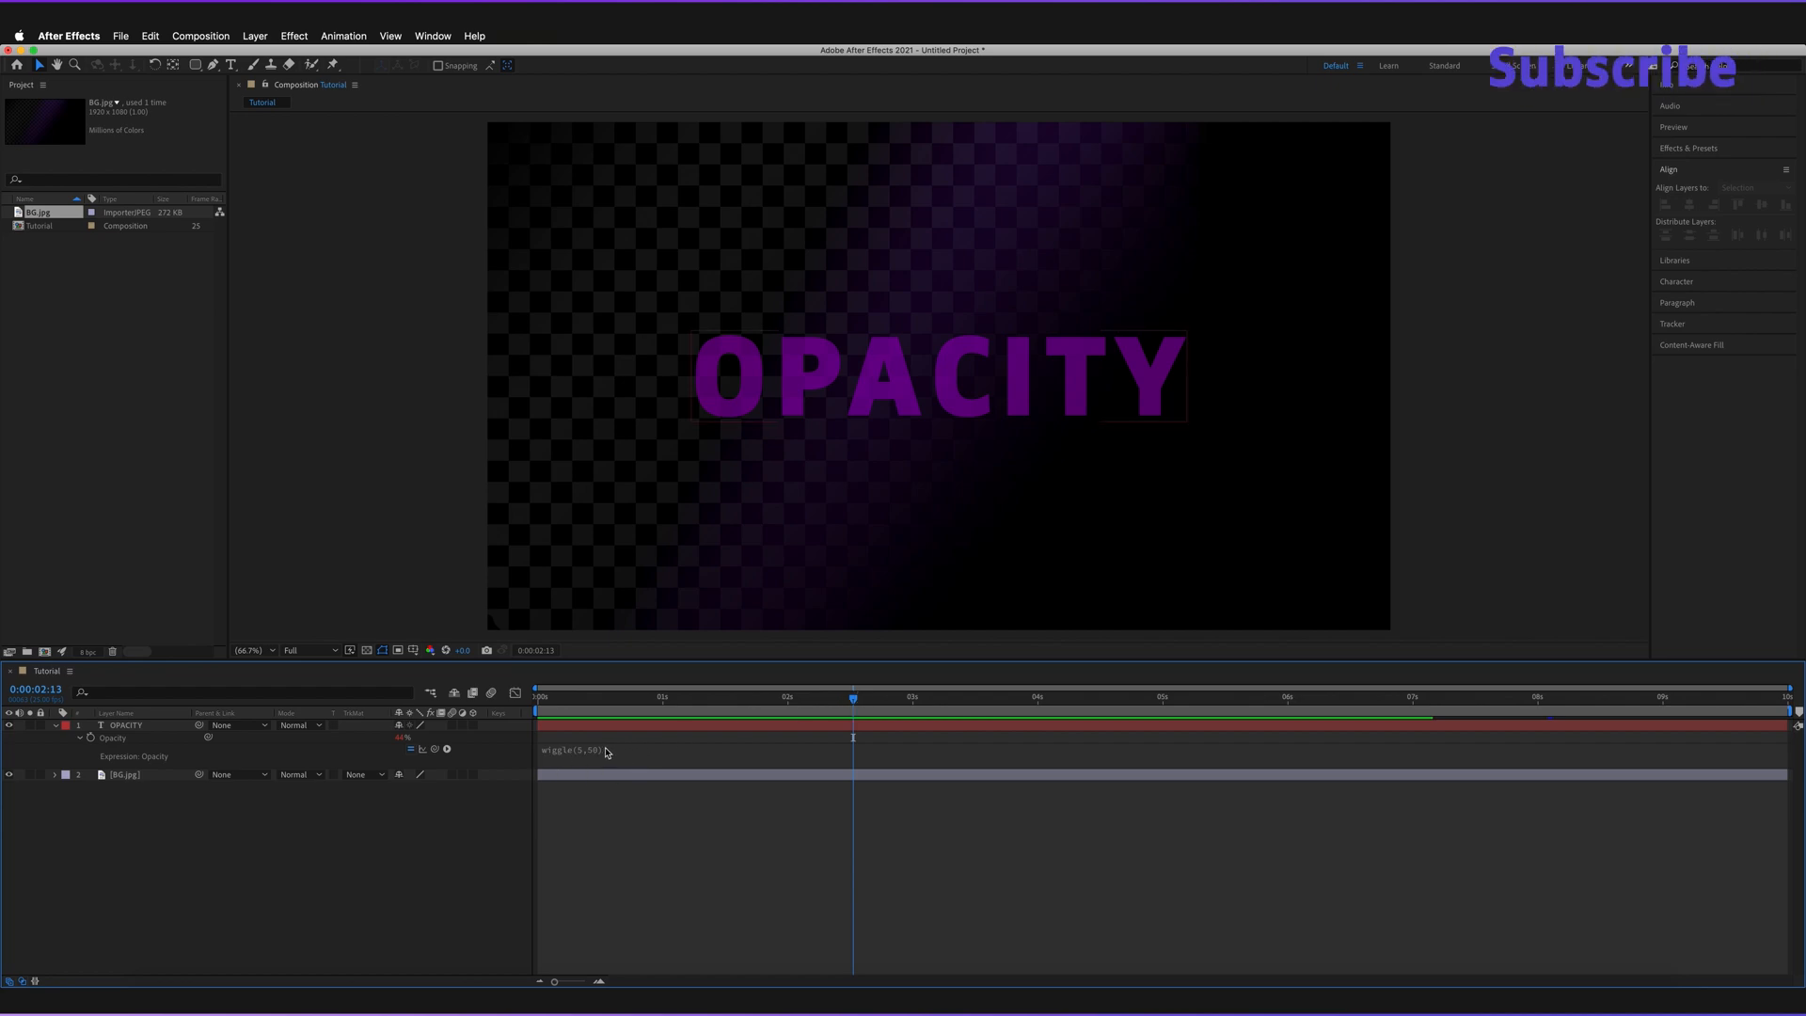
mouse_move(604, 754)
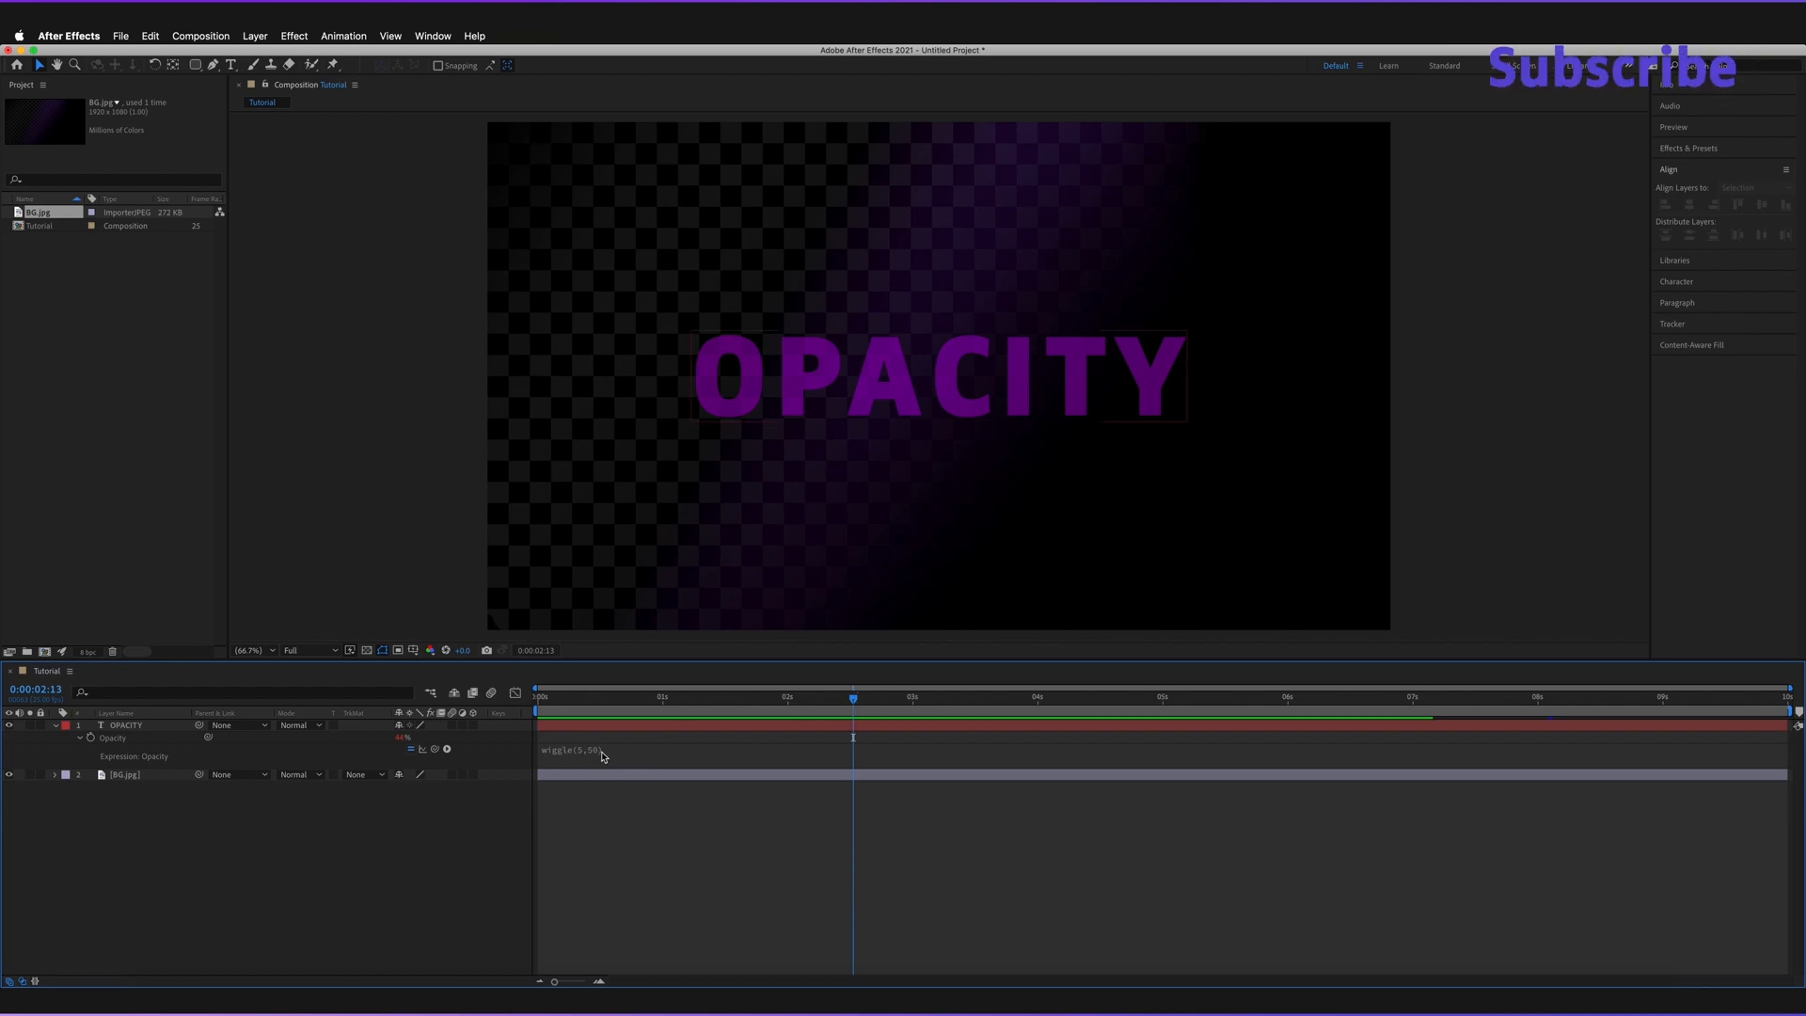